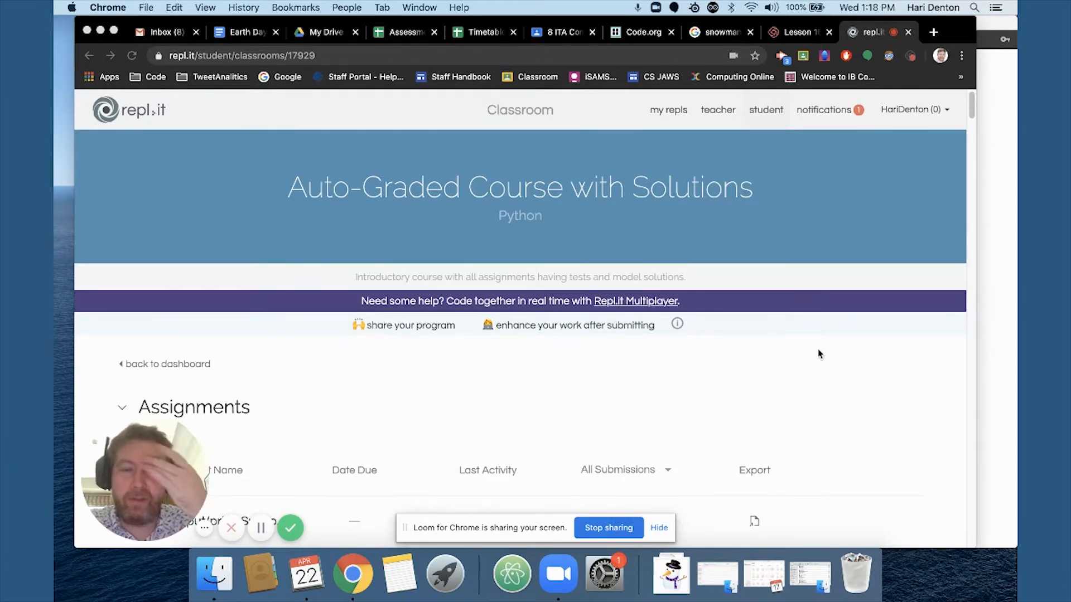
mouse_move(910, 426)
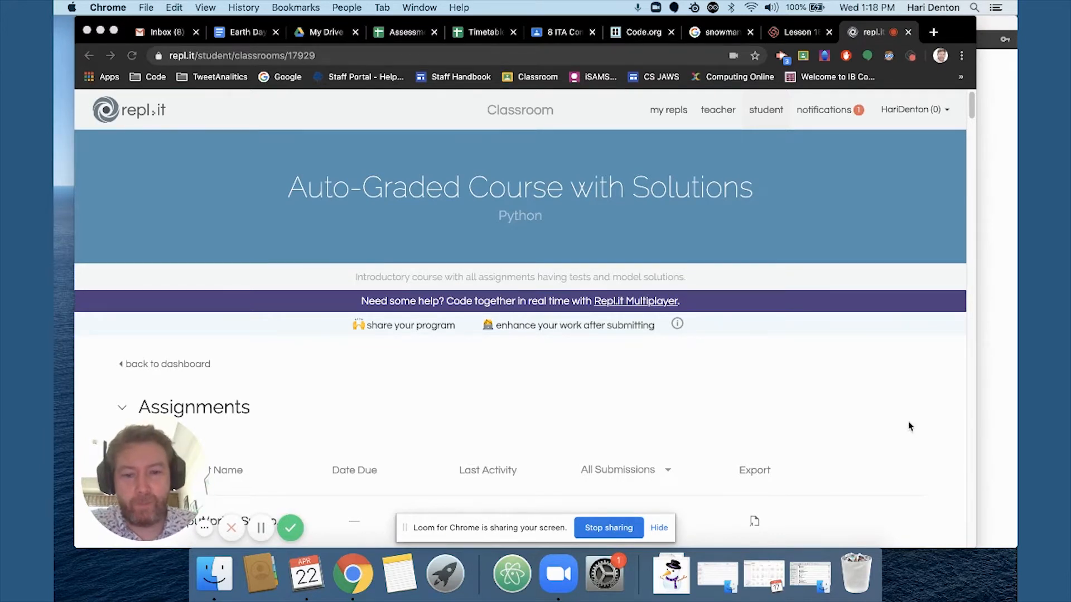
mouse_move(473, 460)
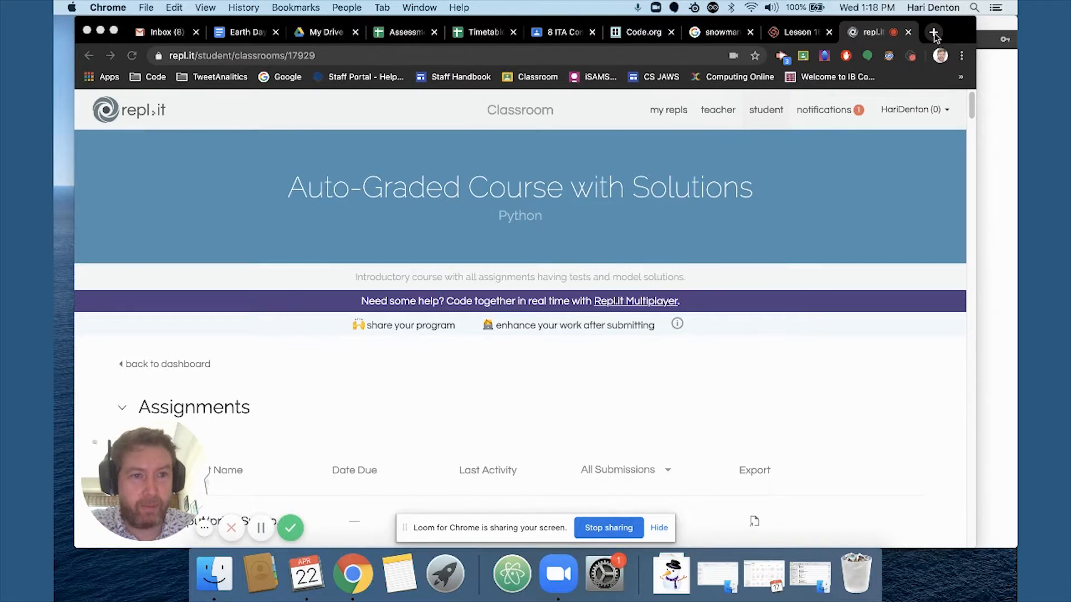
Search 'timer 10 mins' in a new tab, reset Google's timer to 10:00 and start it
left_click(934, 31)
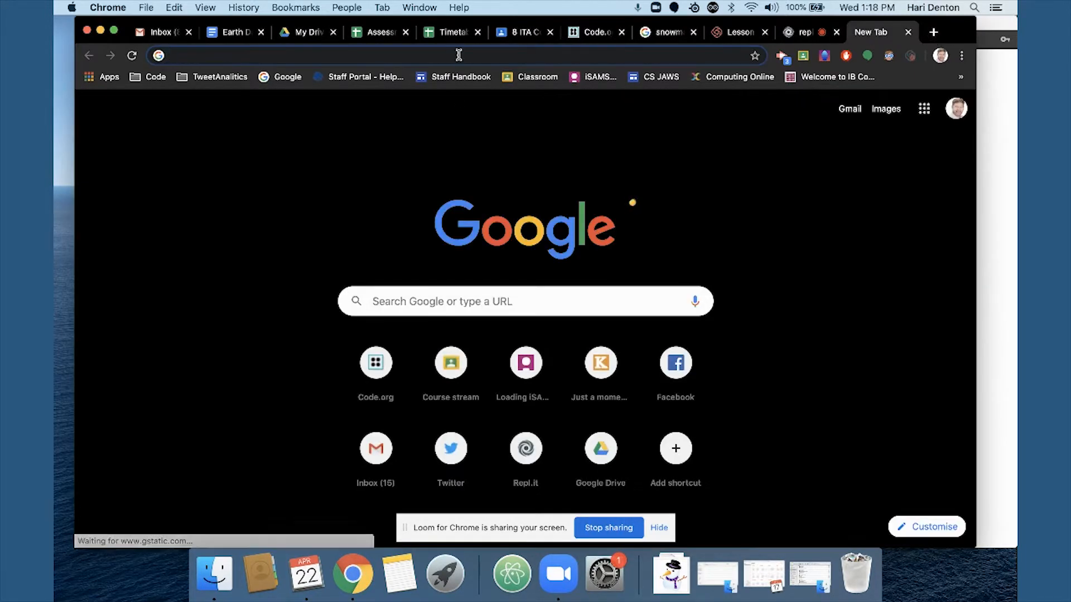
type("timer+10+mins&rlz=1C5CHFA_enPH824PH825&oq=timer+10+mins&aqs=chrome..69i57j0l7.31...")
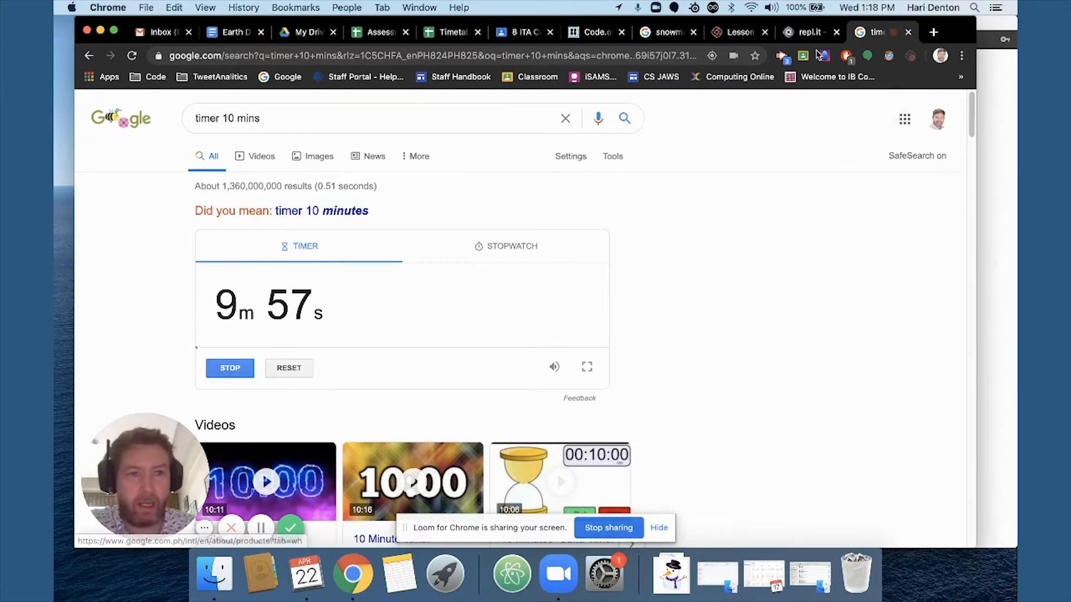
mouse_move(336, 341)
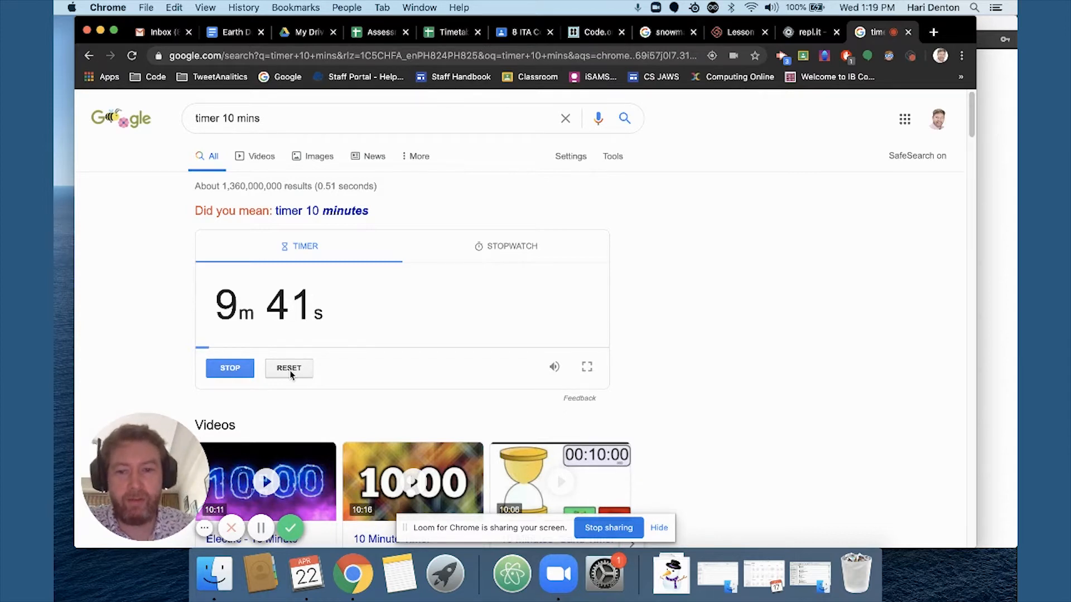
left_click(289, 368)
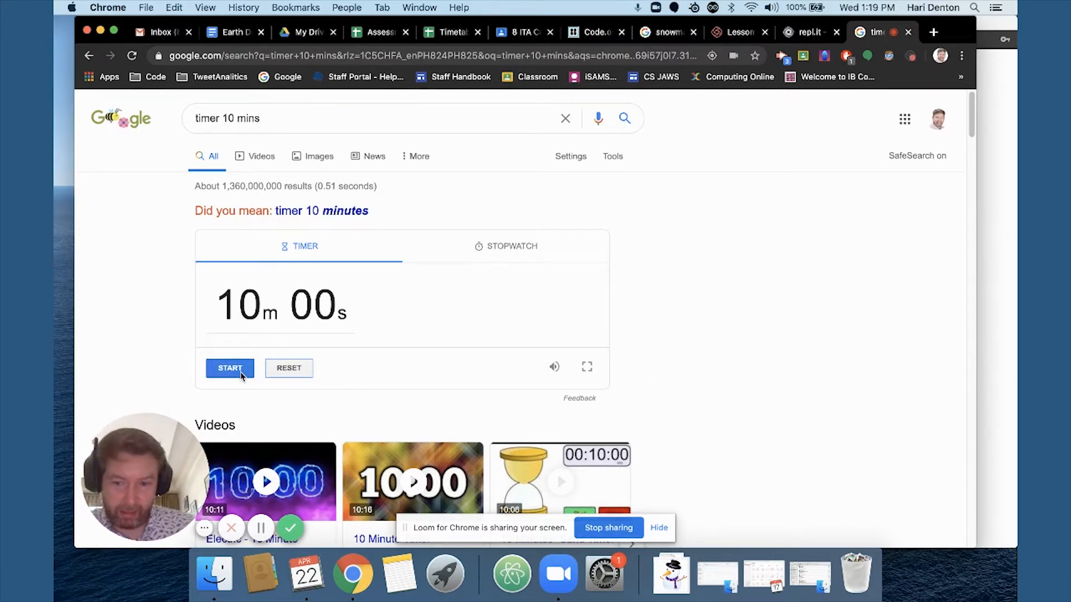
left_click(230, 368)
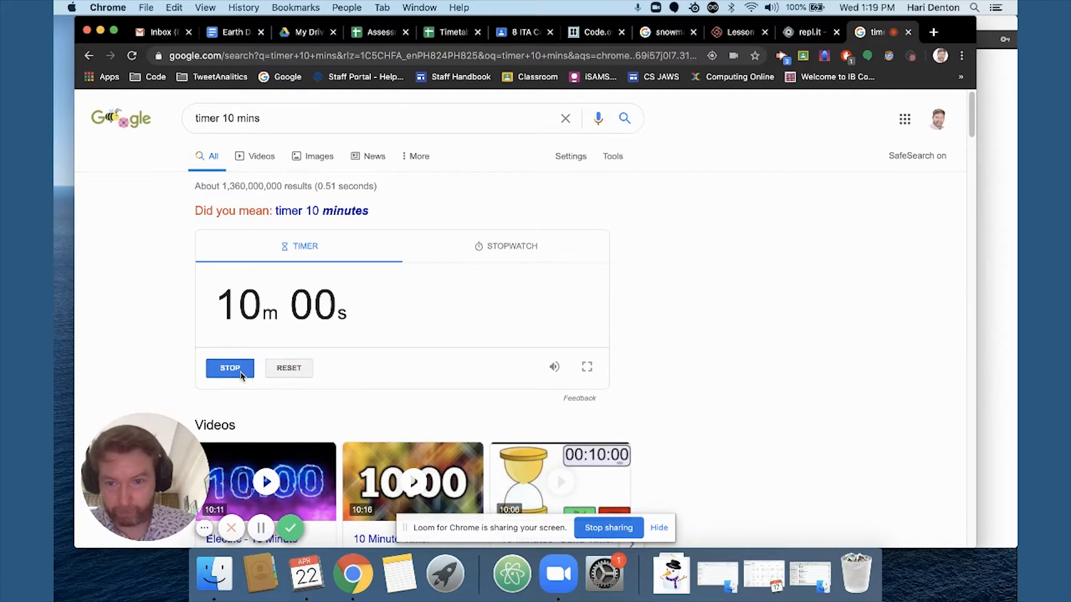
Return to the repl.it classroom and open assignment 1.1 Sum of three numbers
left_click(808, 31)
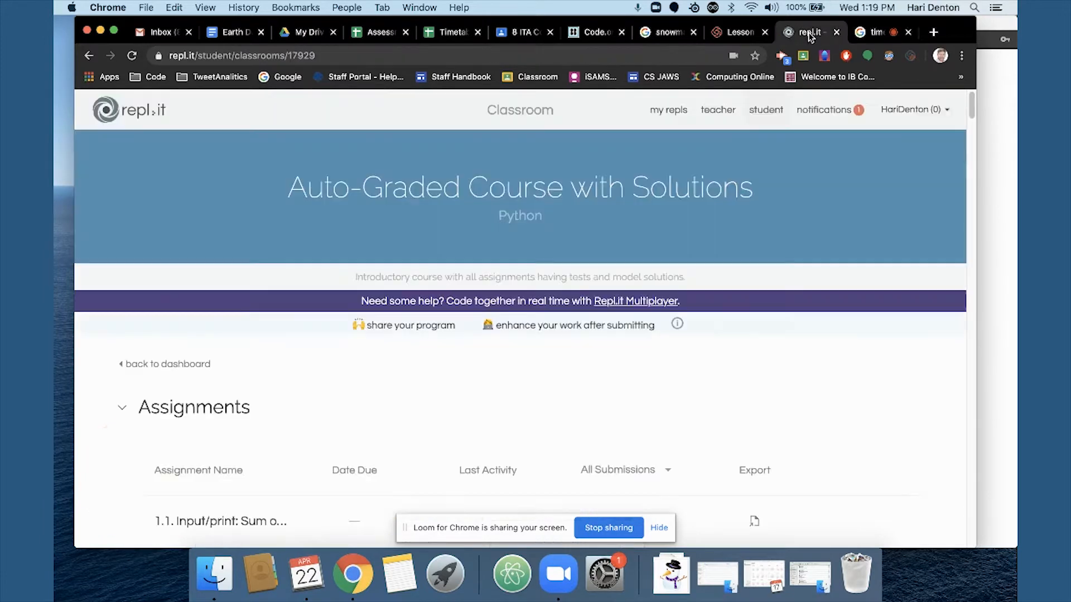
scroll("down", 3)
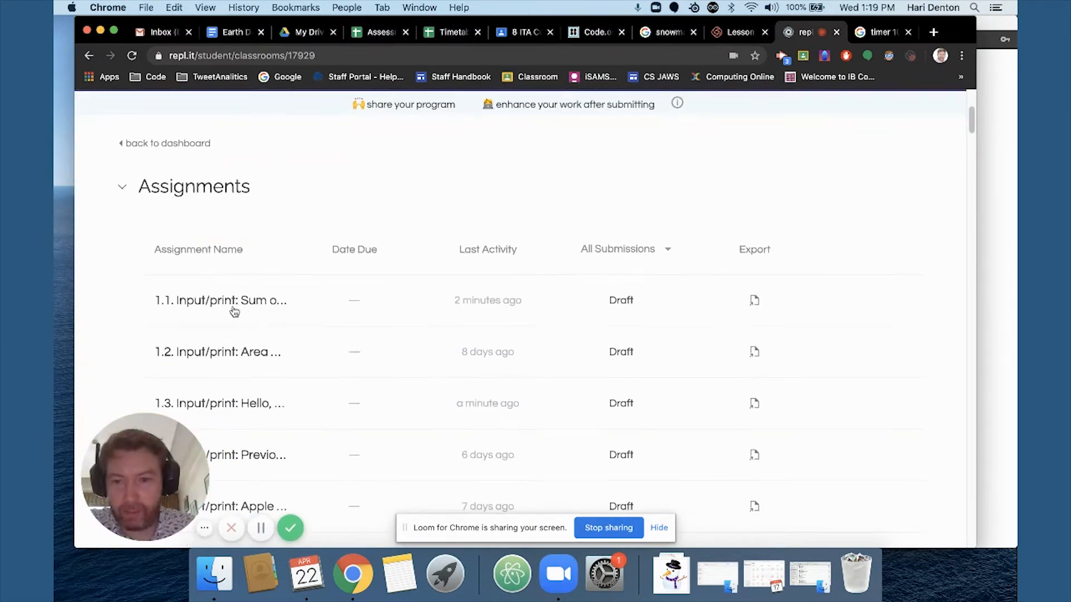
left_click(216, 300)
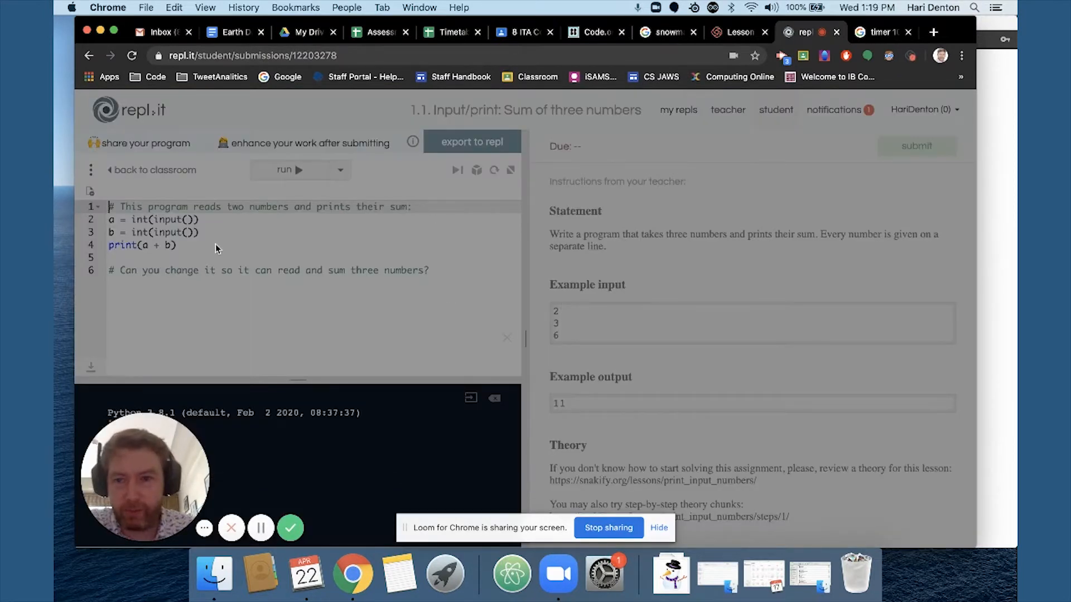
mouse_move(233, 249)
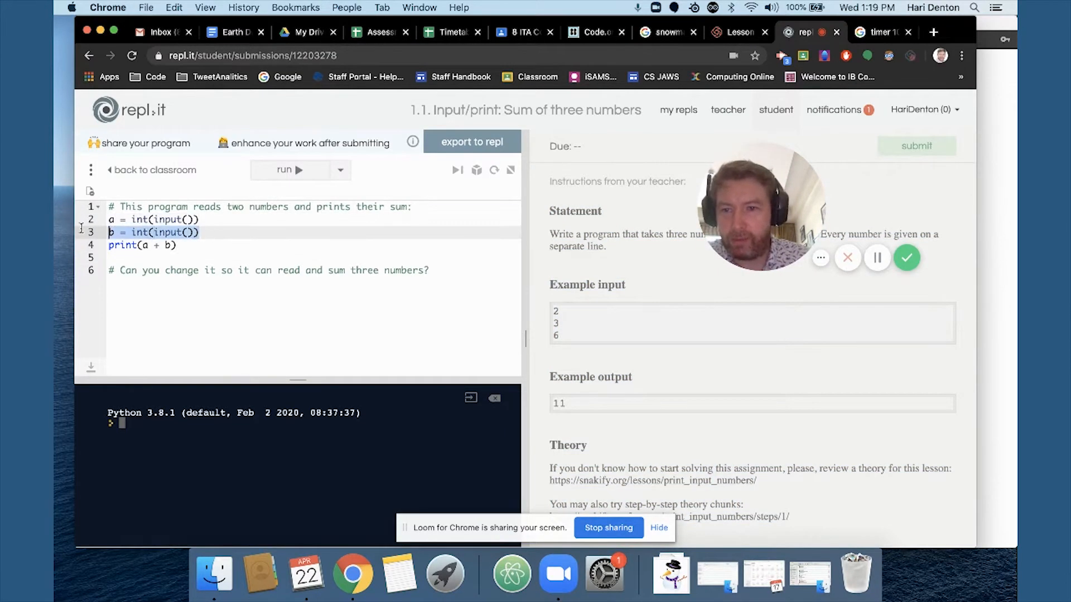
Add a third input c, print a + b + c, and run it with 12, 1111, 45 giving 1168
left_click(289, 170)
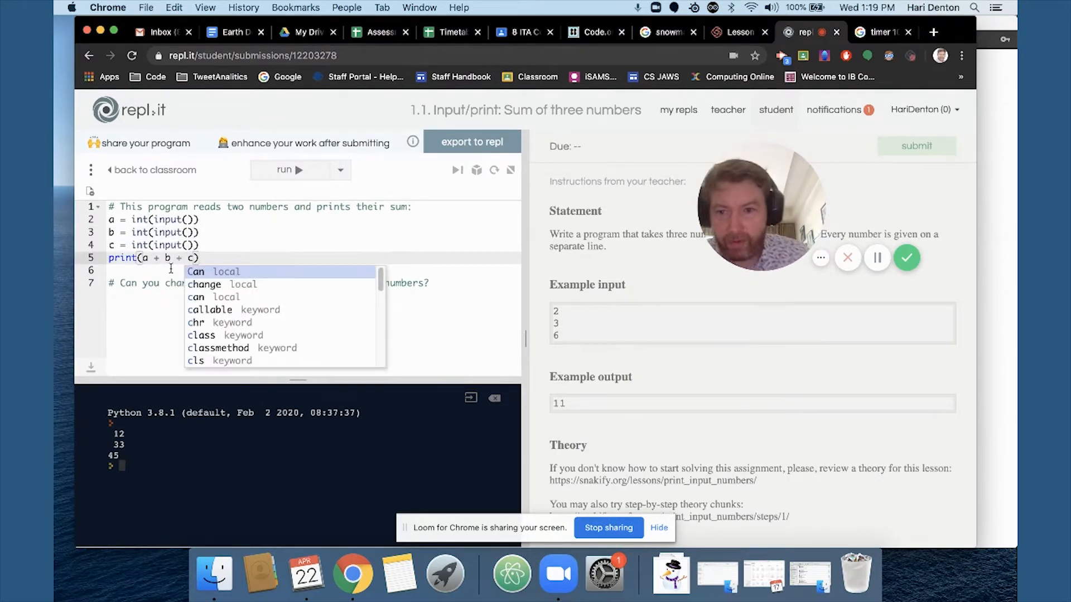
left_click(288, 170)
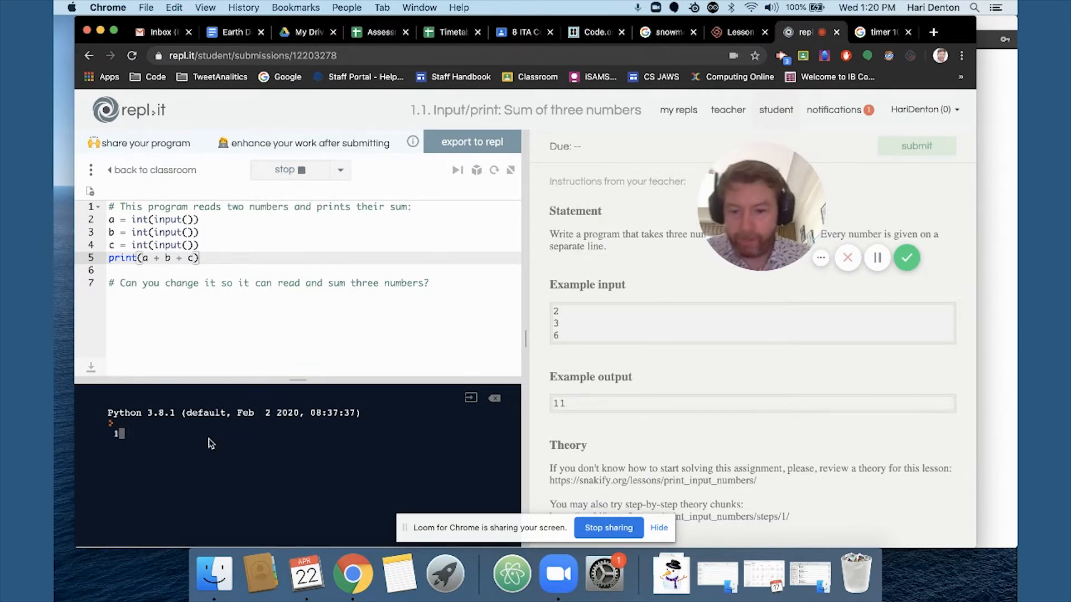
type("12")
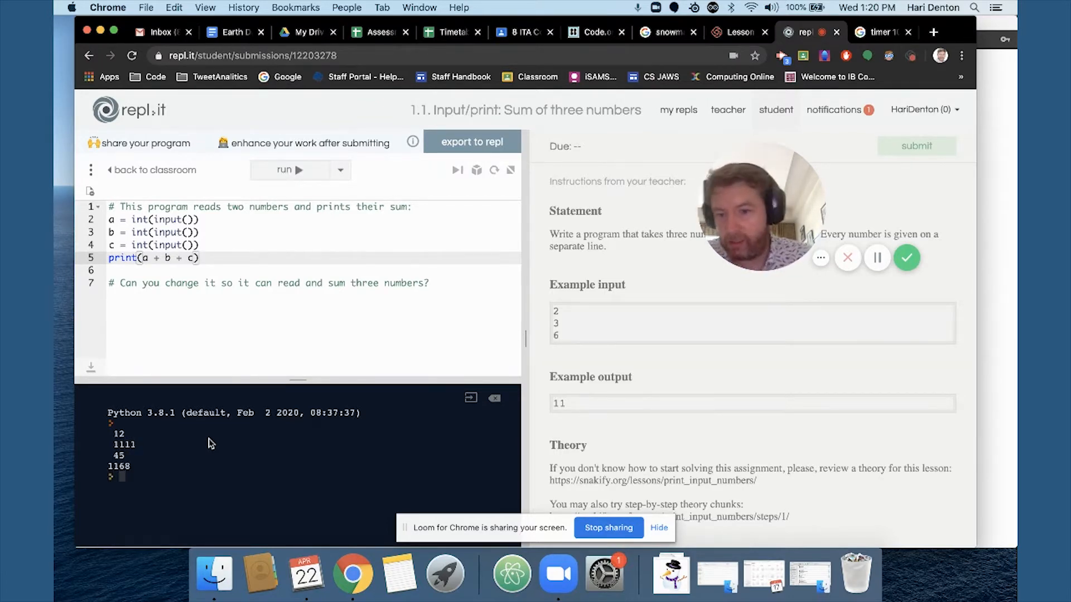
Submit the three-number sum solution after its tests and move to the Area of right triangle assignment
left_click(917, 146)
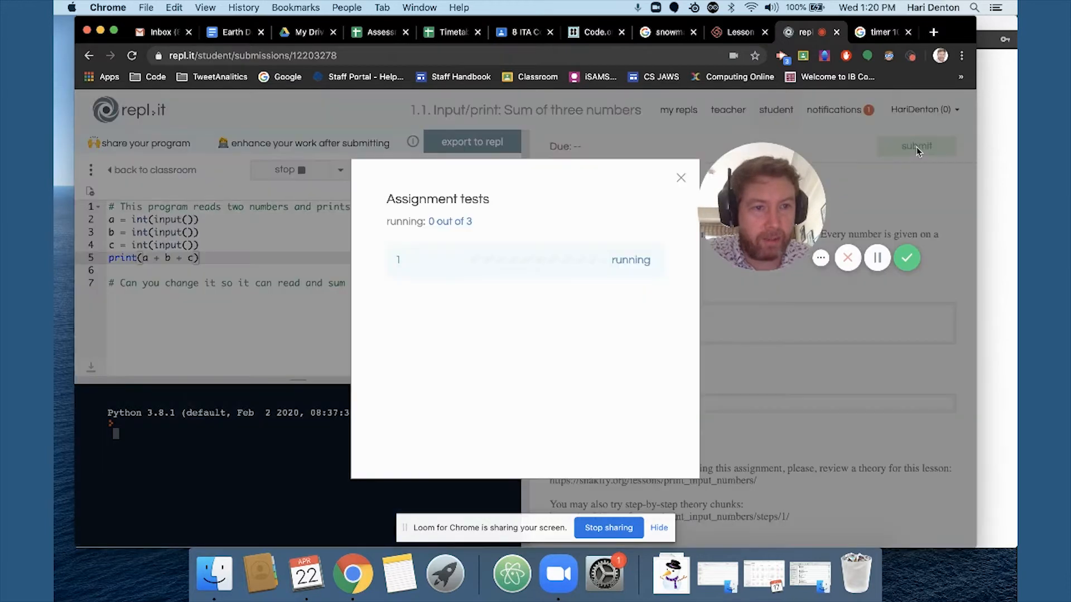
left_click(681, 178)
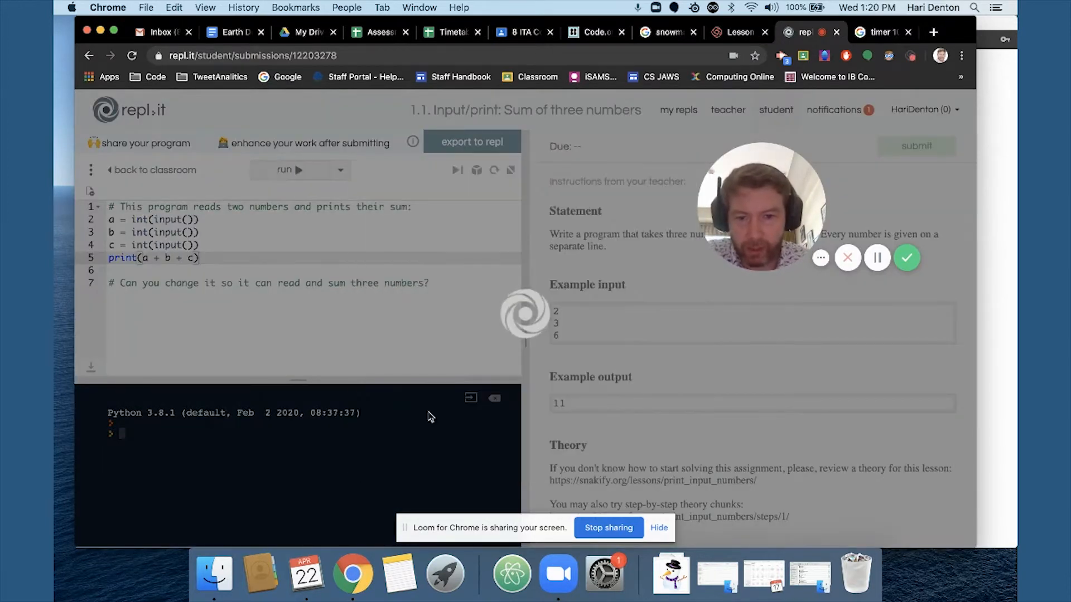
left_click(917, 145)
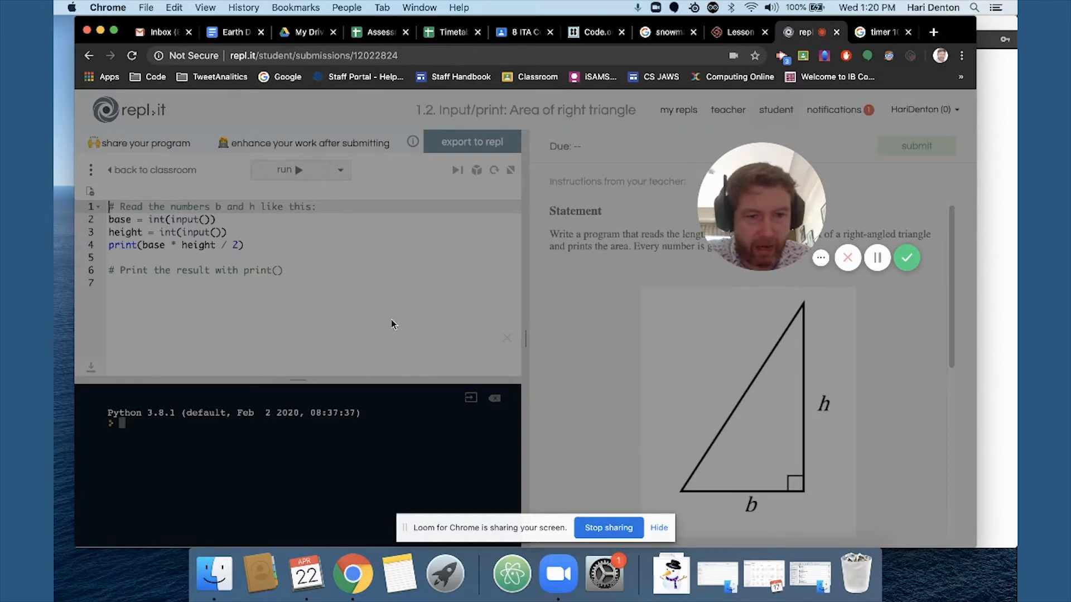
mouse_move(476, 194)
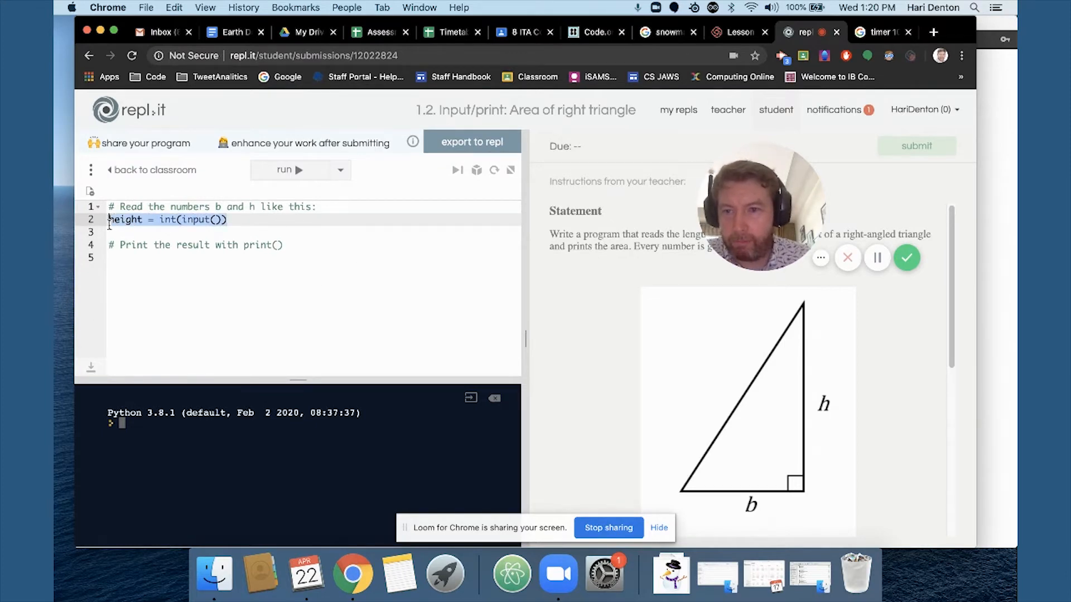
Write height and base int input lines and print(base*height/2)
key("Enter")
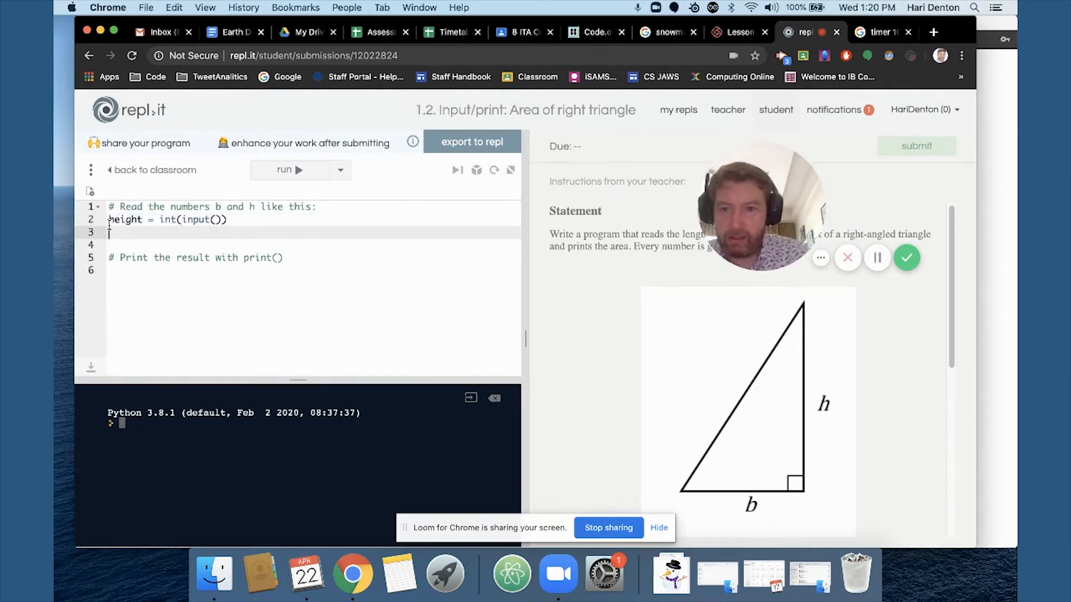
type("height = int(input())")
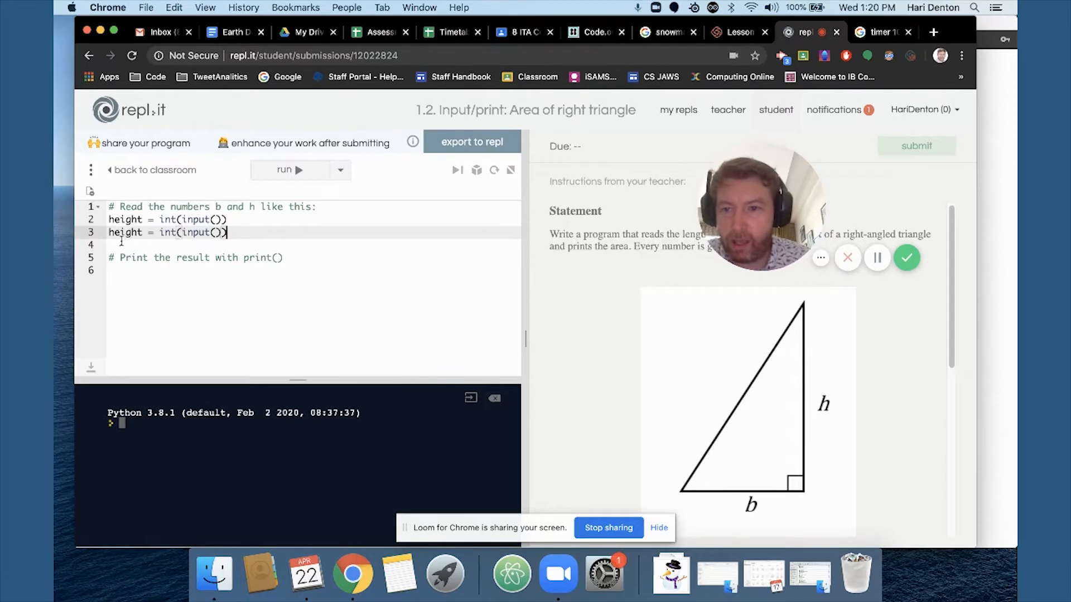
type("base")
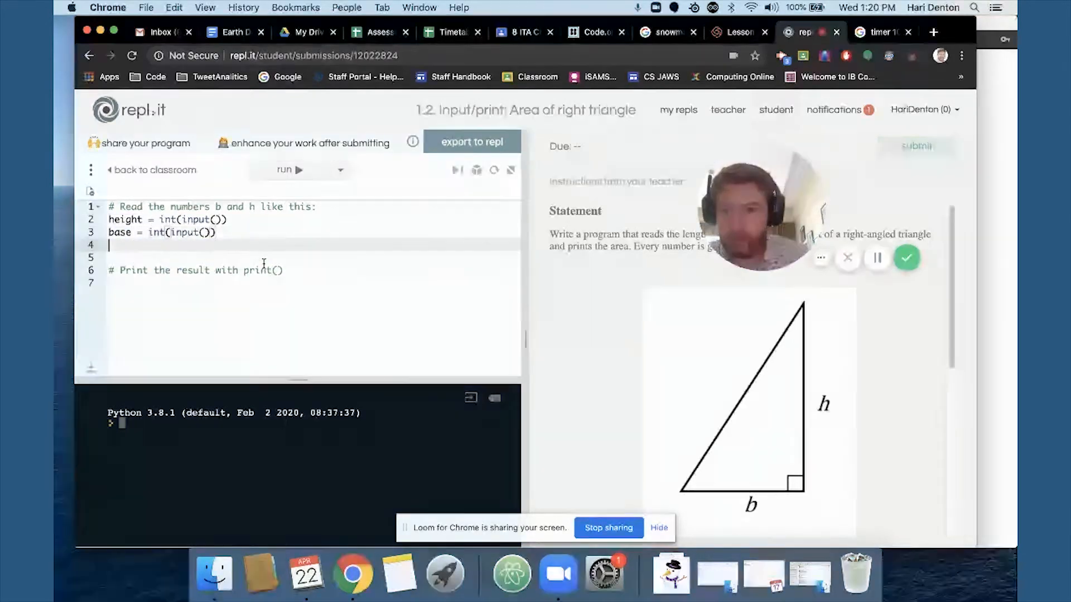
type("print")
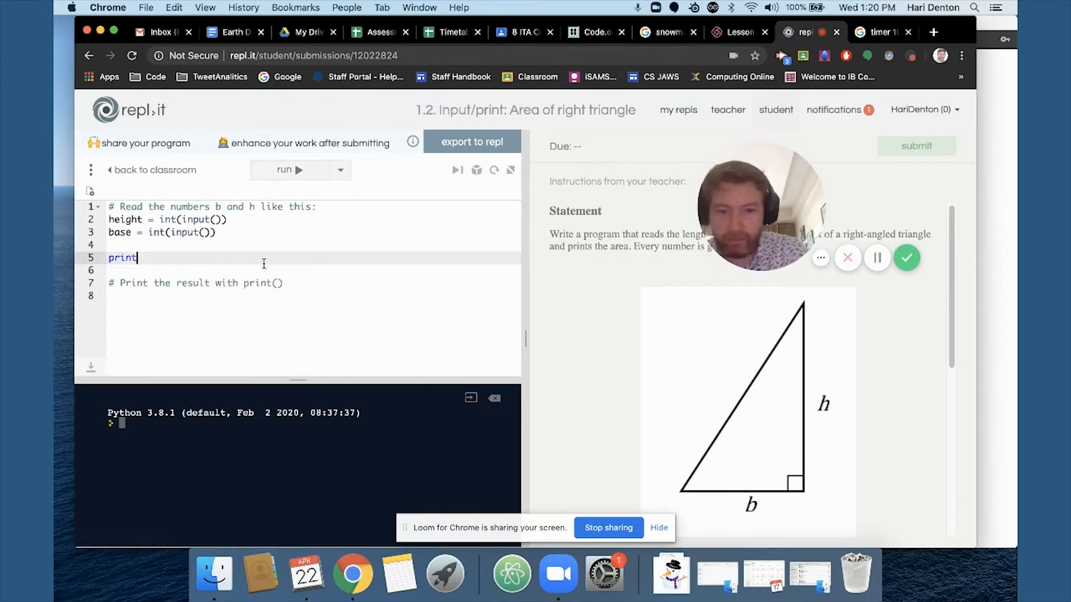
type("(base")
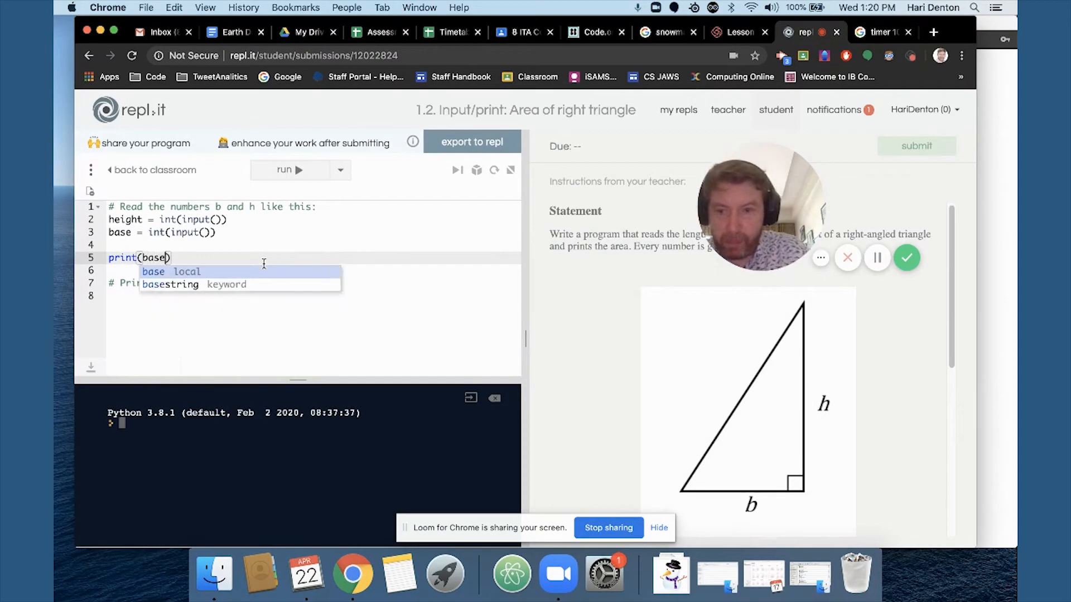
type("*height/2")
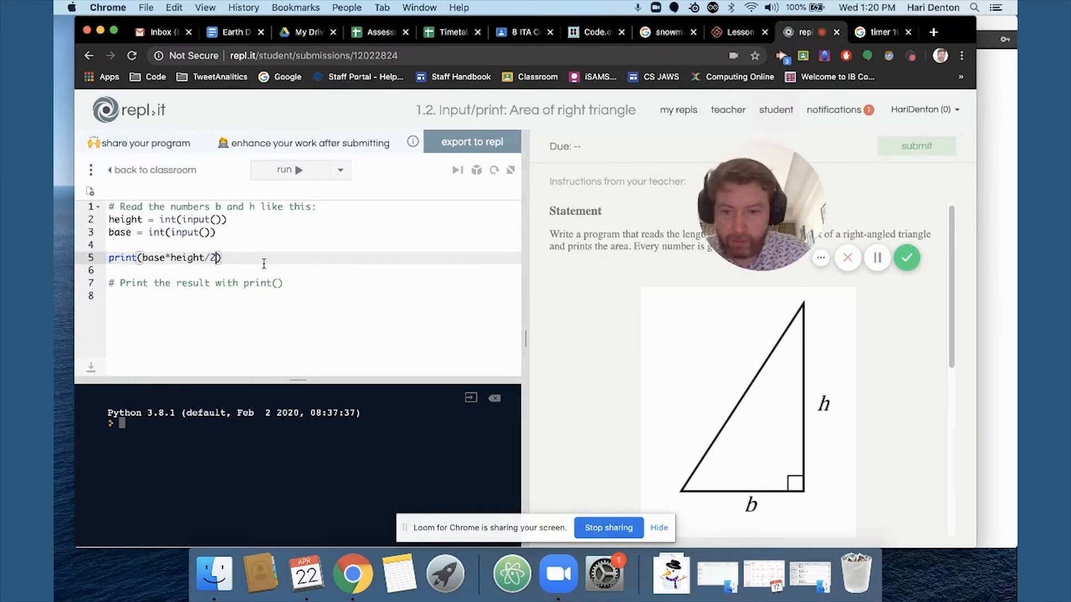
Run the triangle area program with 3, 5 (7.5) and again with 55, 66 (1815.0)
left_click(288, 169)
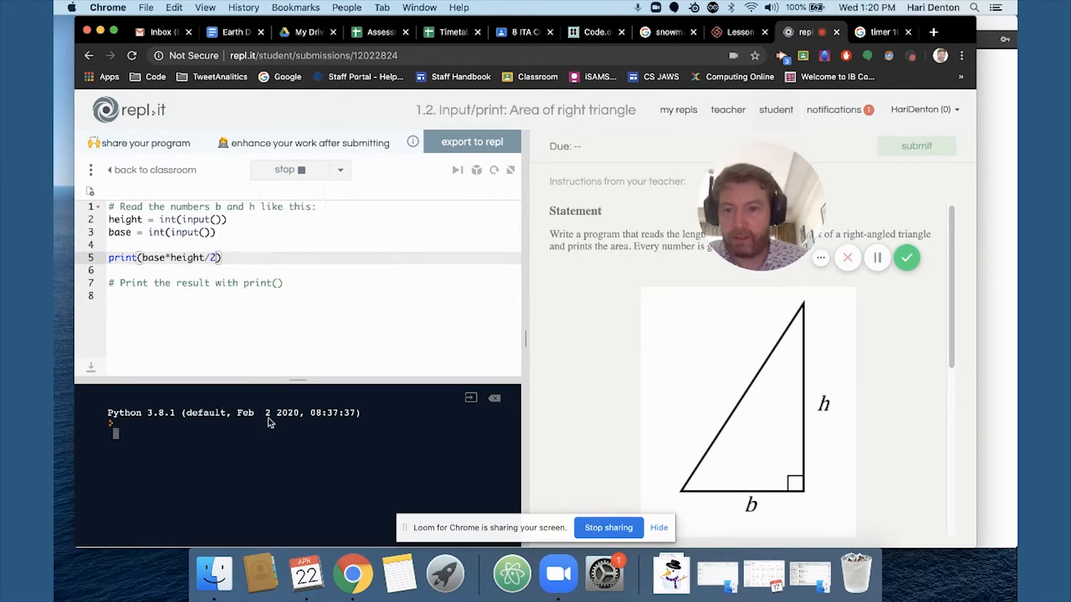
scroll("down", 3)
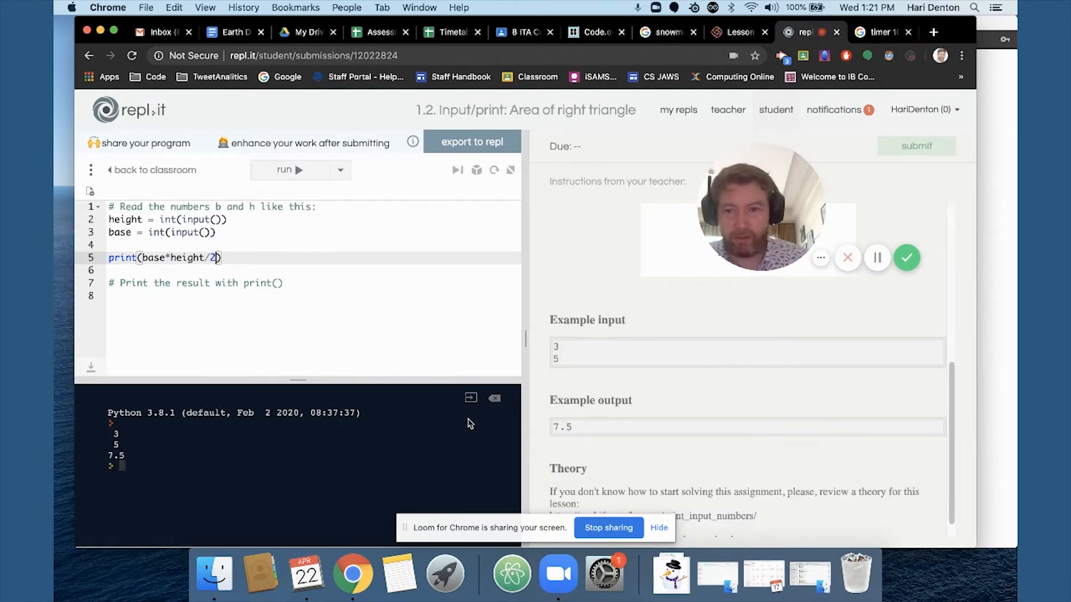
left_click(291, 170)
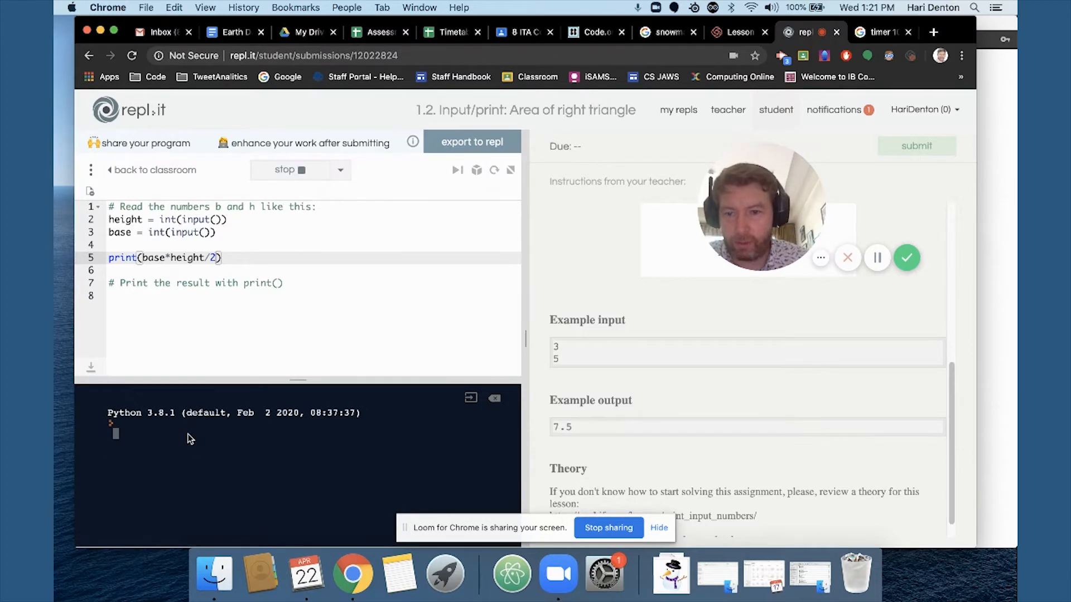
type("55")
type("66")
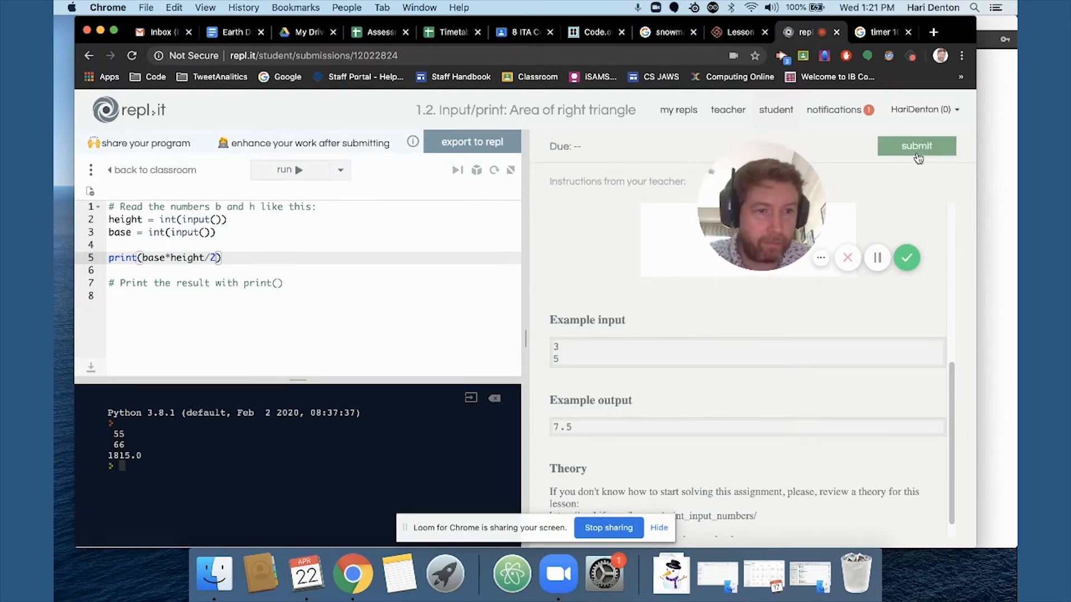
Submit the passing right triangle area solution and go back to the course assignment list
left_click(917, 145)
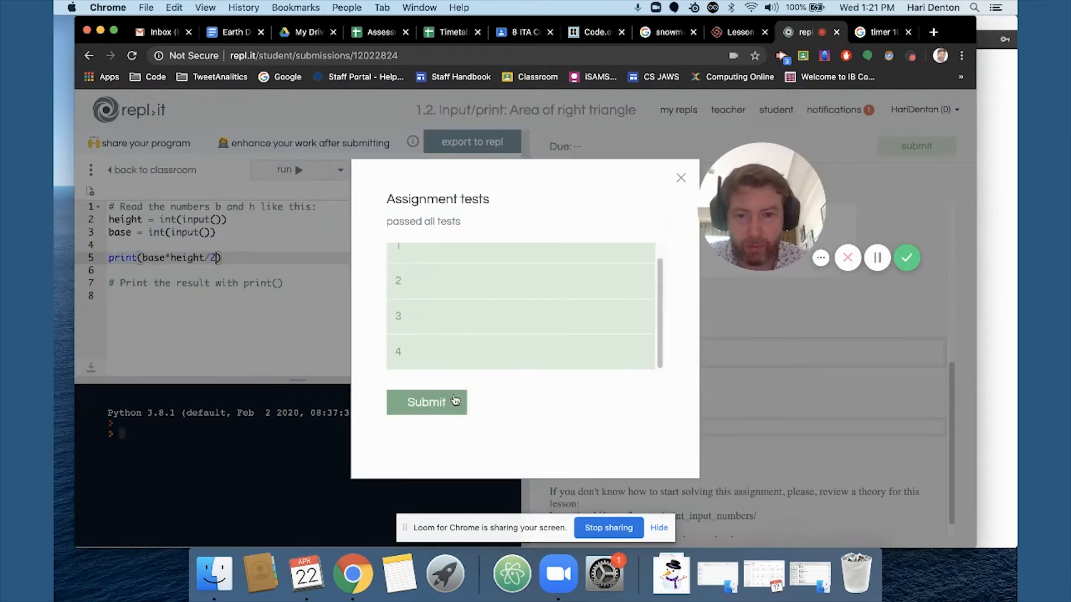
left_click(426, 401)
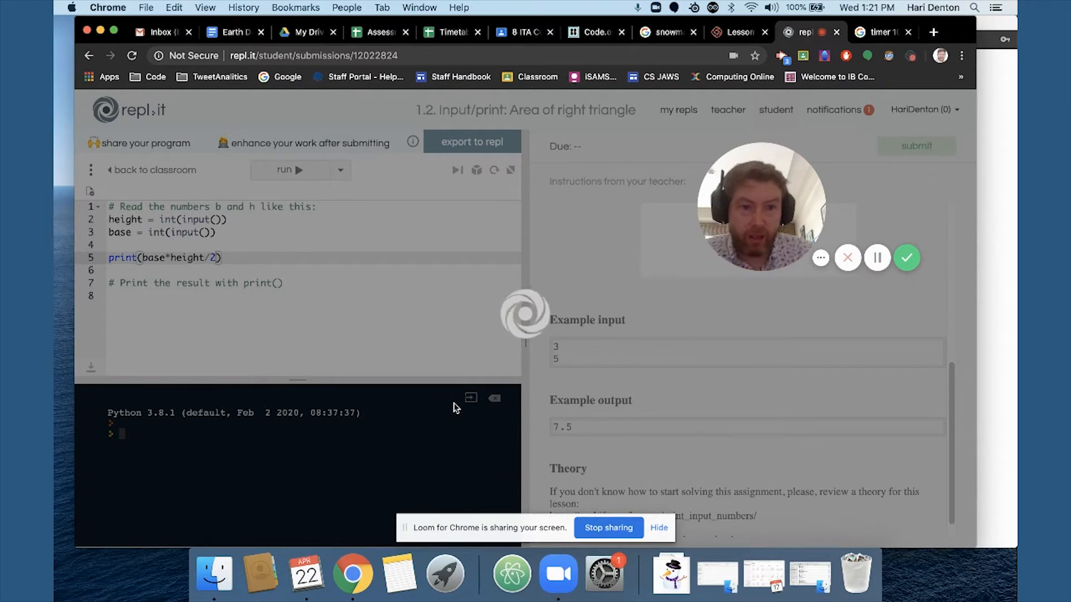
left_click(915, 145)
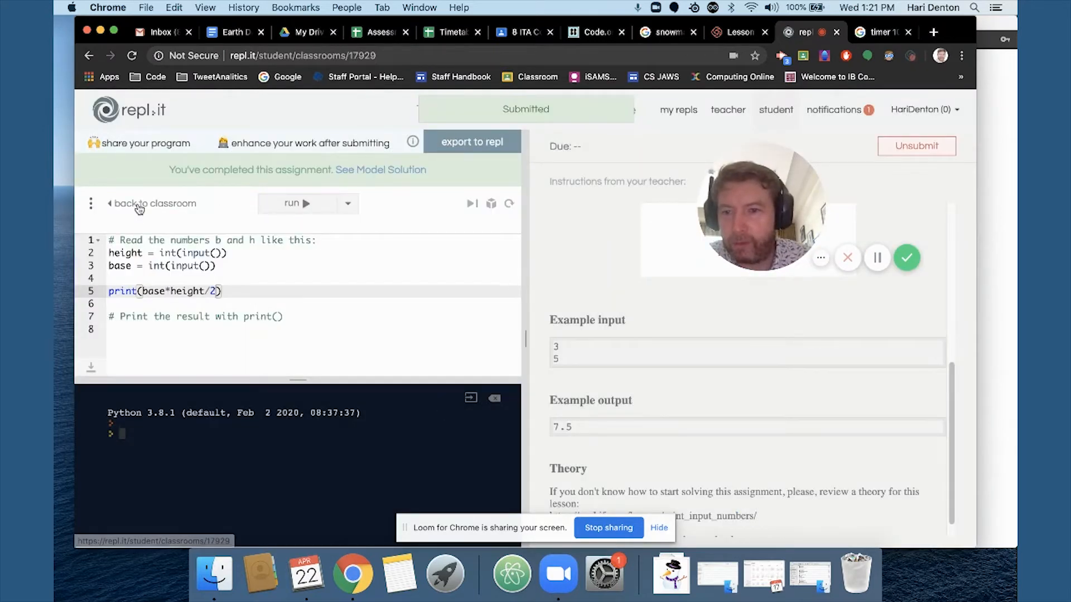
left_click(156, 203)
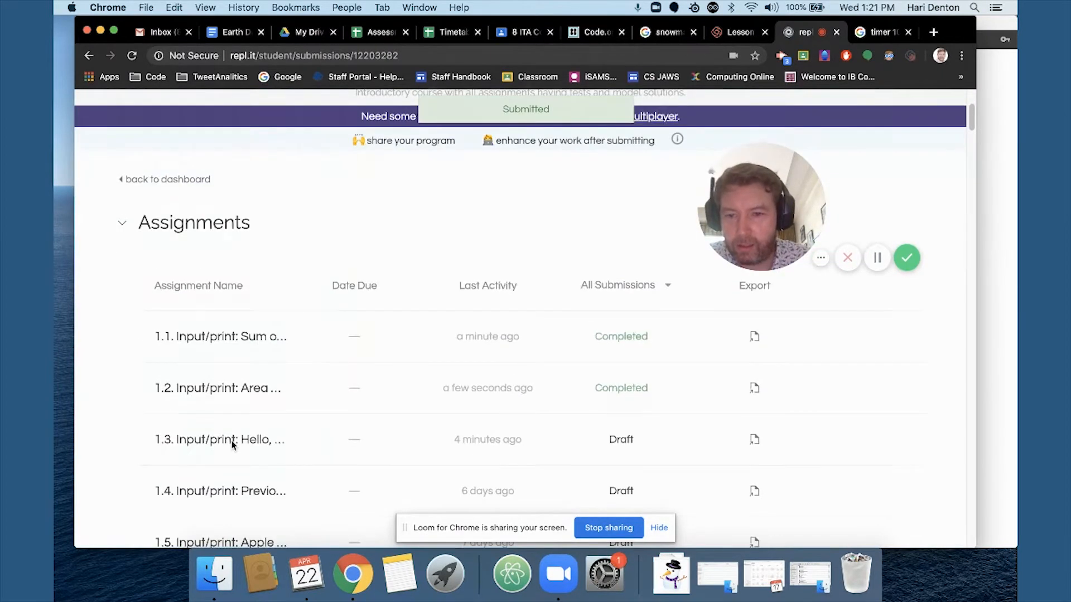
In assignment 1.3, write name = input() and print("Hello, "+name+"!")
left_click(220, 440)
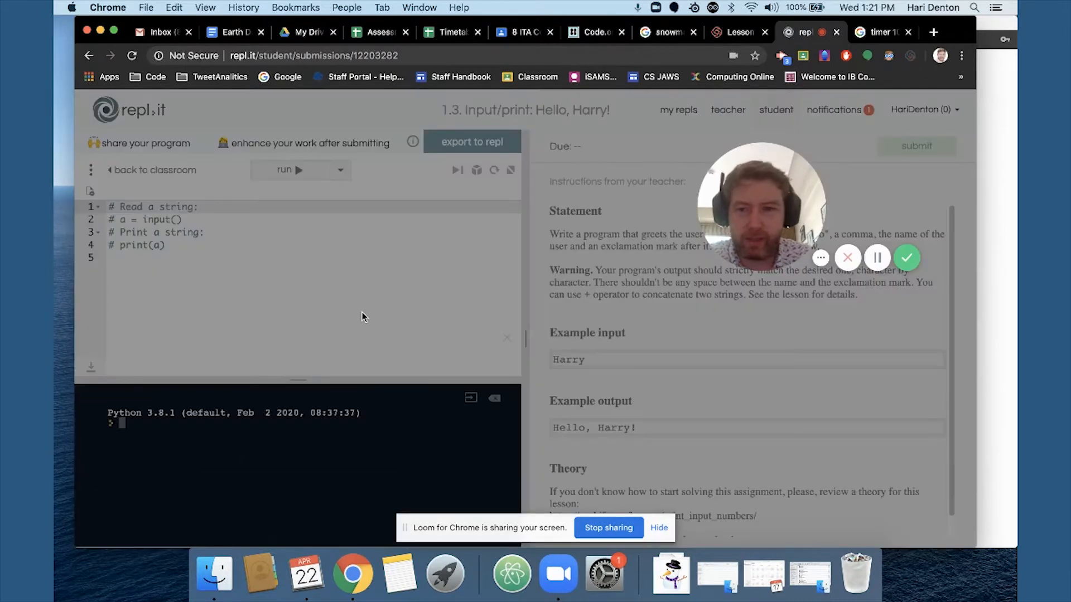
mouse_move(355, 326)
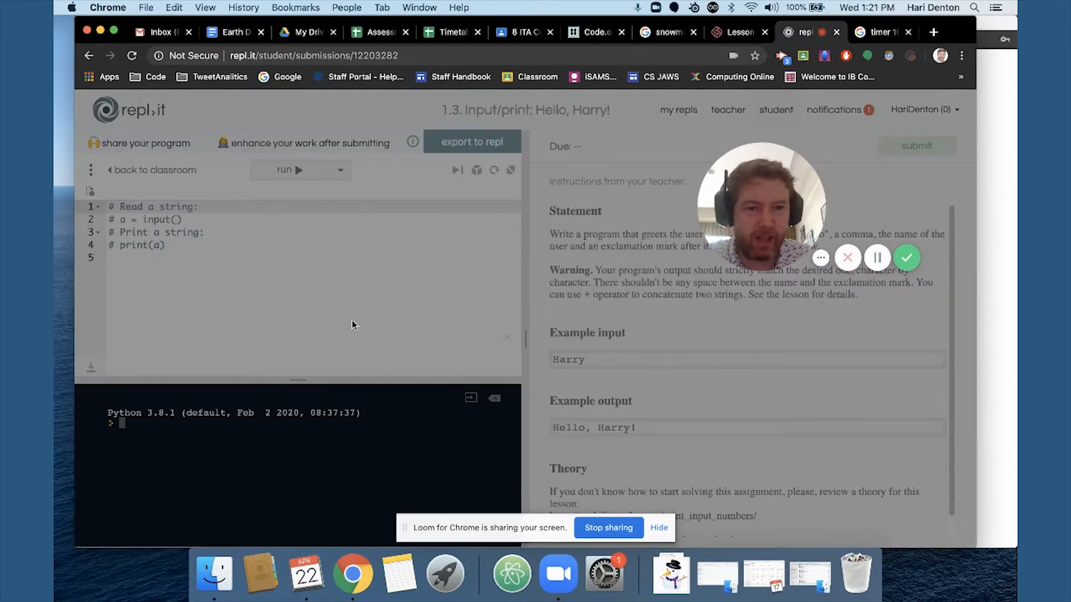
scroll("down", 3)
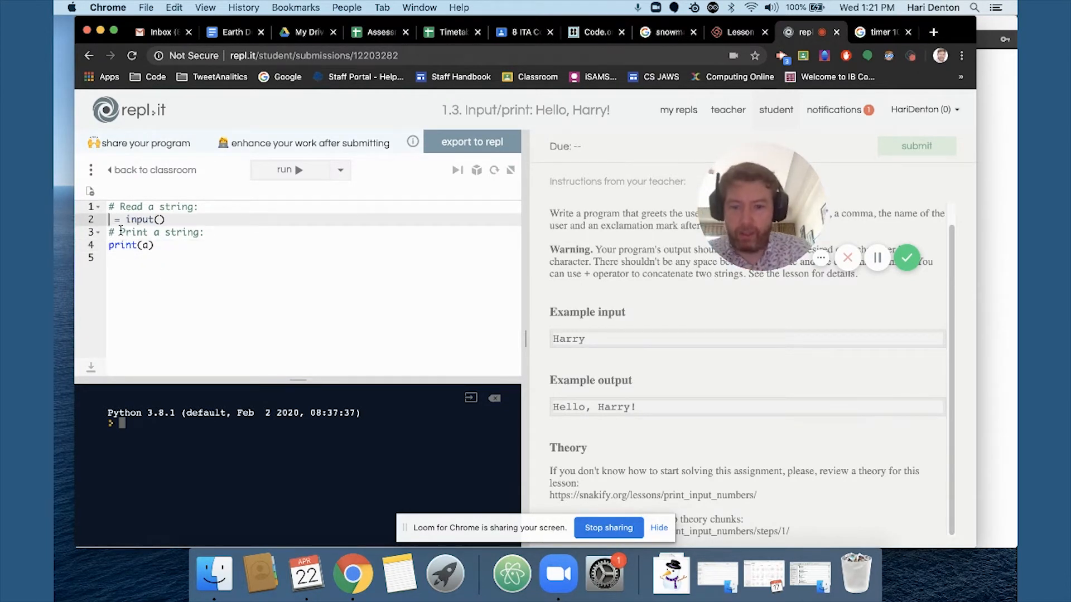
type("name")
left_click(313, 244)
type("\"")
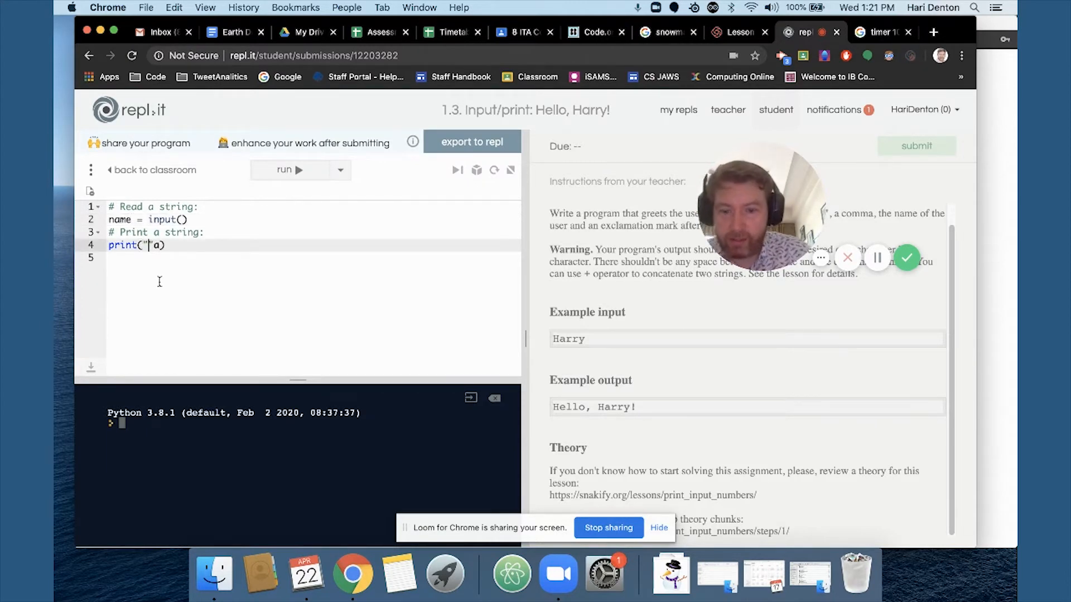
type("Hello")
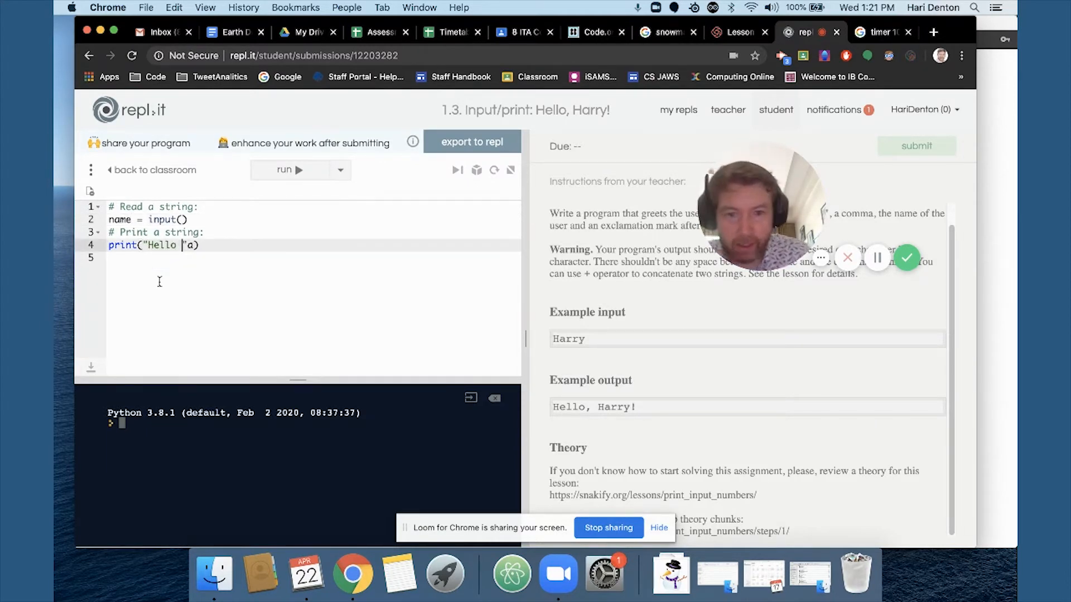
type(",")
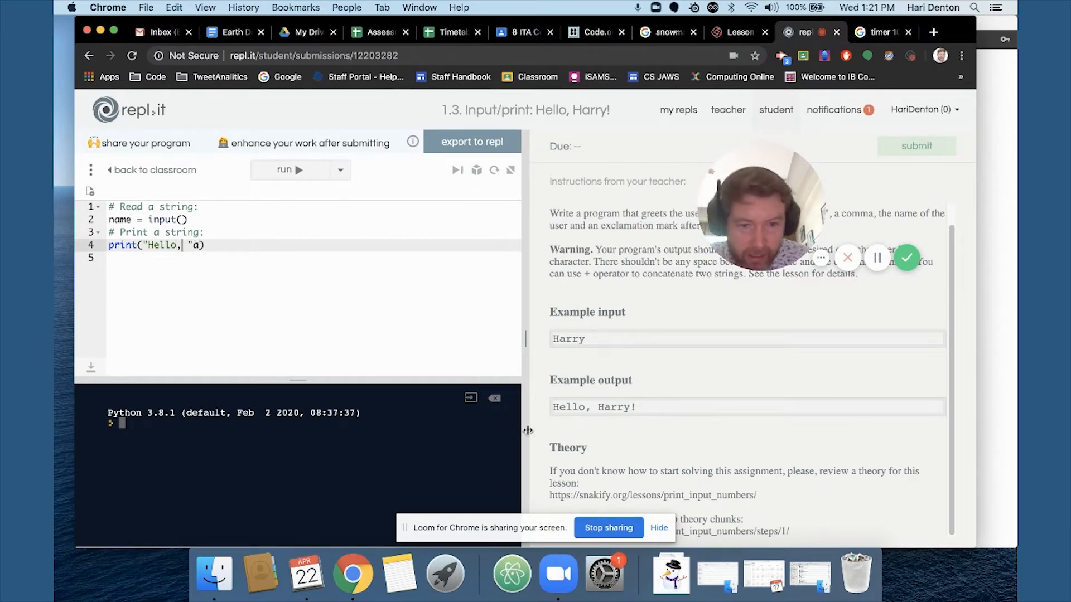
double_click(566, 407)
type("+")
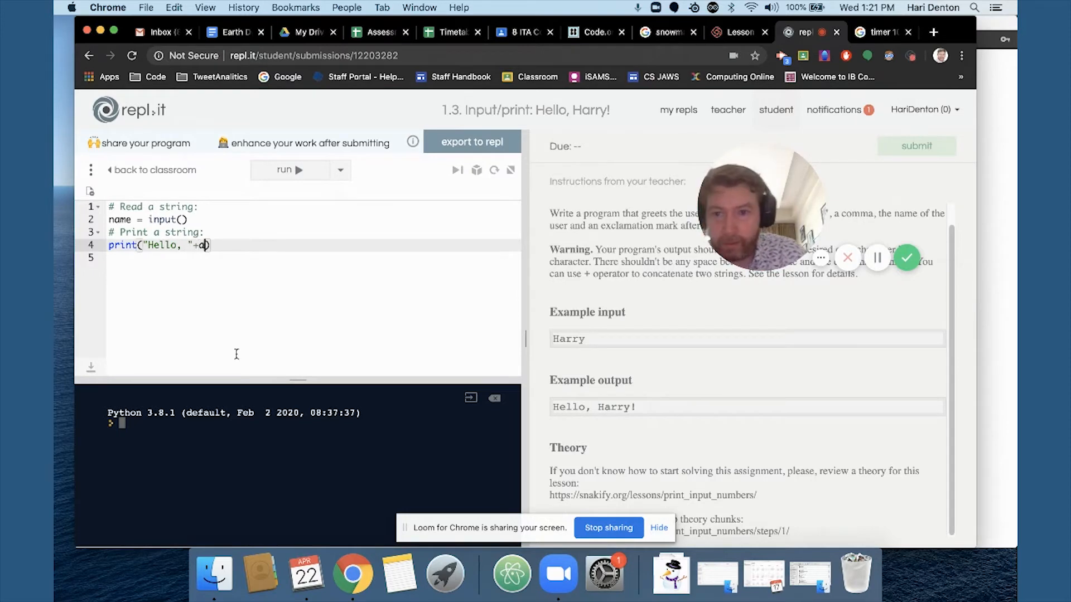
type("name")
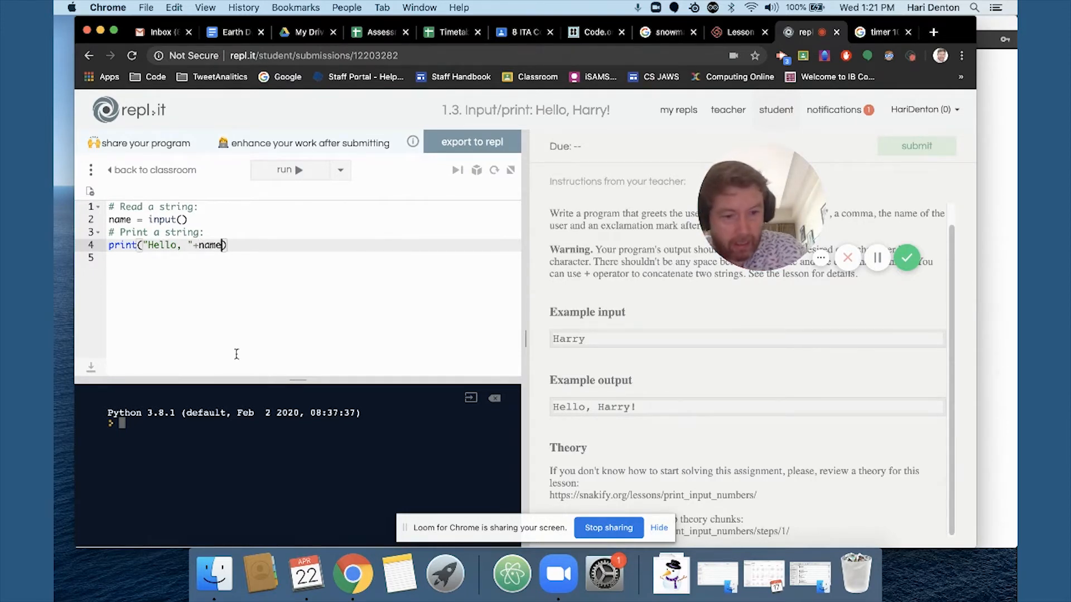
type("+\"\"")
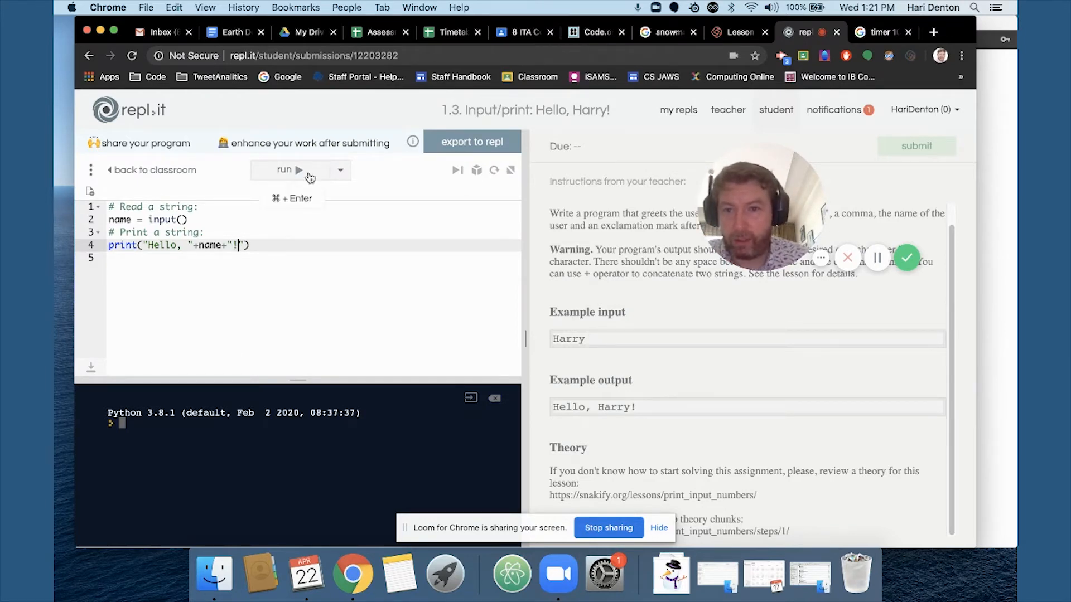
Run the greeting with 'Hari', submit it after all tests pass, and return to the assignment list
left_click(290, 170)
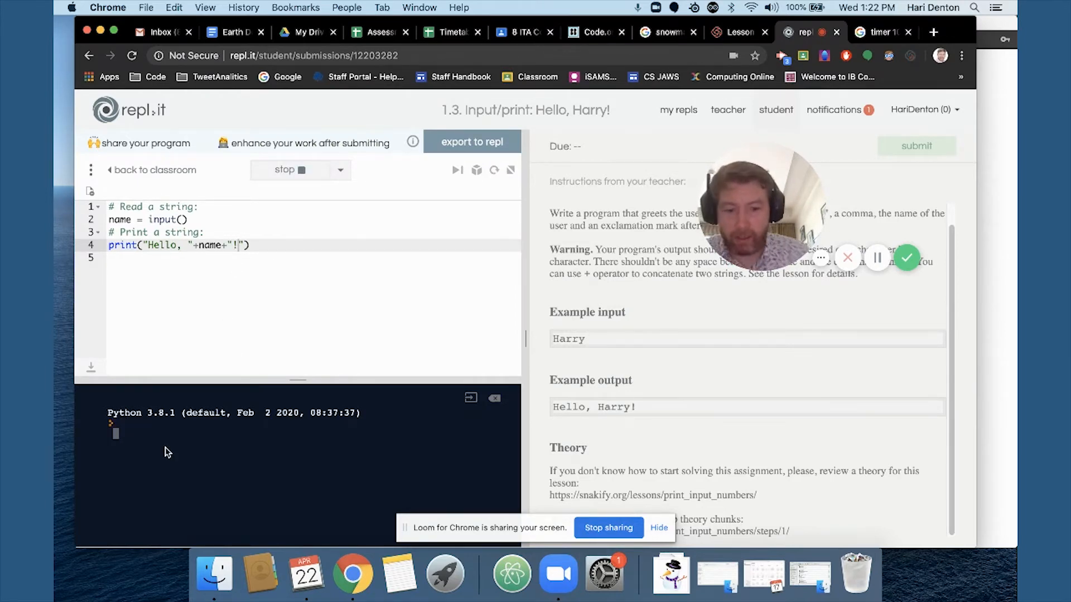
type("Hari")
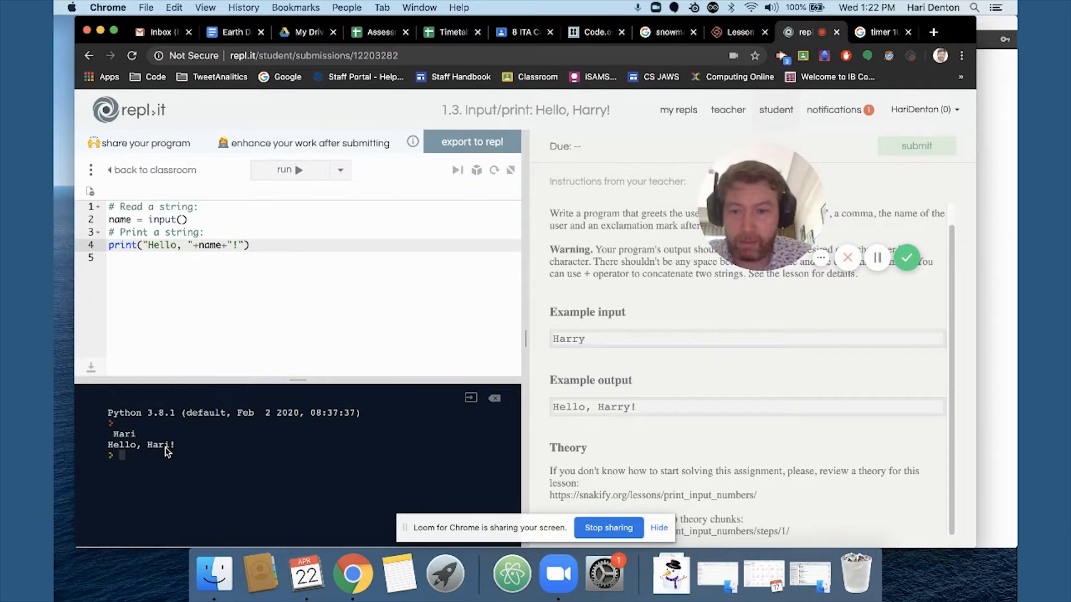
left_click(916, 146)
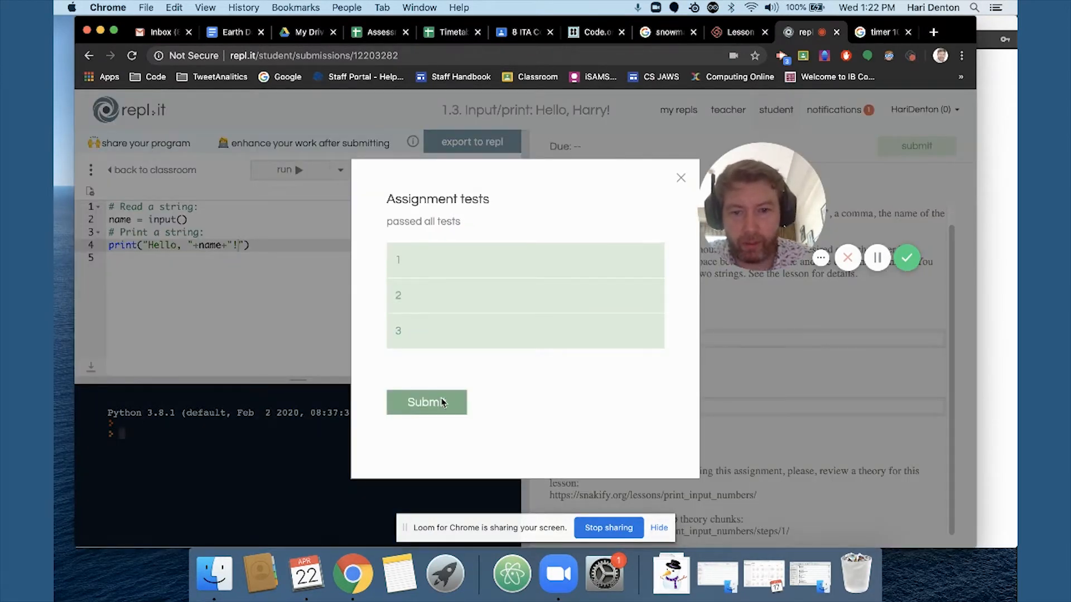
left_click(426, 402)
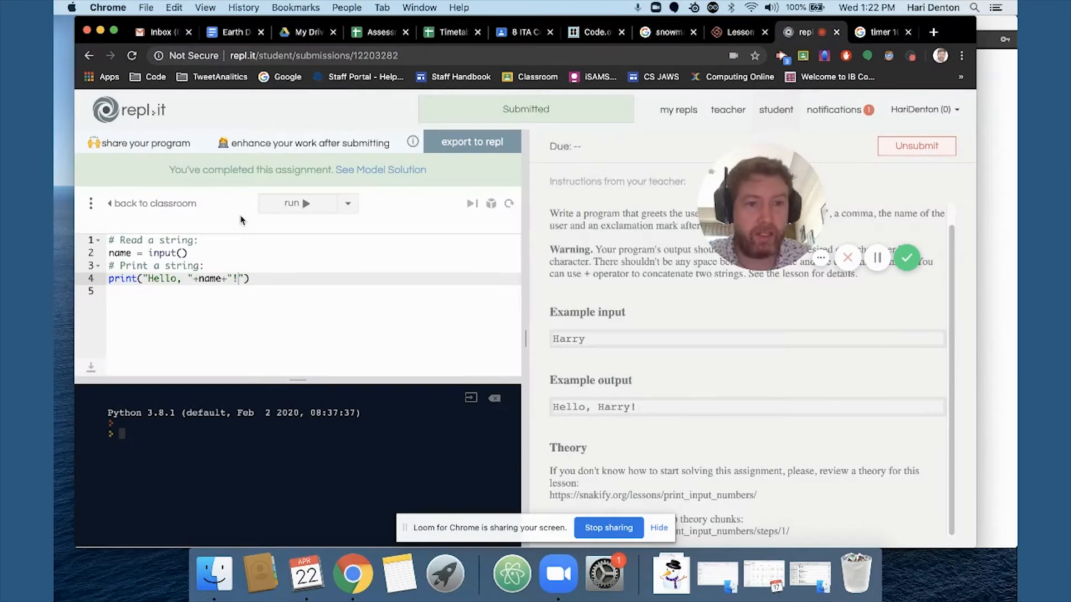
left_click(155, 203)
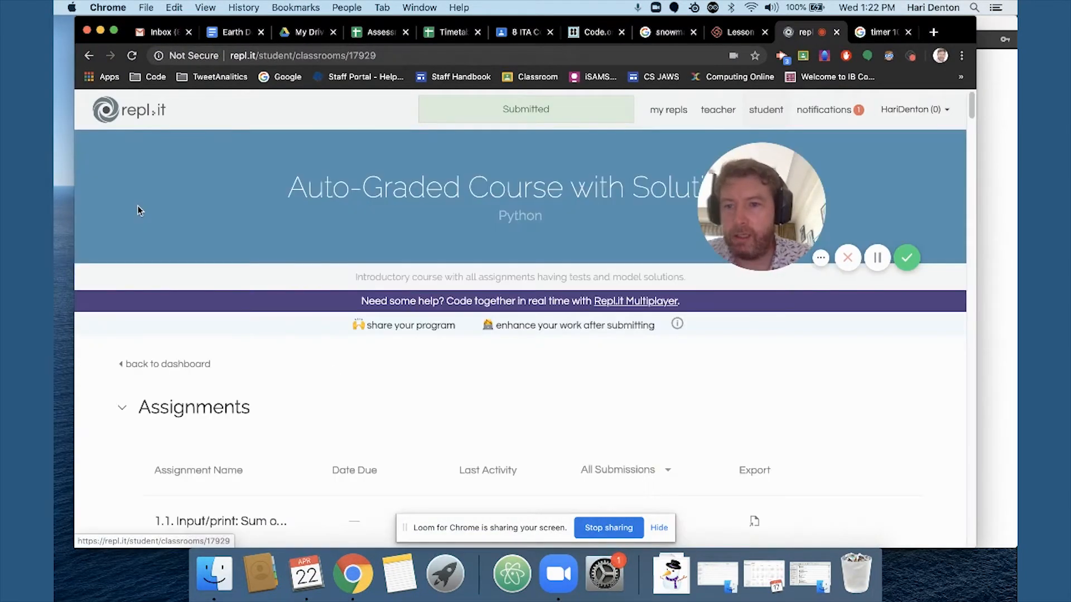
Open assignment 1.4 Previous and next and restore its starter code
scroll("down", 3)
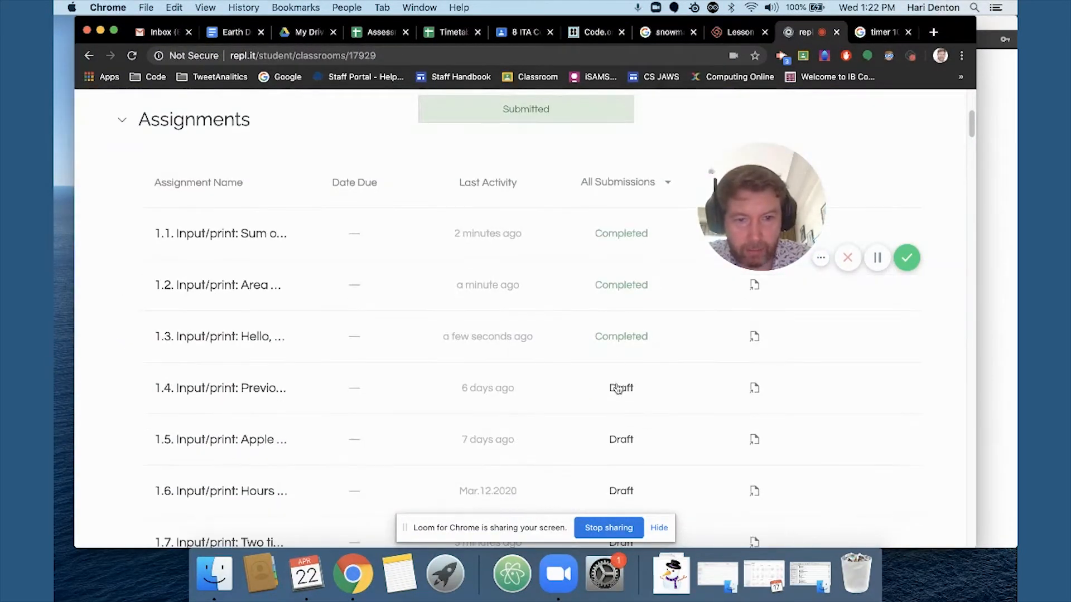
left_click(620, 388)
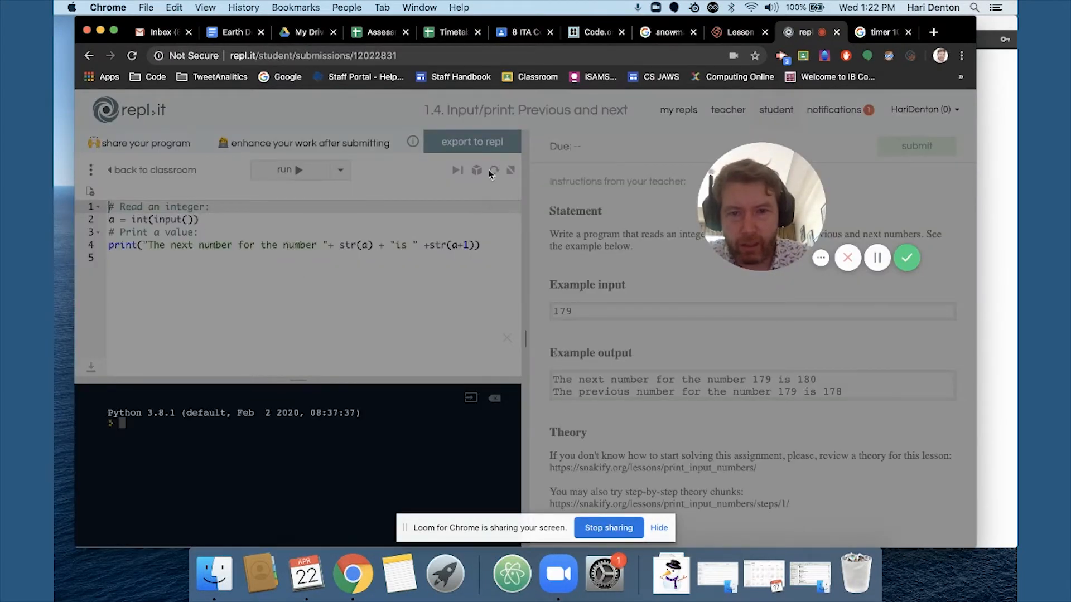
left_click(493, 171)
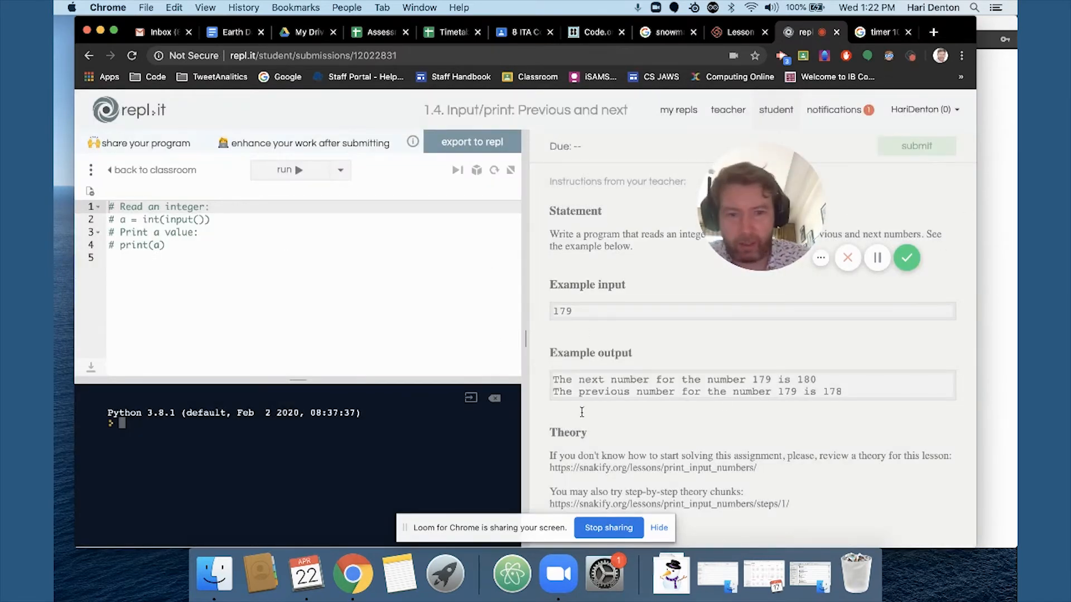
double_click(561, 311)
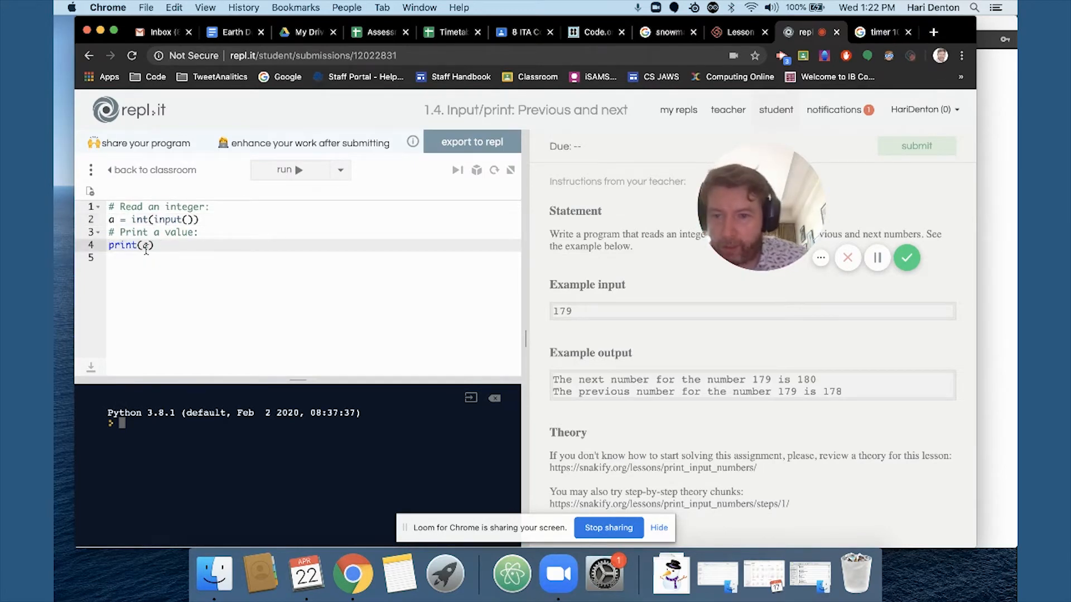
Add print("The next number for the number "+str(a)+" is "+str(a+1)) and run it for 179
type("\"\"")
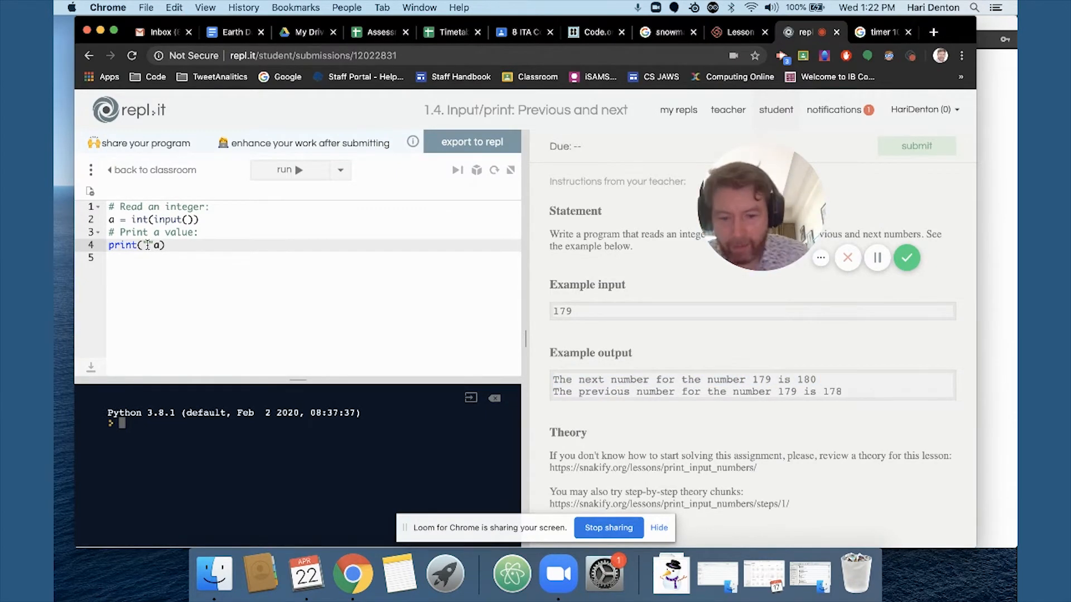
type("\"The next number for the number \"")
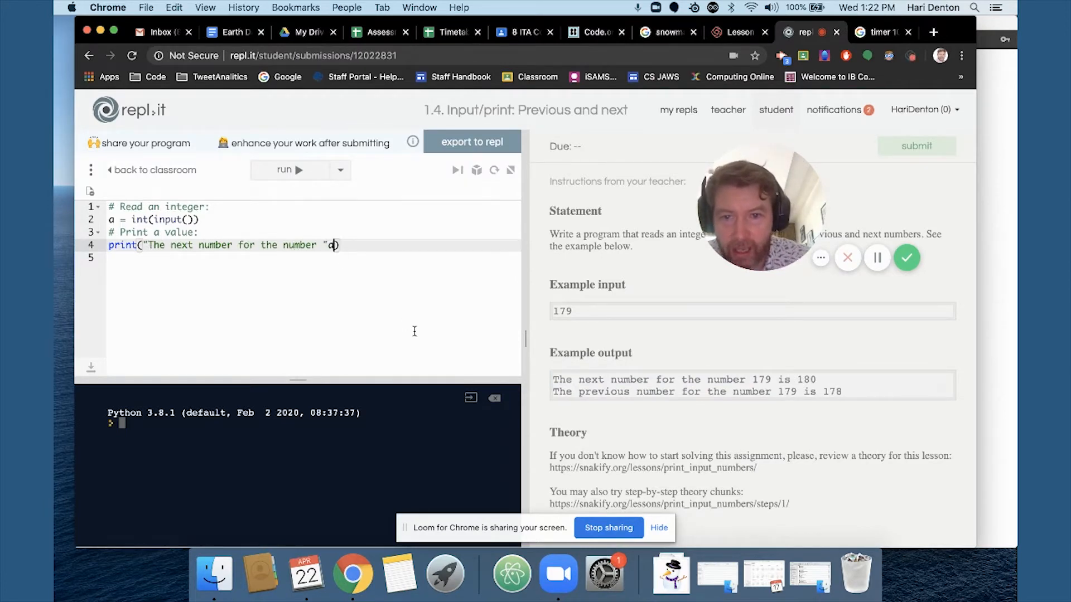
type("a)")
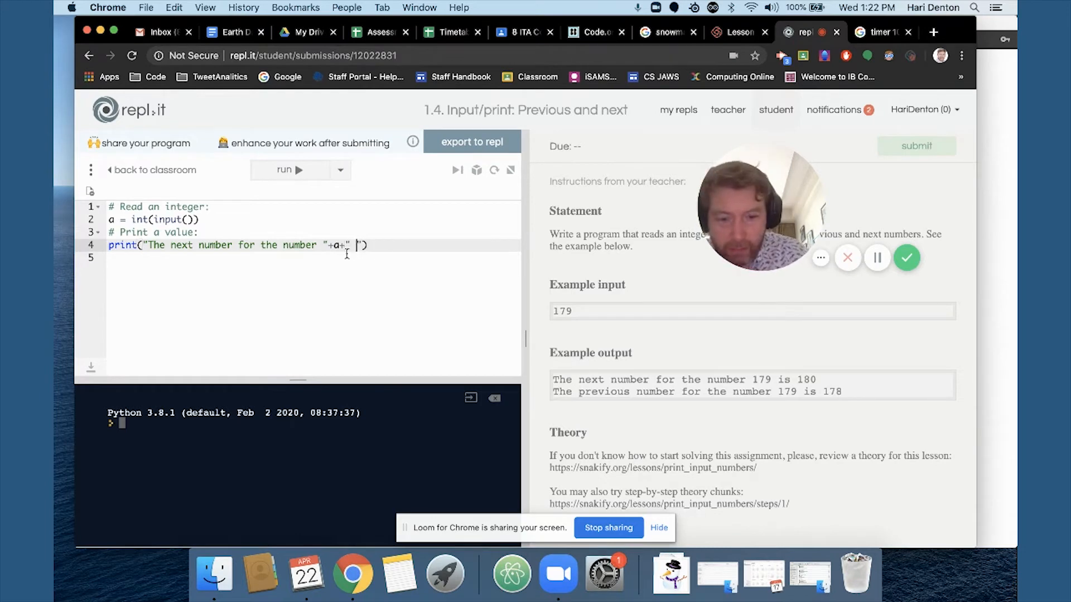
type("is")
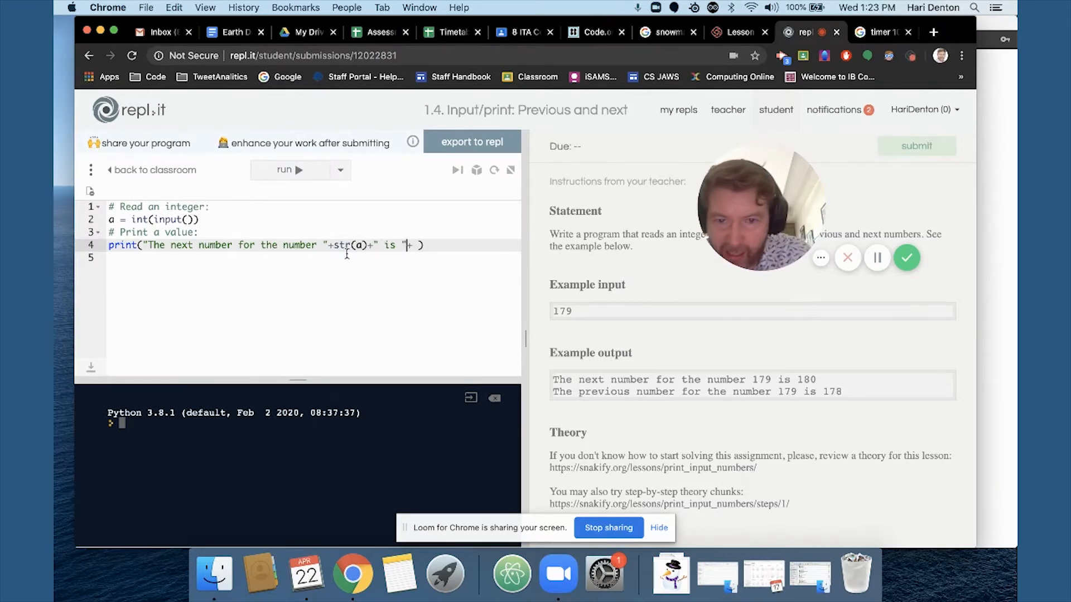
type("str")
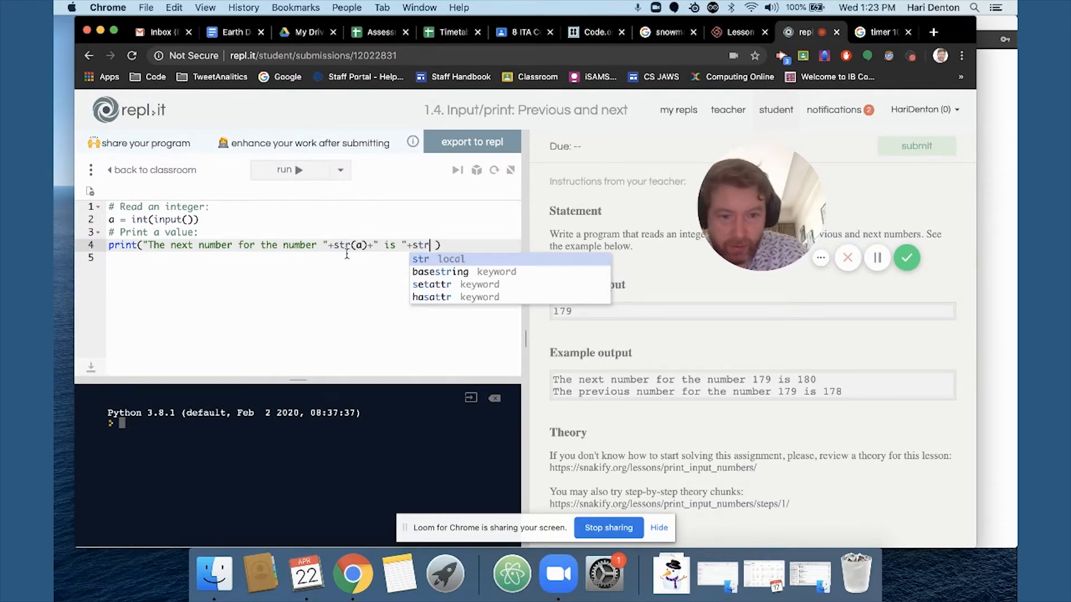
type("(a)")
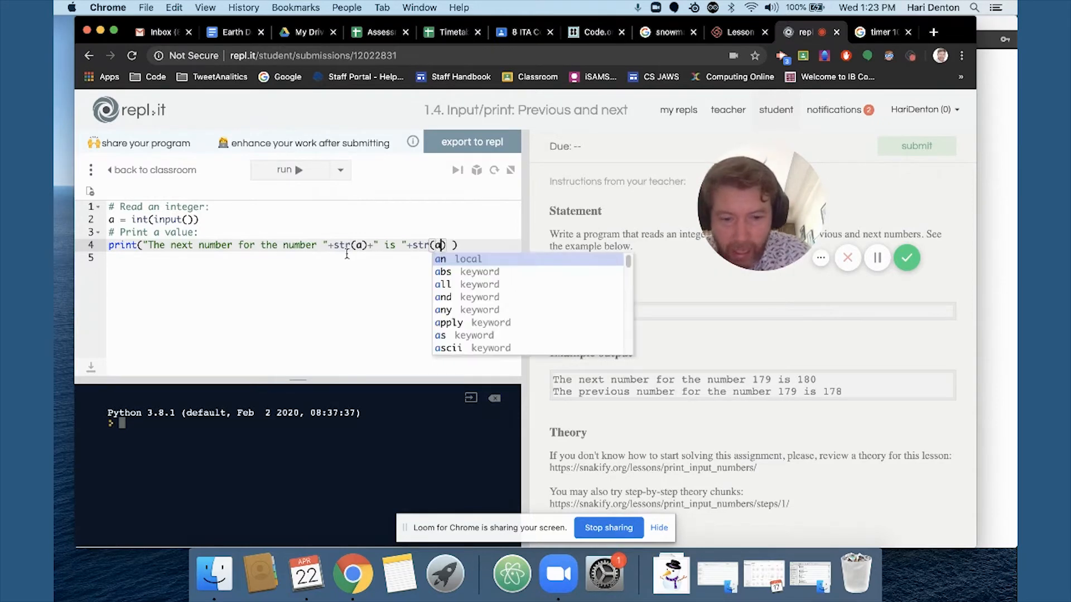
type("+1")
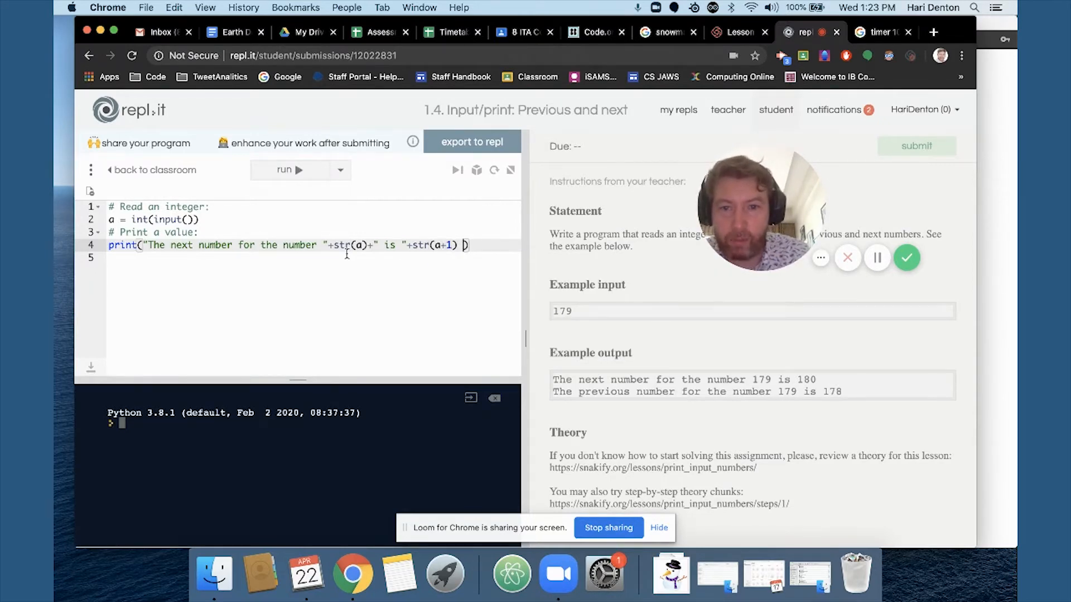
left_click(289, 169)
type("179")
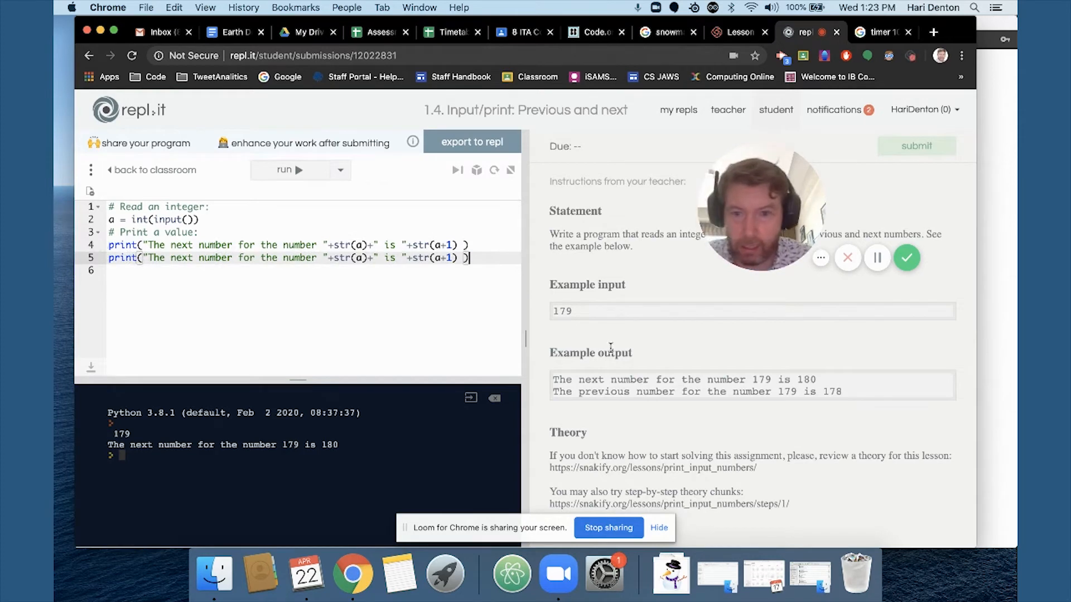
Change the second line to print the previous number (a-1) and run to check both lines
double_click(604, 392)
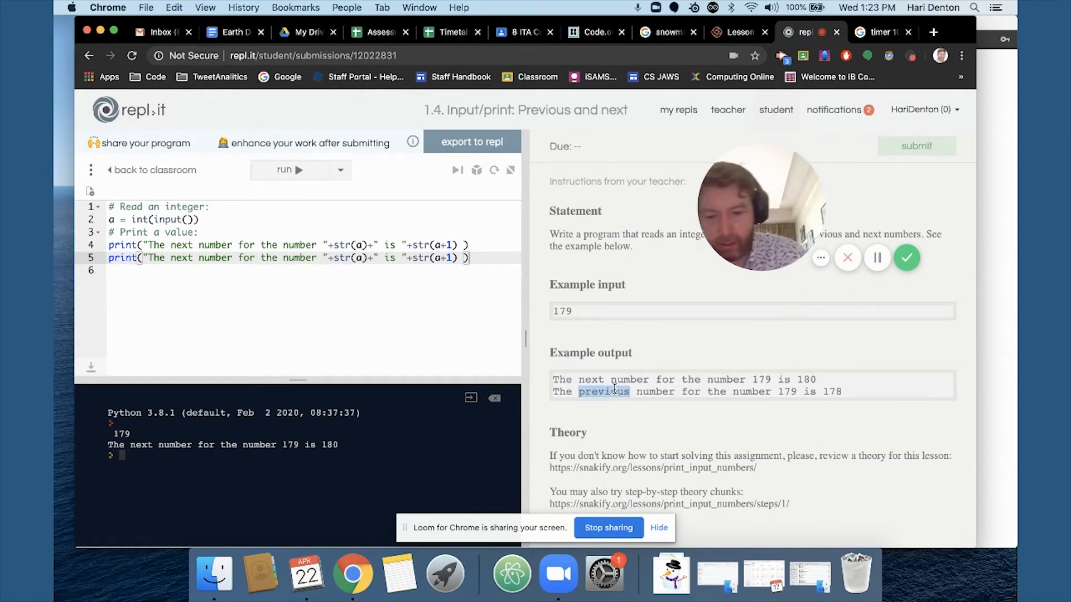
double_click(180, 258)
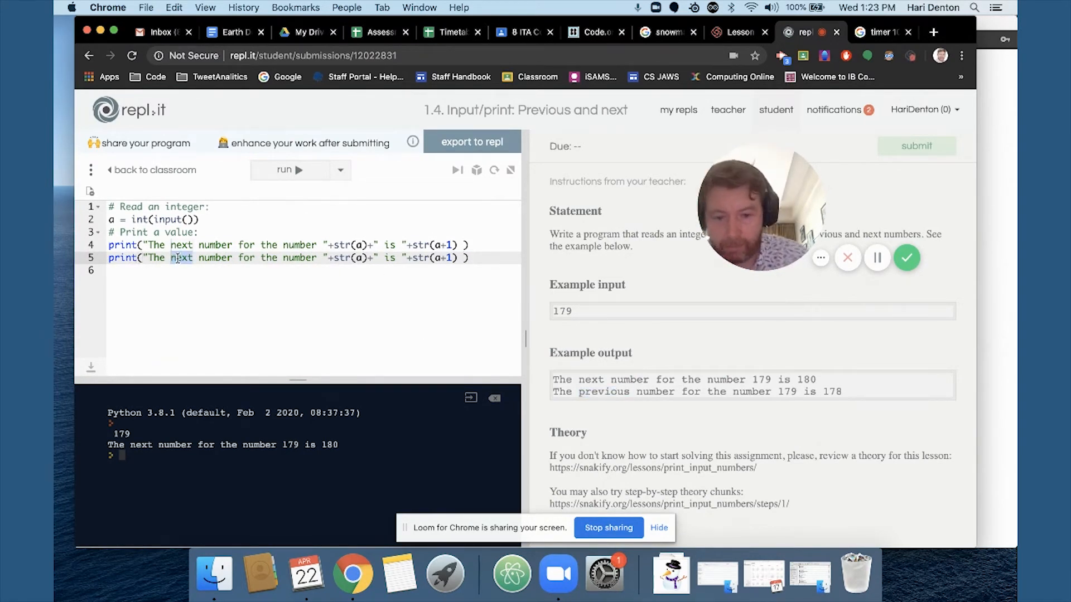
type("previous")
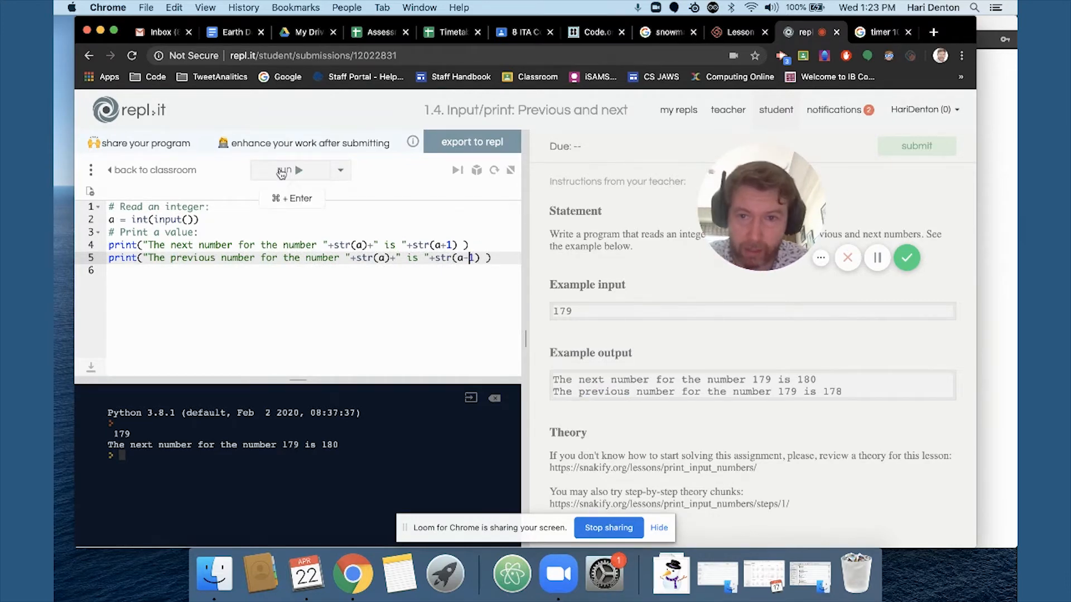
left_click(287, 170)
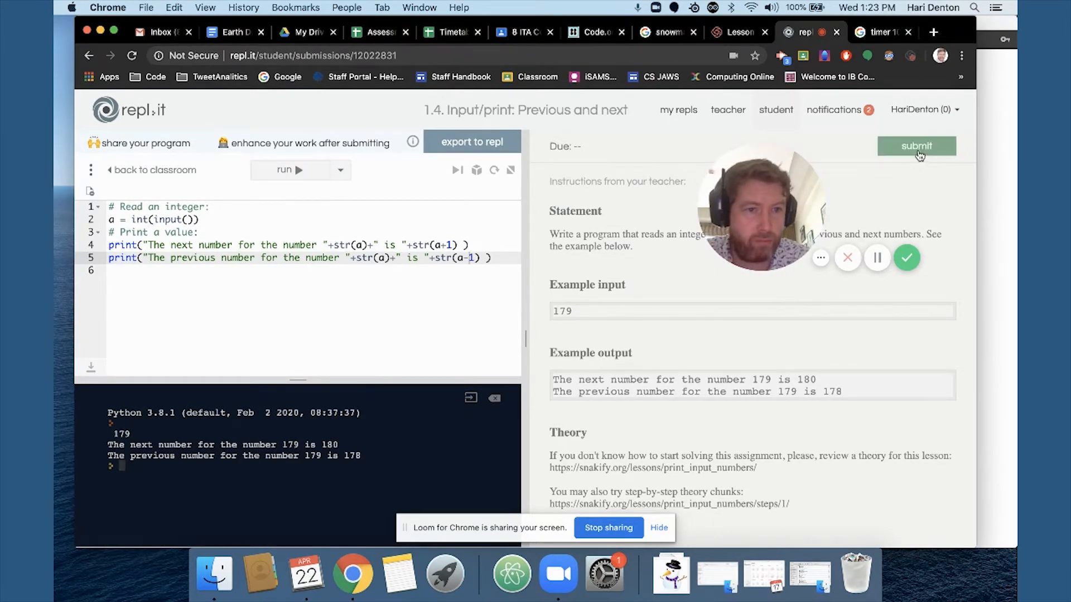
Submit the Previous and next assignment and return to the course assignment list
left_click(917, 145)
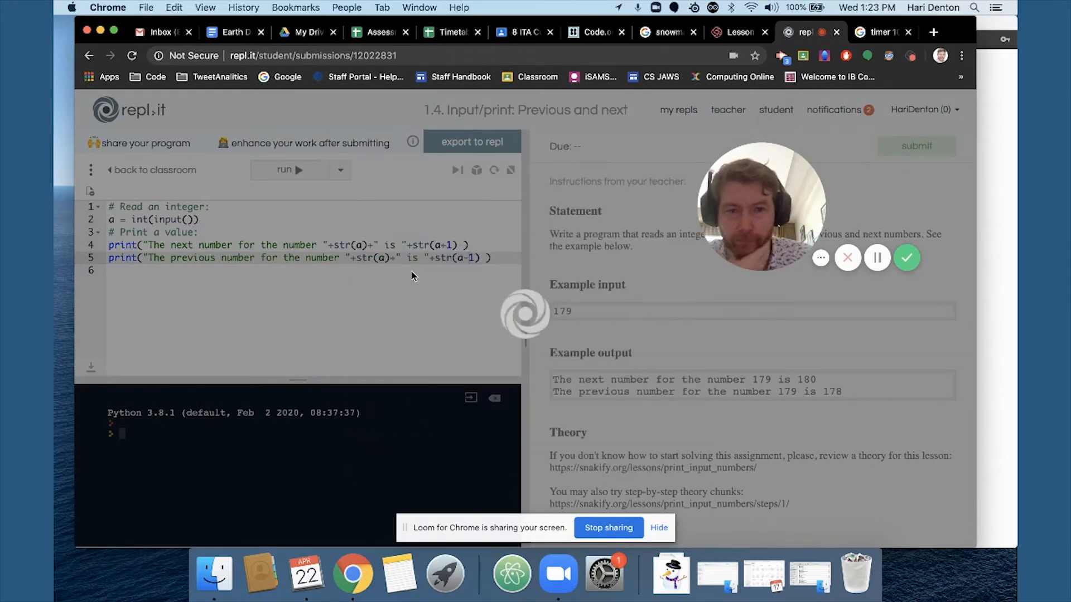
left_click(916, 145)
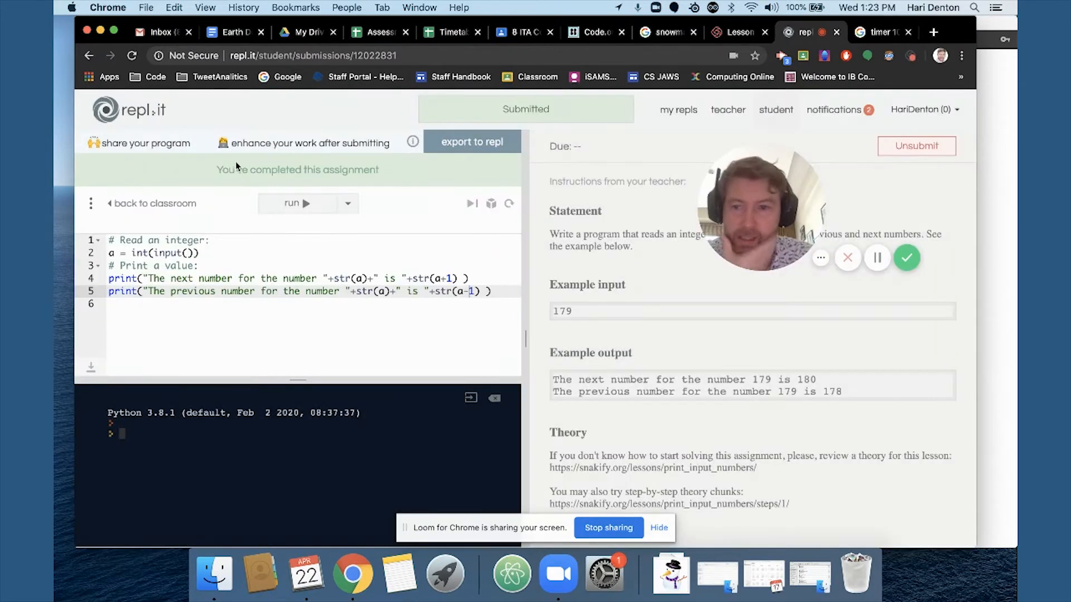
left_click(155, 203)
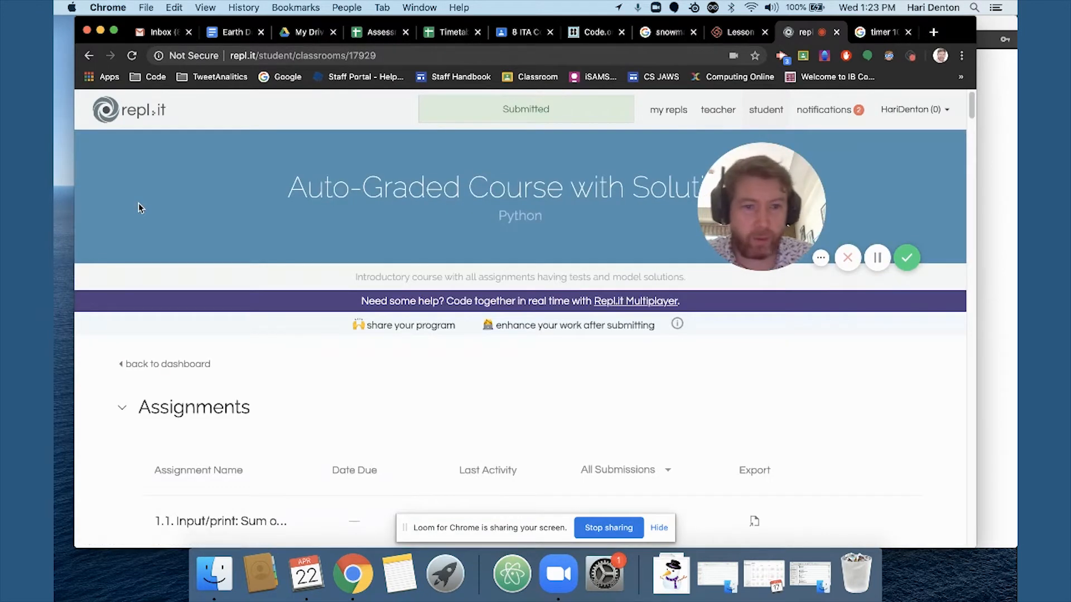
Run the Apple sharing starter code printing 12.6, 12 and 3, and dismiss the reset confirmation
scroll("down", 3)
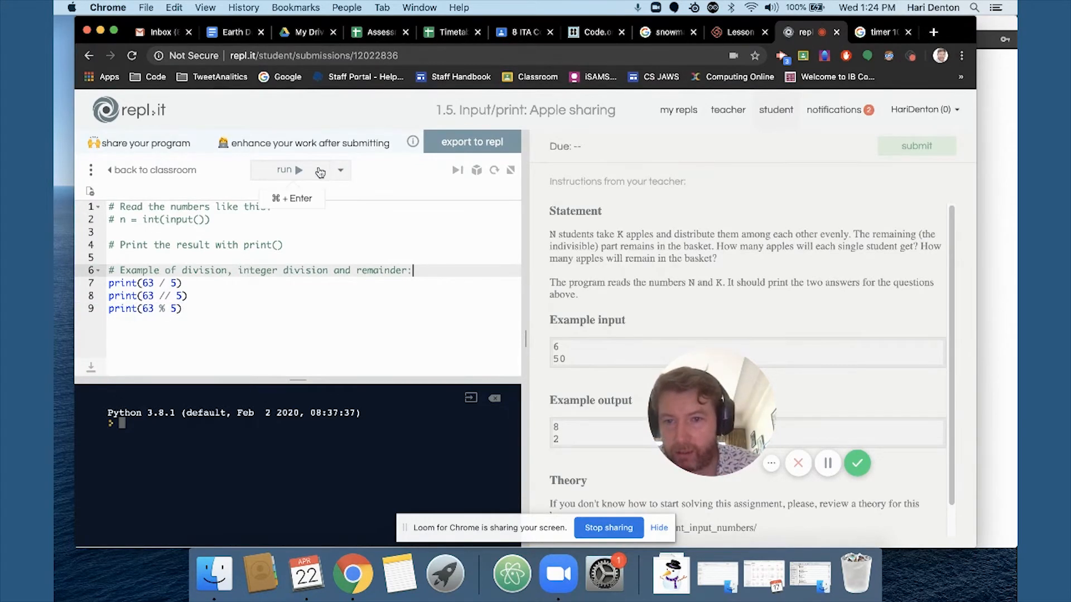
left_click(289, 169)
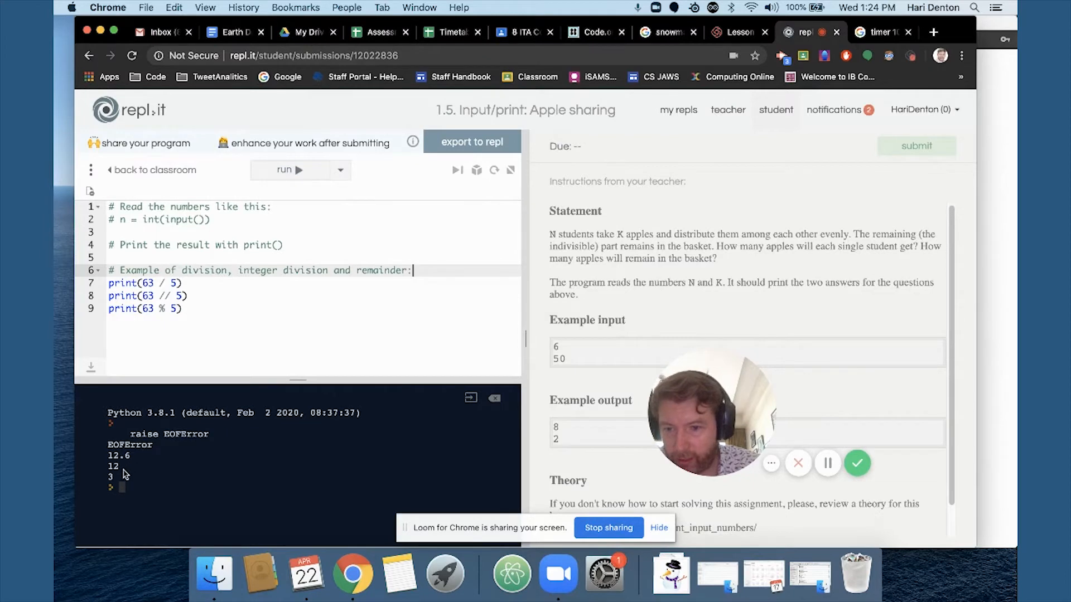
left_click(493, 170)
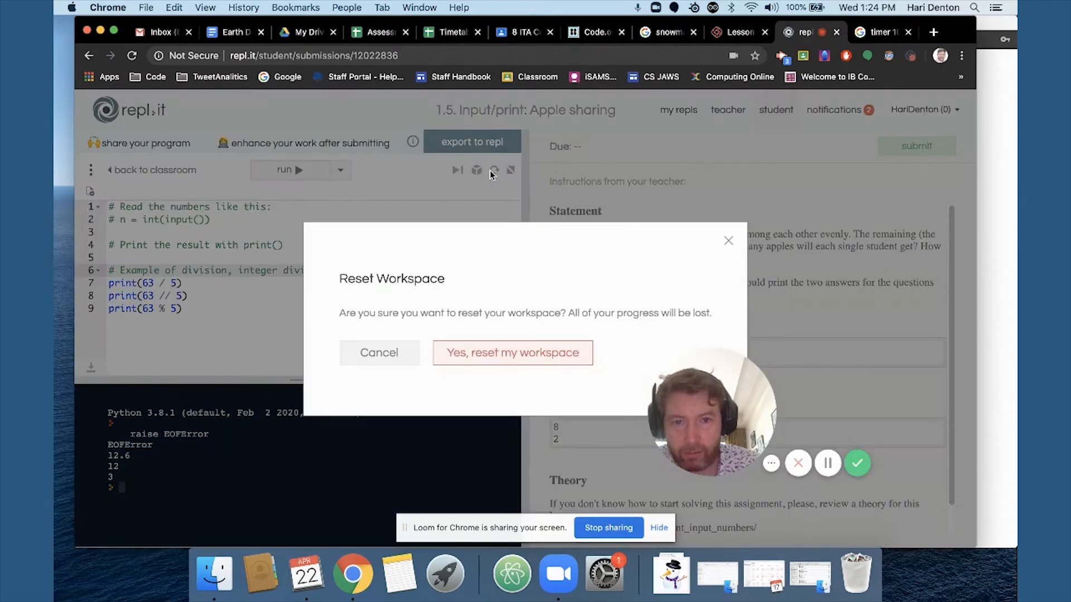
left_click(513, 353)
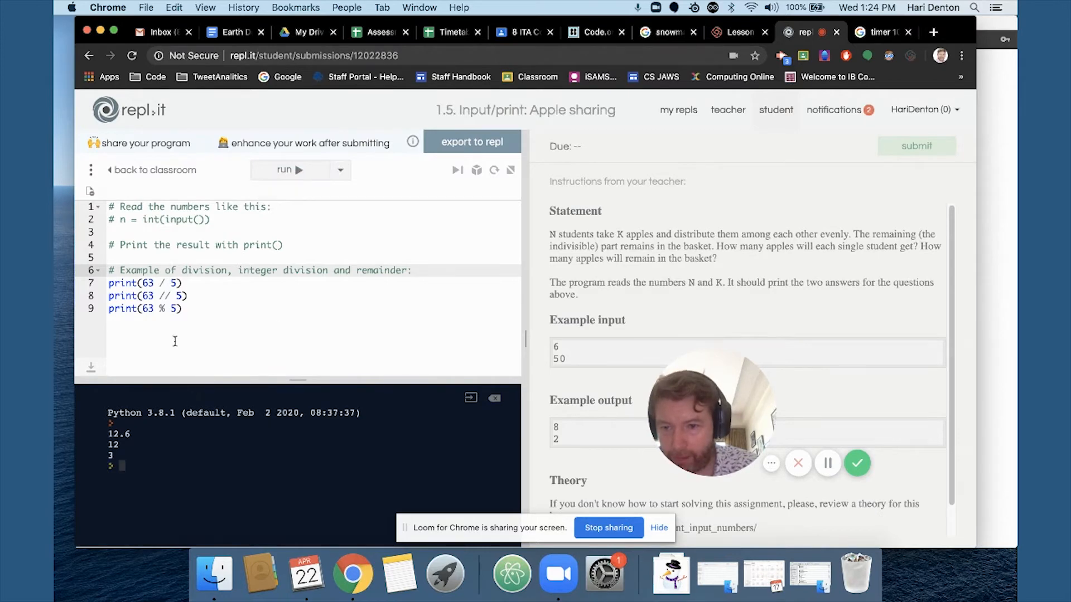
mouse_move(156, 438)
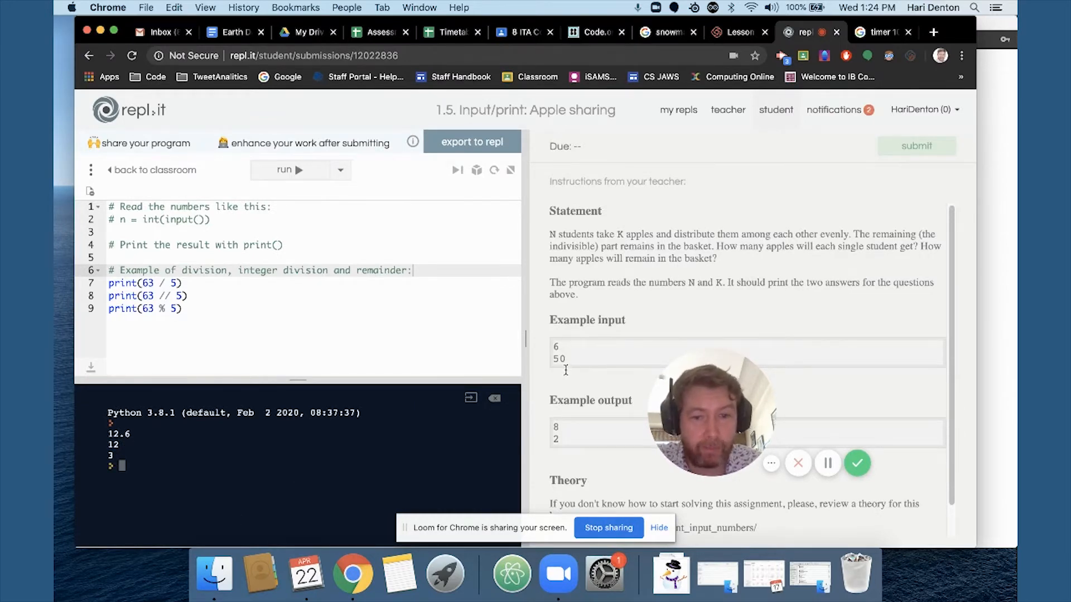
Rename n to students, add apples = int(input()), and print apples // students and apples % students
scroll("down", 3)
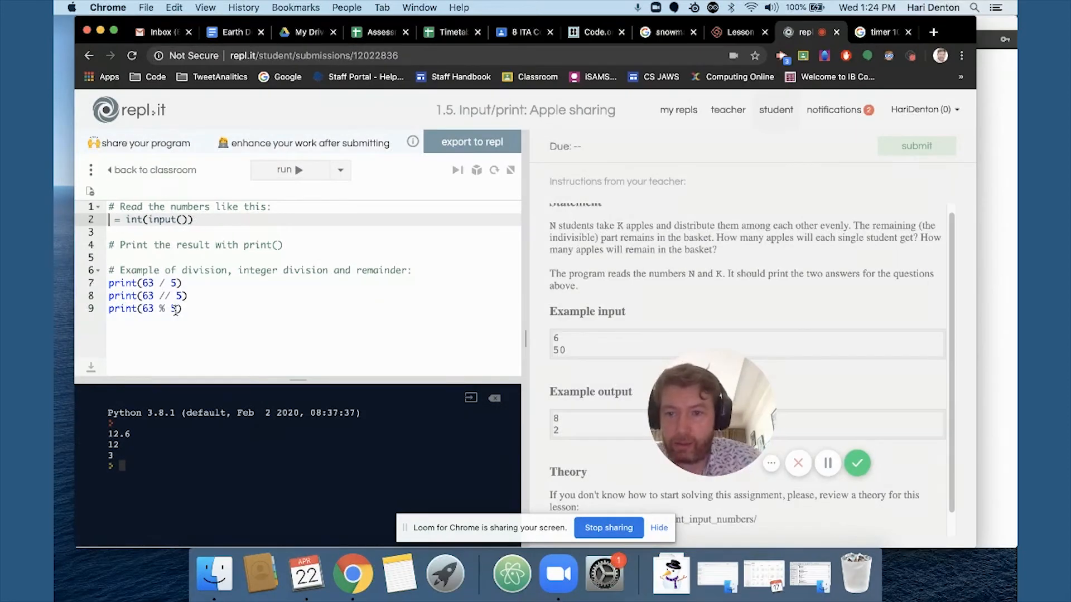
type("students")
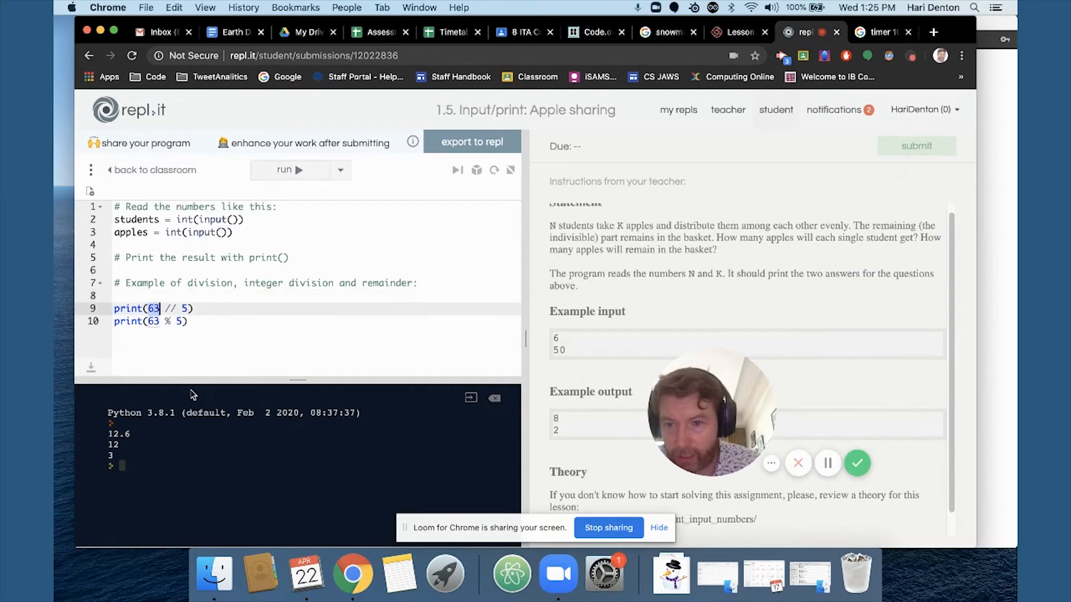
type("apples")
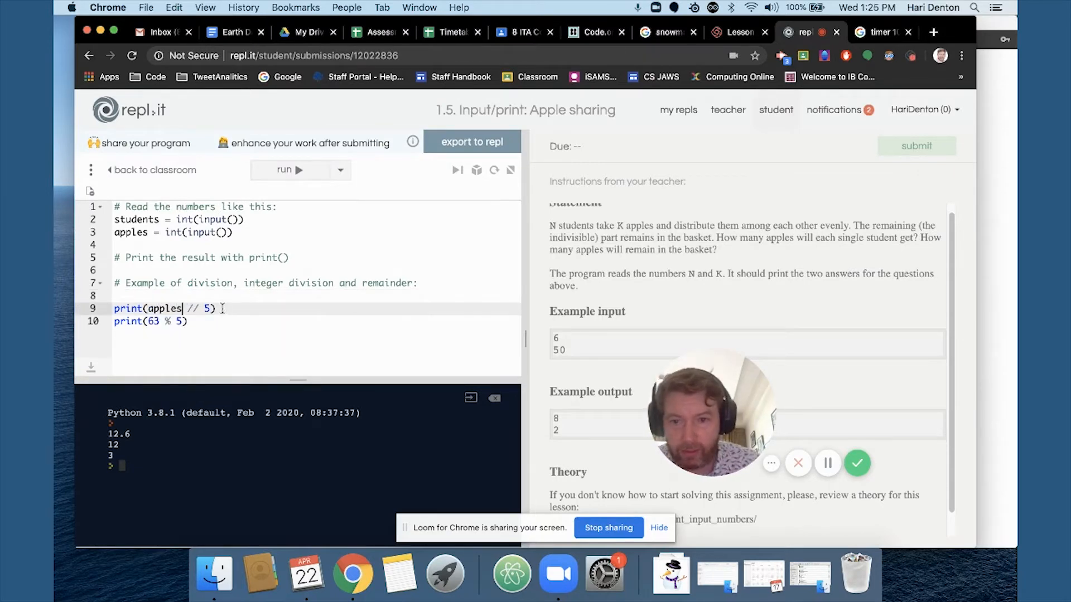
key("Backspace")
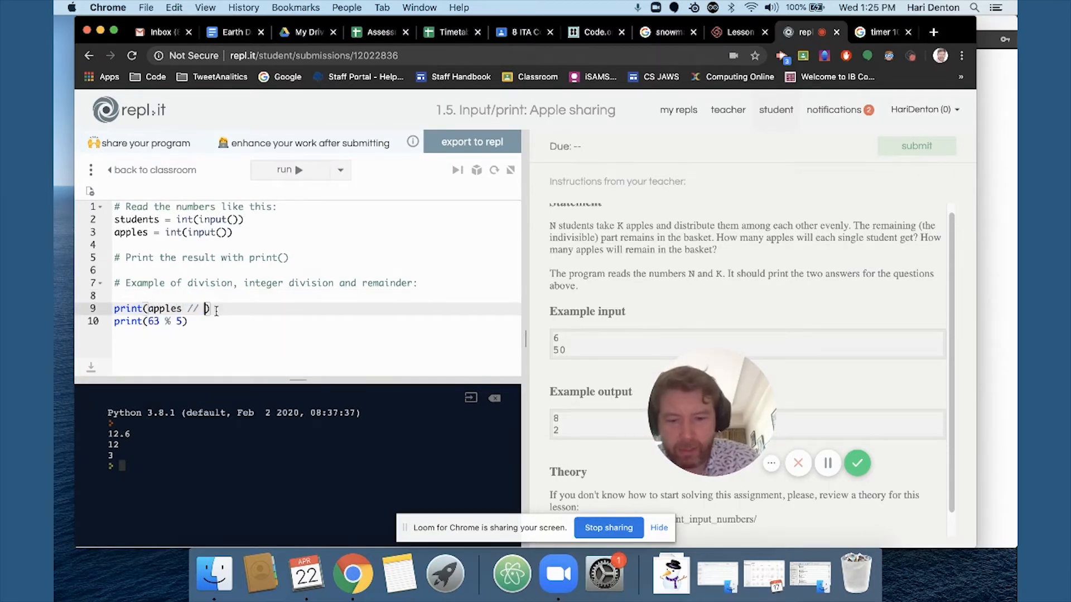
type("students")
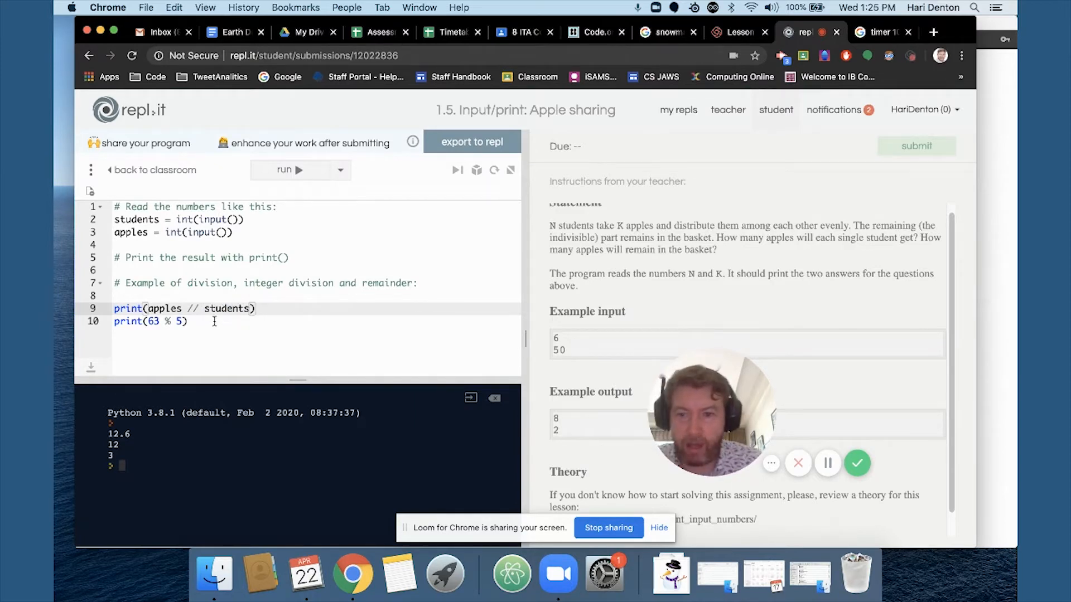
type("apple")
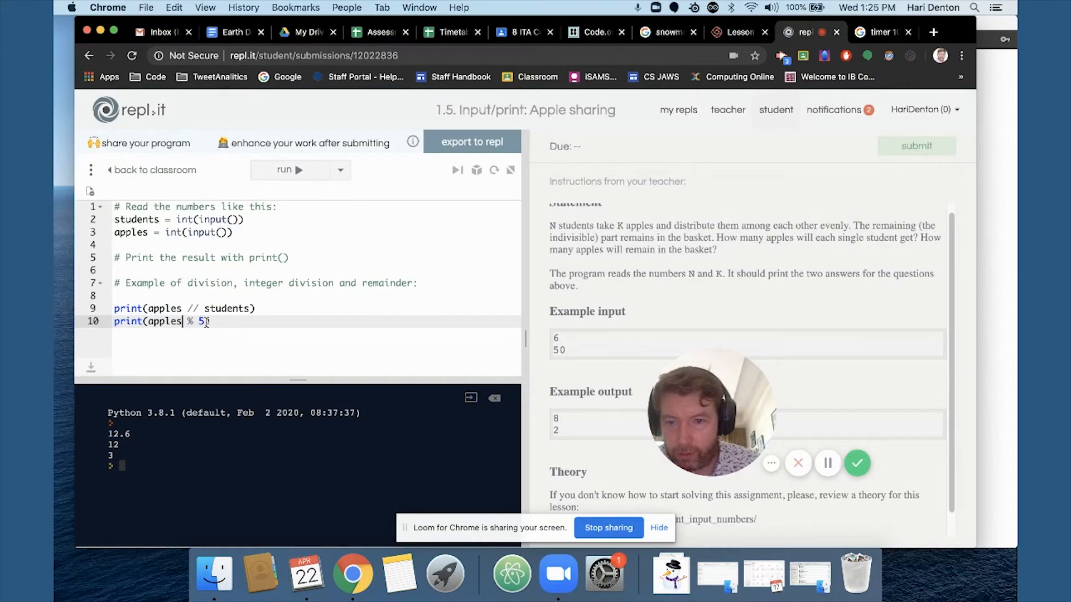
type("stuydentas")
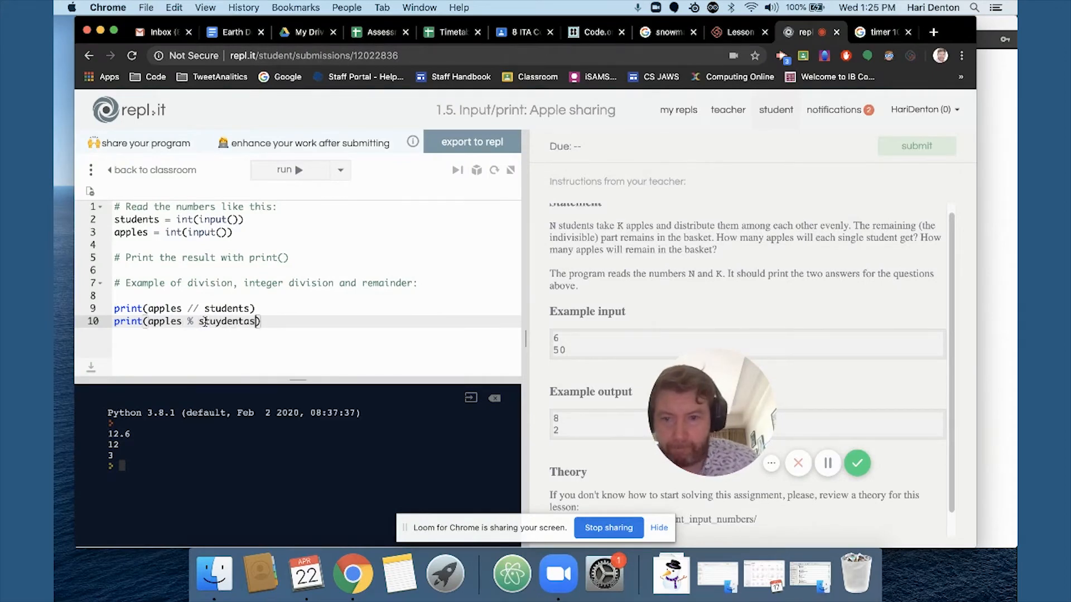
key("Backspace")
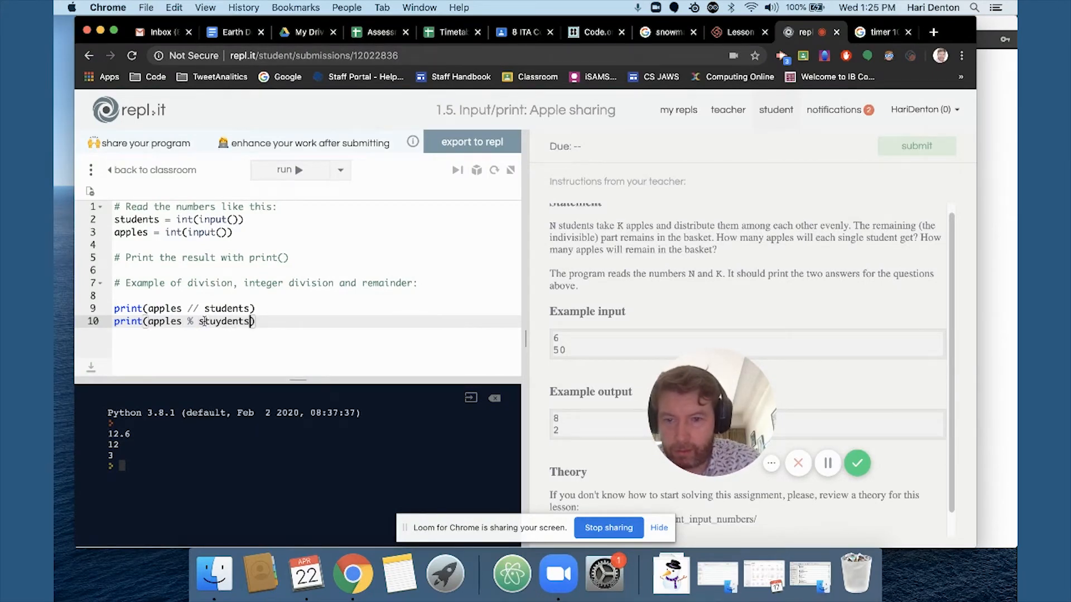
Run with the sample input, fix the misspelled students, and submit the Apple sharing solution
left_click(289, 169)
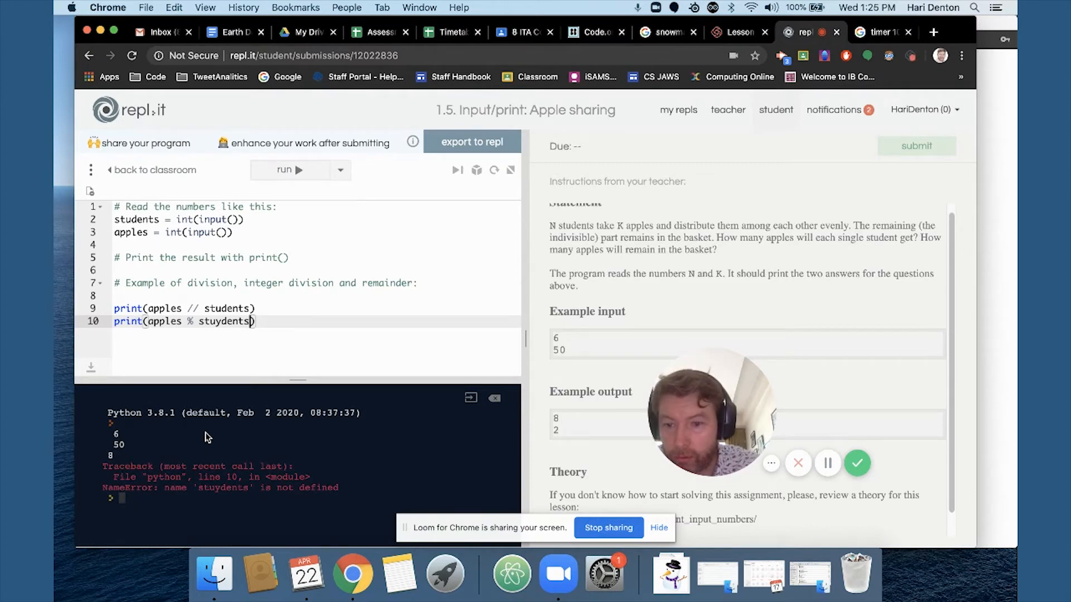
mouse_move(222, 503)
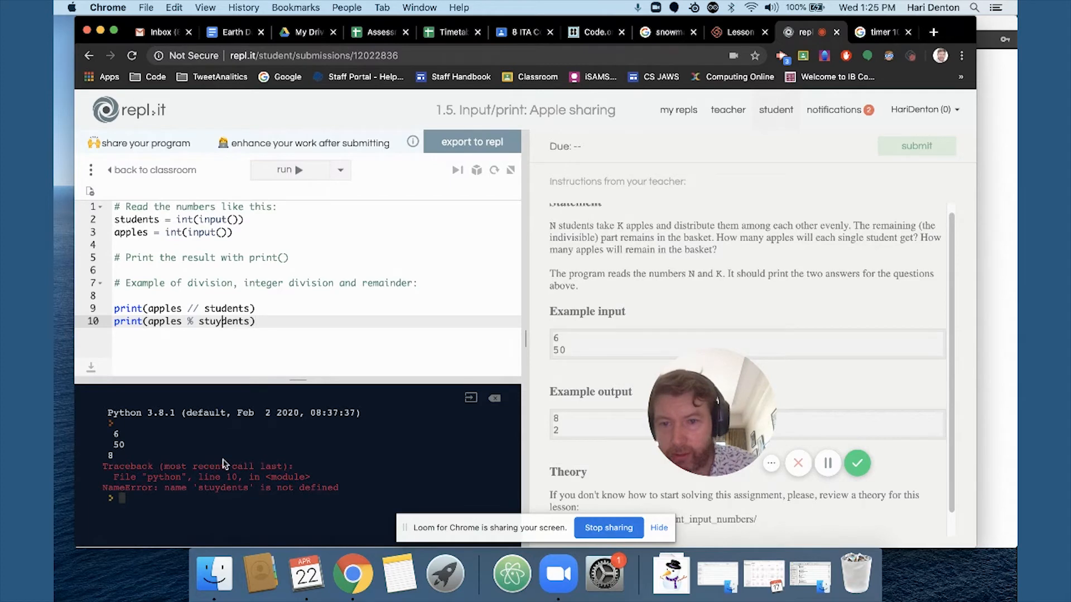
left_click(287, 170)
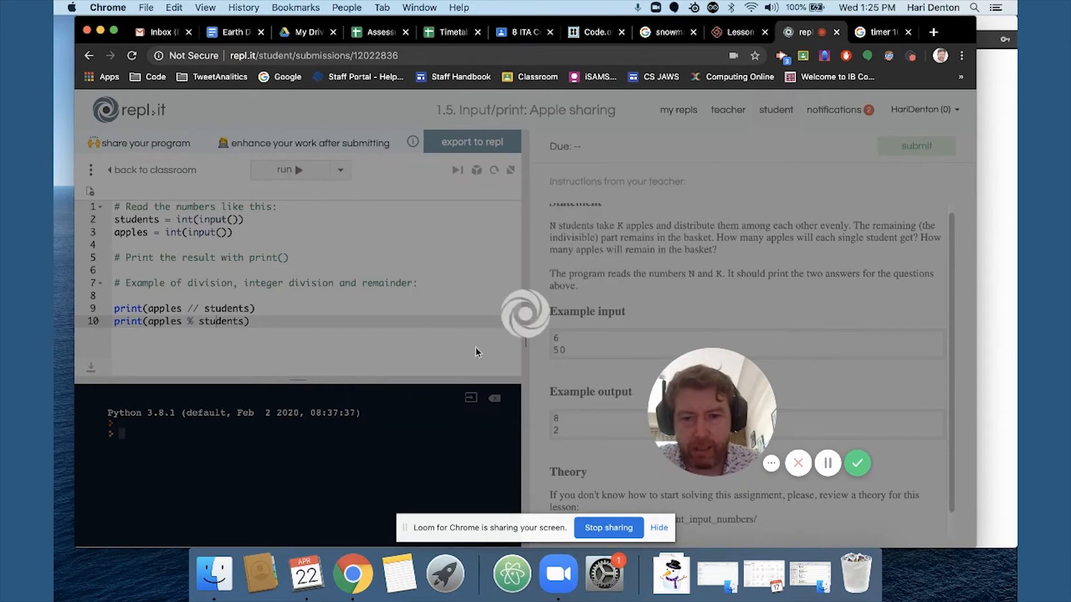
left_click(917, 145)
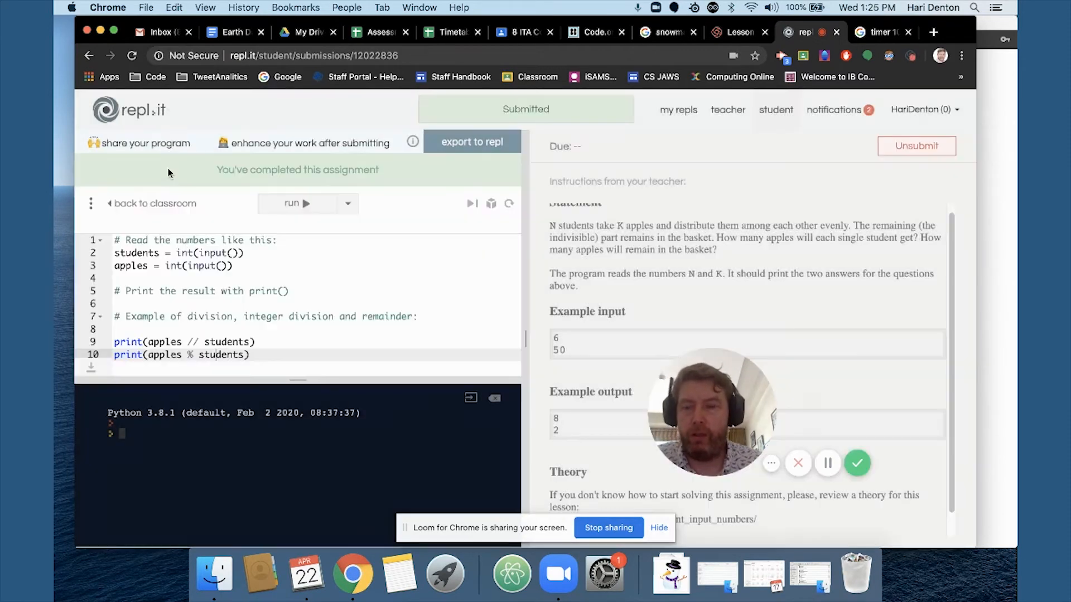
Return to the classroom assignment list and locate 1.6 Hours and minutes
left_click(155, 203)
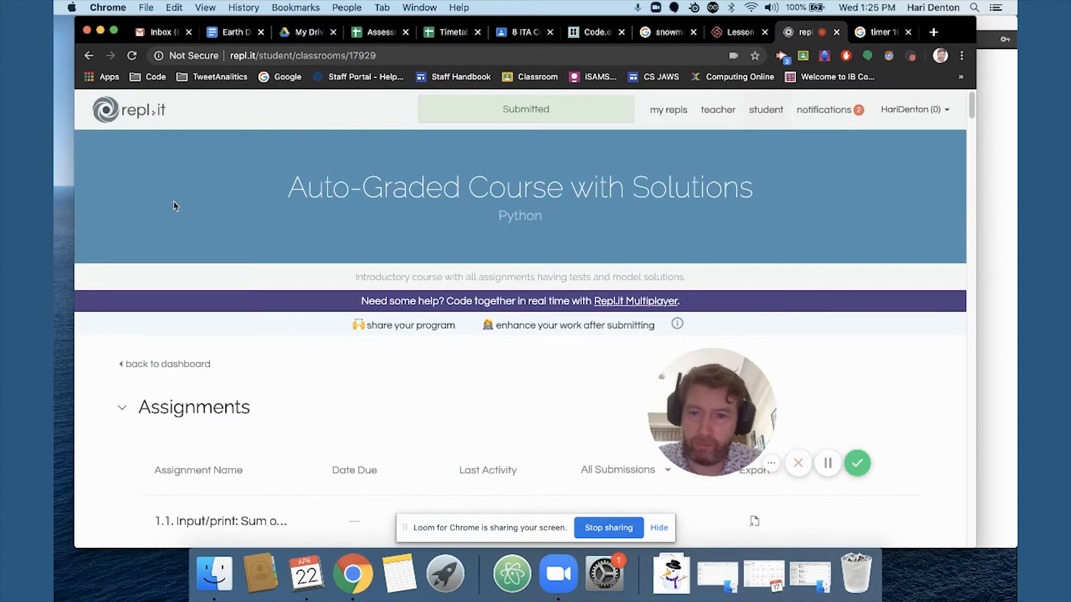
scroll("down", 3)
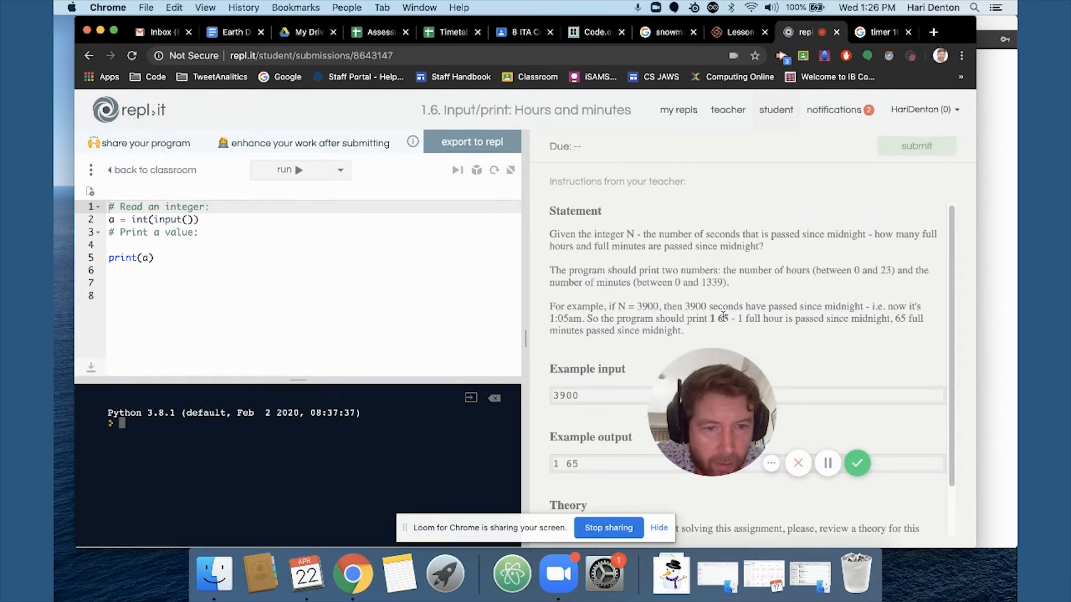
Rename the input variable to seconds_since_midnight and print hours and minutes instead of a
double_click(721, 319)
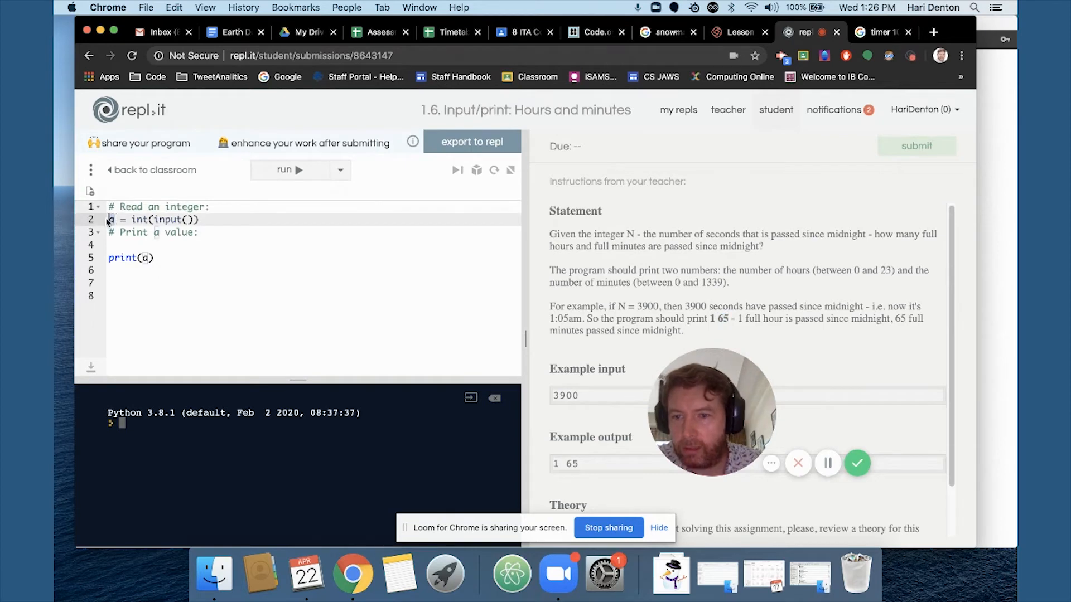
type("seconds")
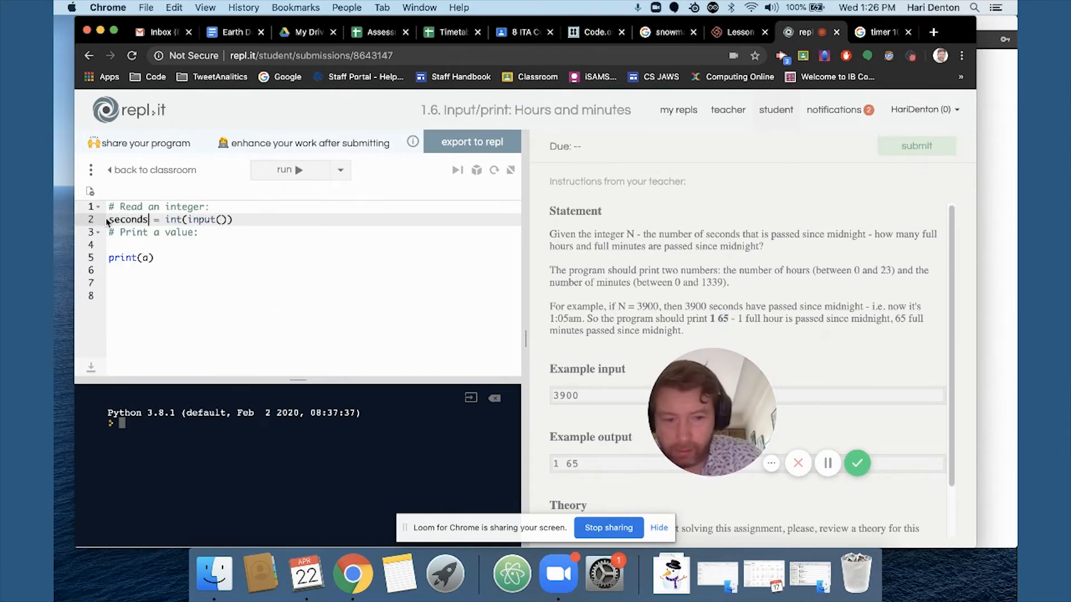
type("_since_midnight")
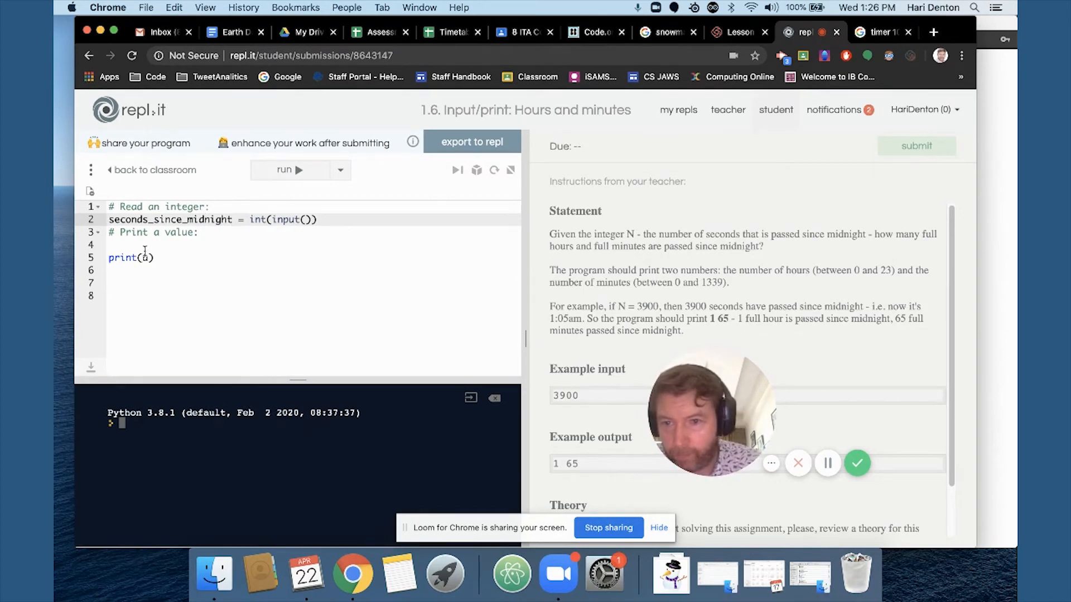
key("Backspace")
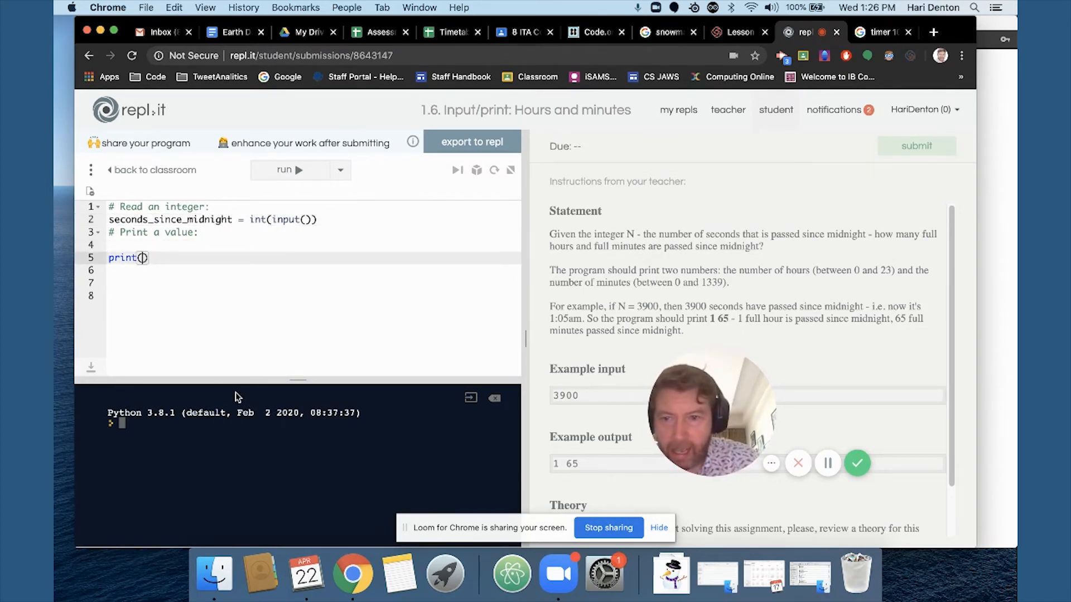
type("hours,")
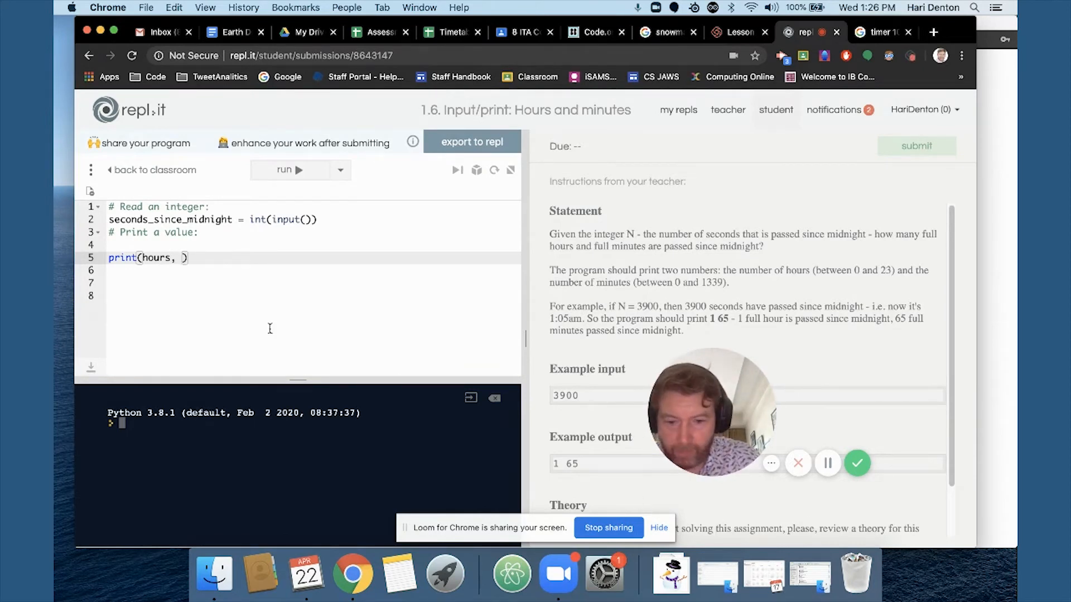
type("minutes")
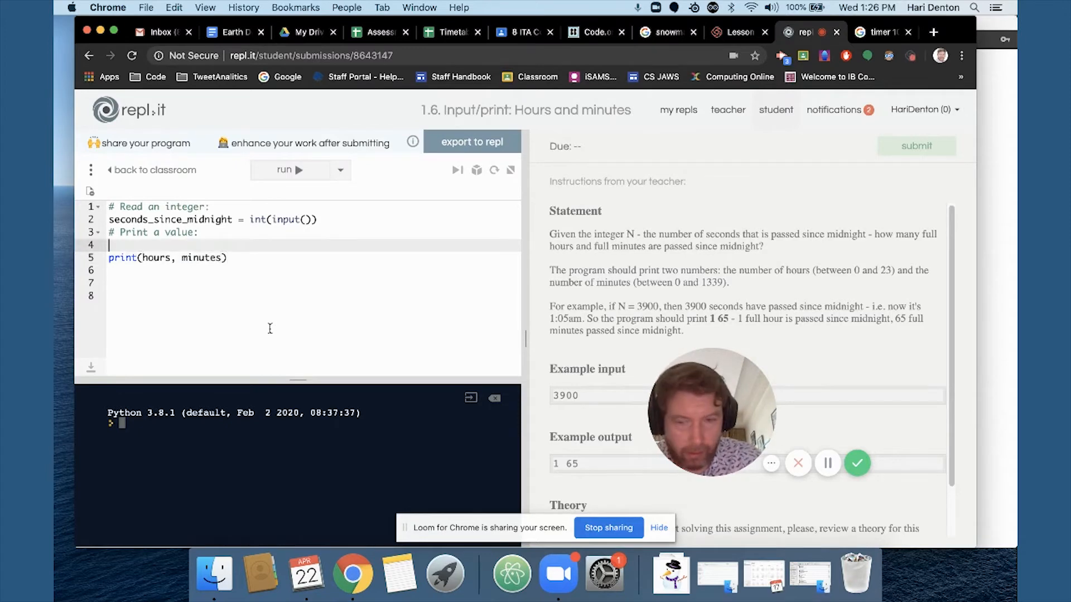
Add the line hours = seconds_since_midnight // (60*60) above the print
type("houyrs")
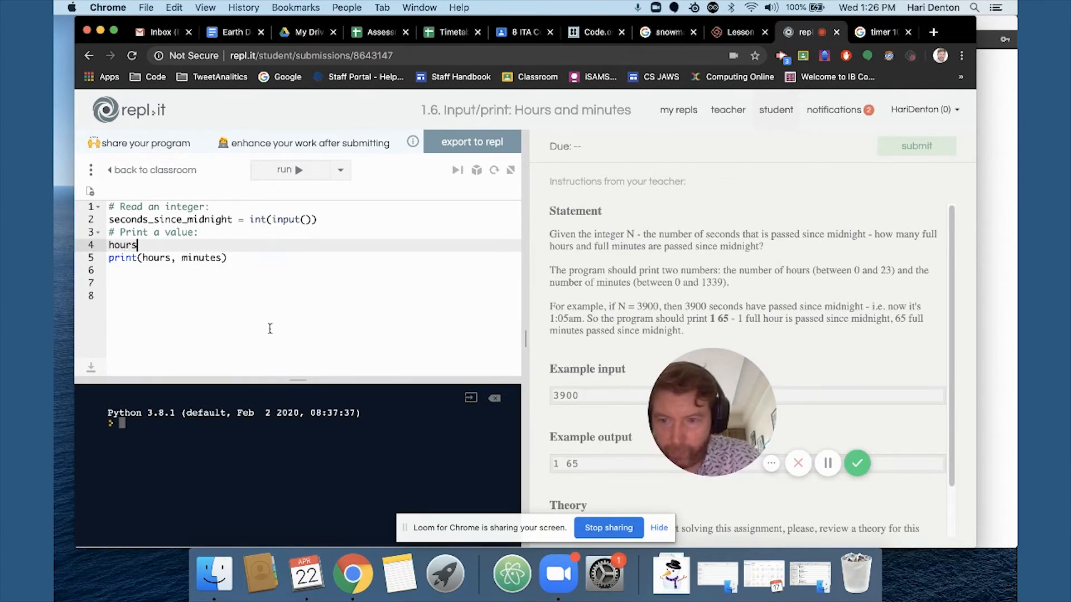
type("= seconds // (")
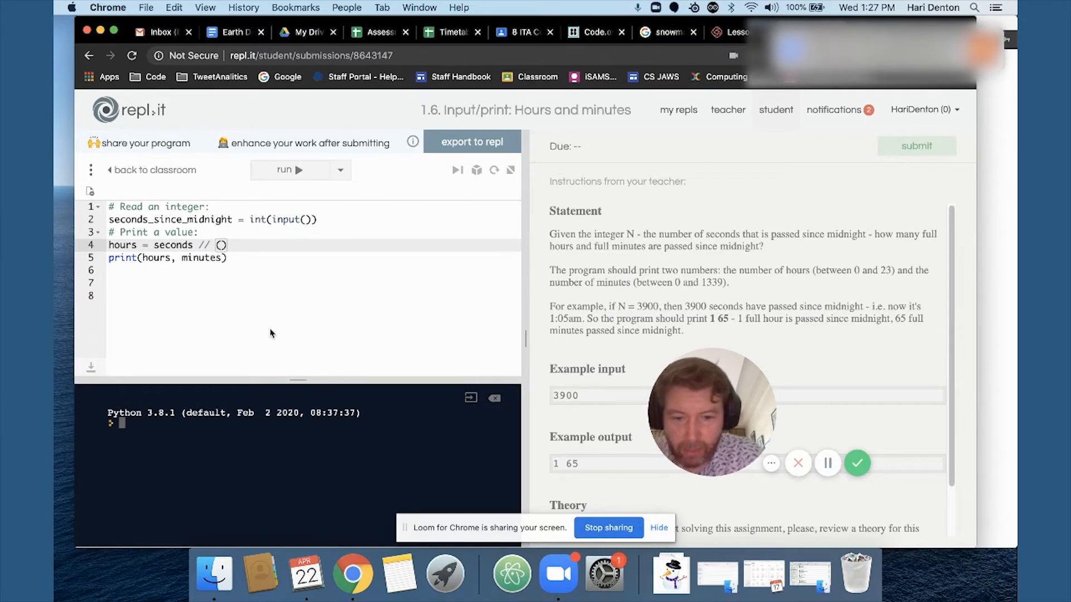
type("60*60")
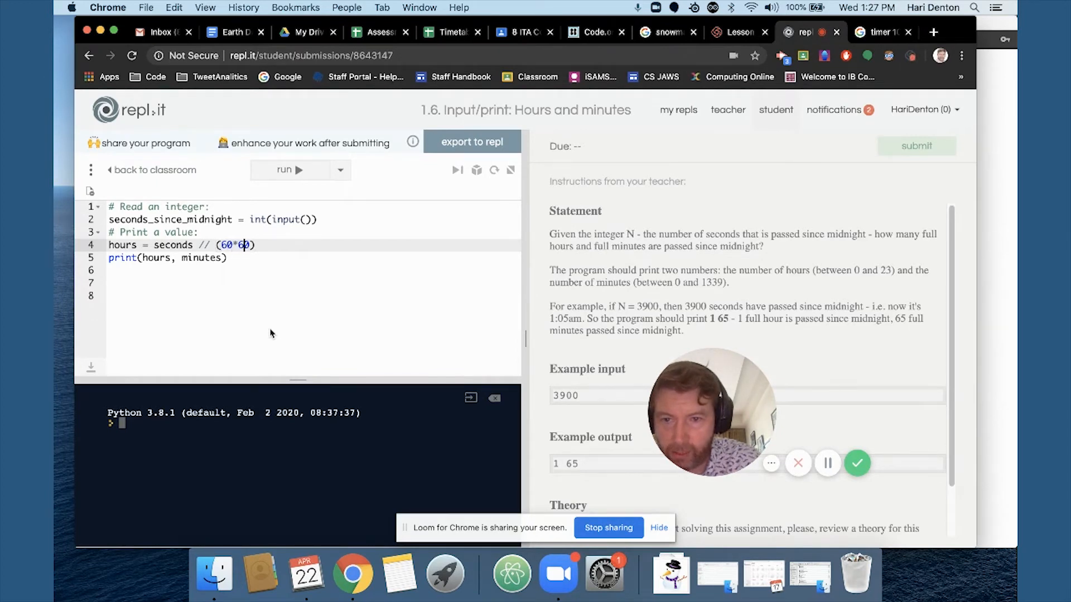
type("_since_midnight")
key("Enter")
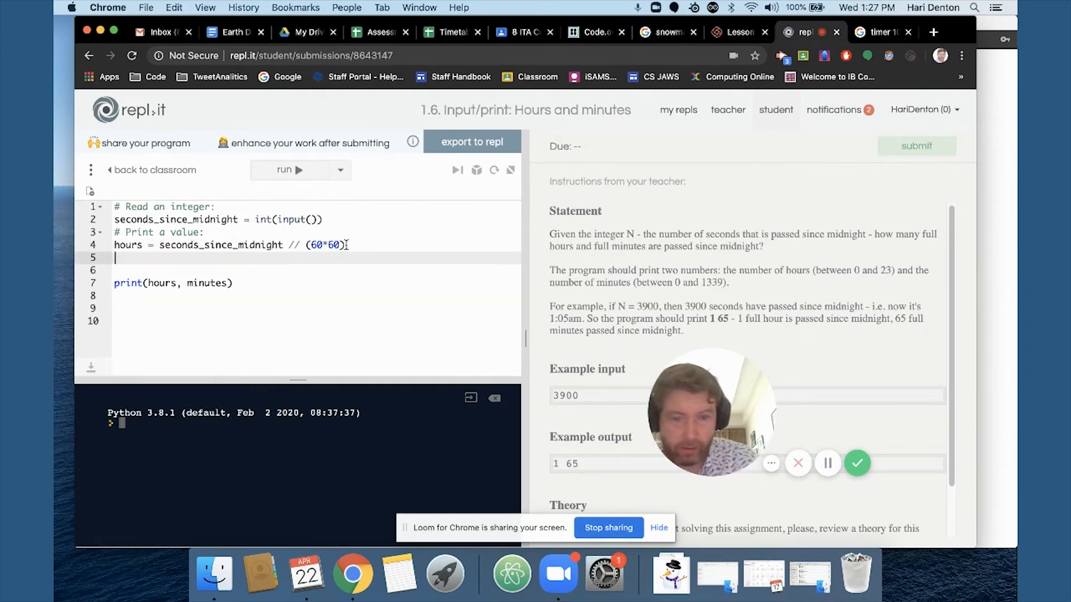
Write the leftover-seconds expression seconds_since_midnight - (hours *(60*60))
type("seconds_since_midnight -")
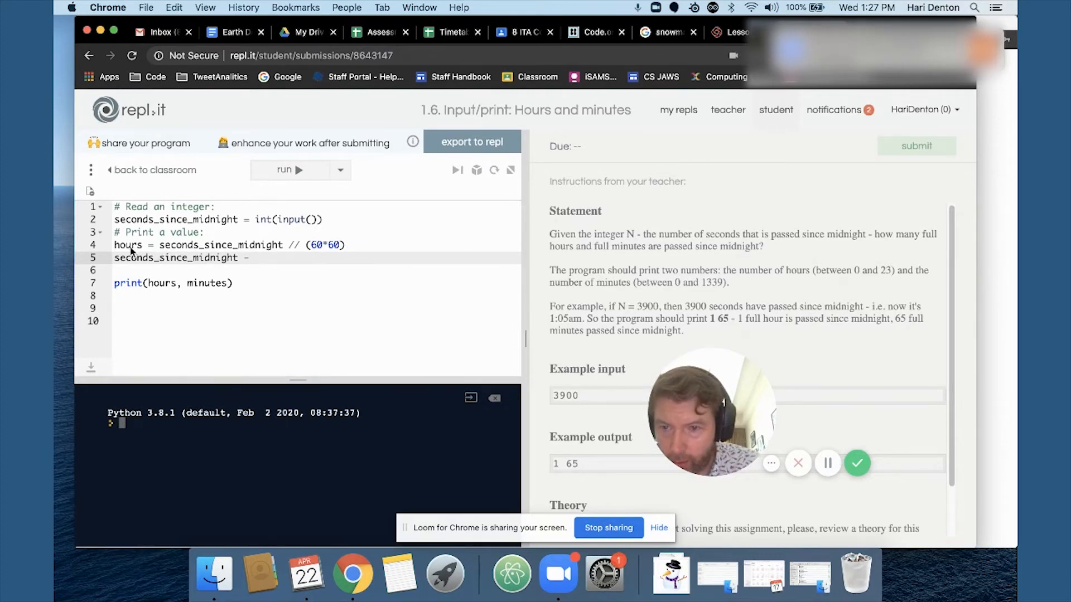
double_click(129, 244)
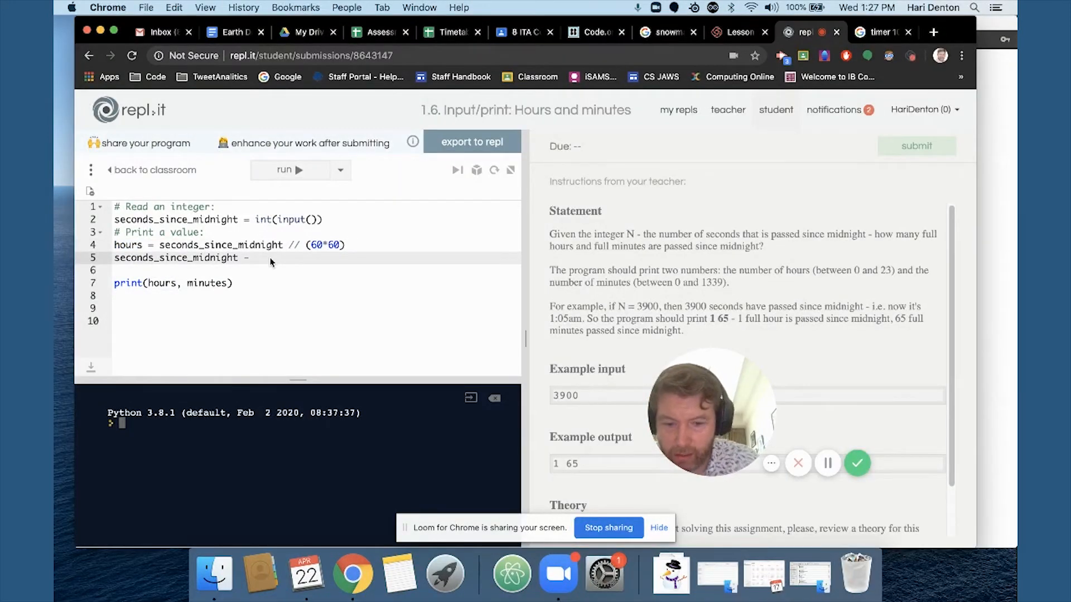
type("hours")
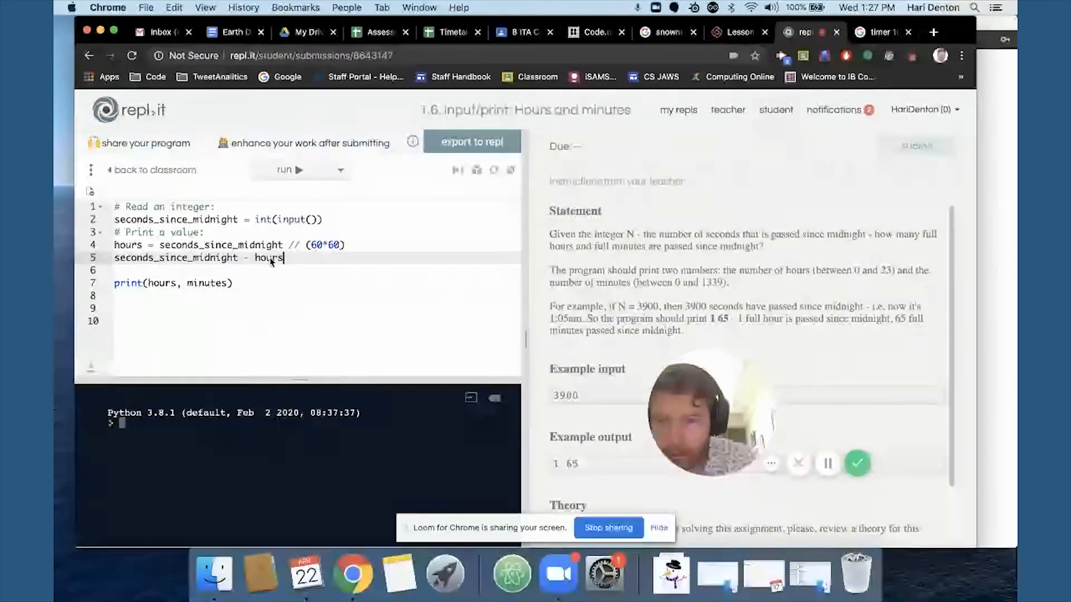
type("*")
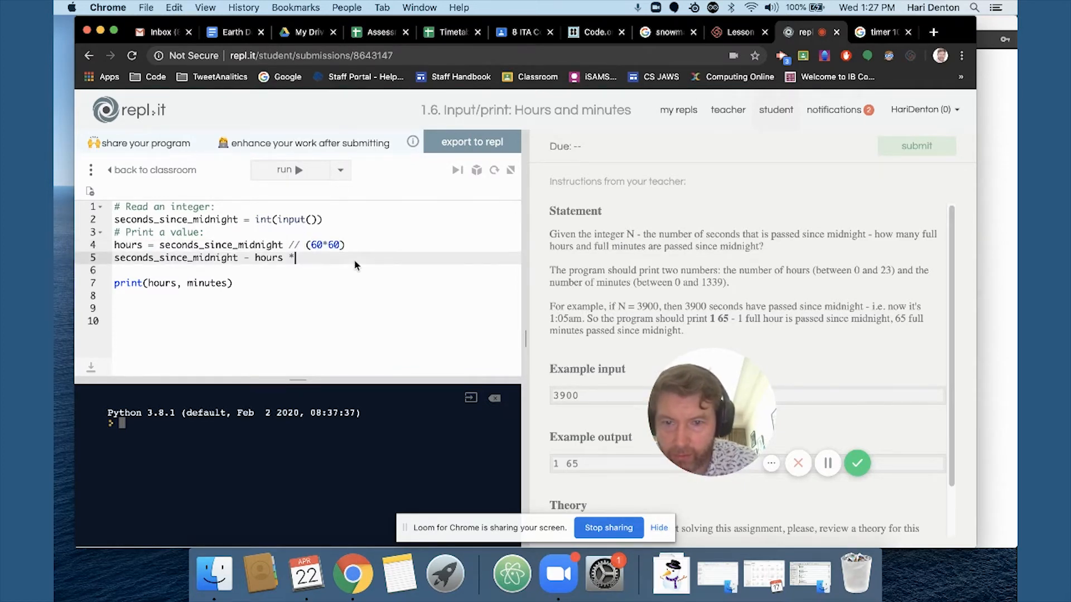
type("(60*60))")
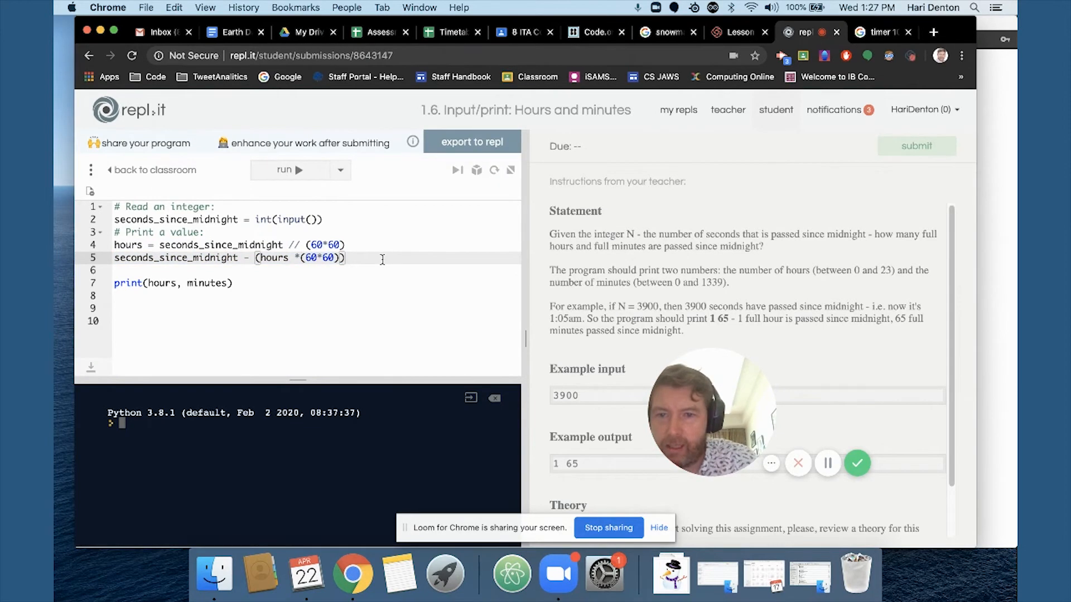
Set minutes = seconds_since_midnight // 60 on the next line
type("m")
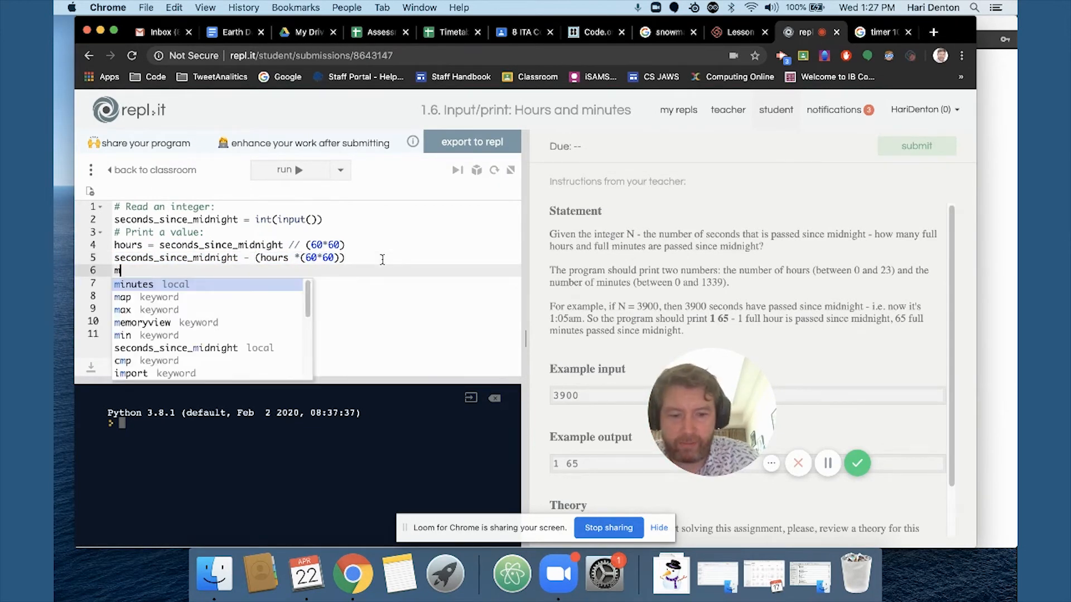
type("inutes =")
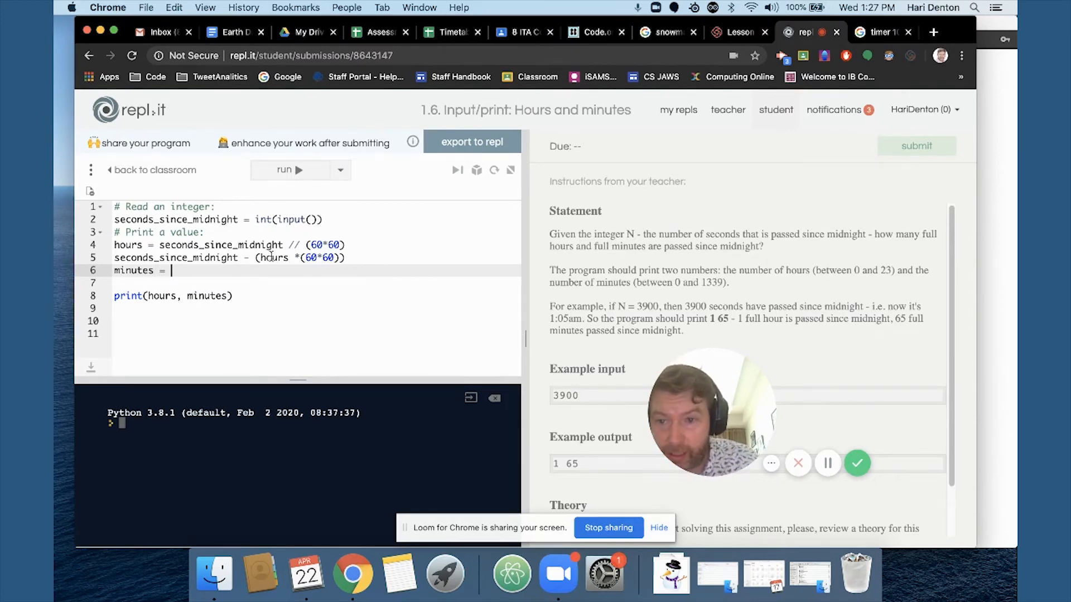
double_click(176, 257)
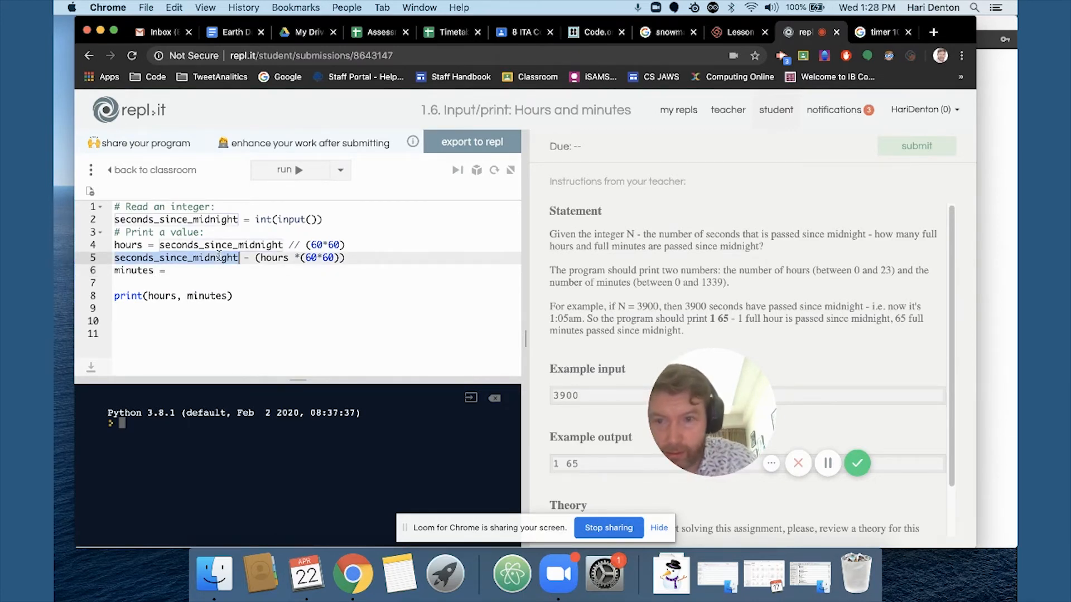
type("seconds_since_midnight")
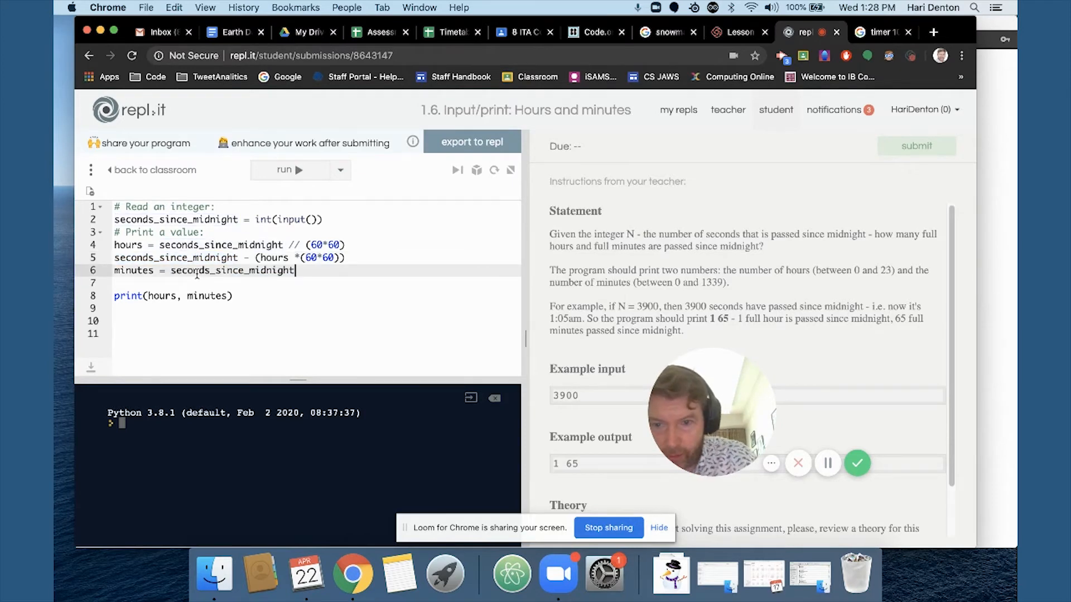
type("//")
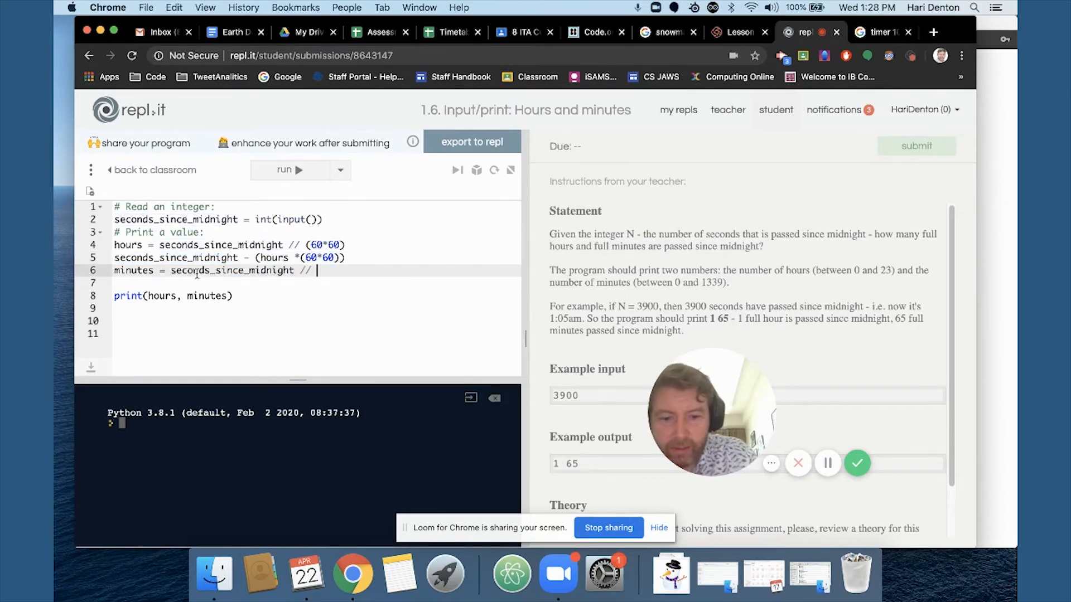
type("60")
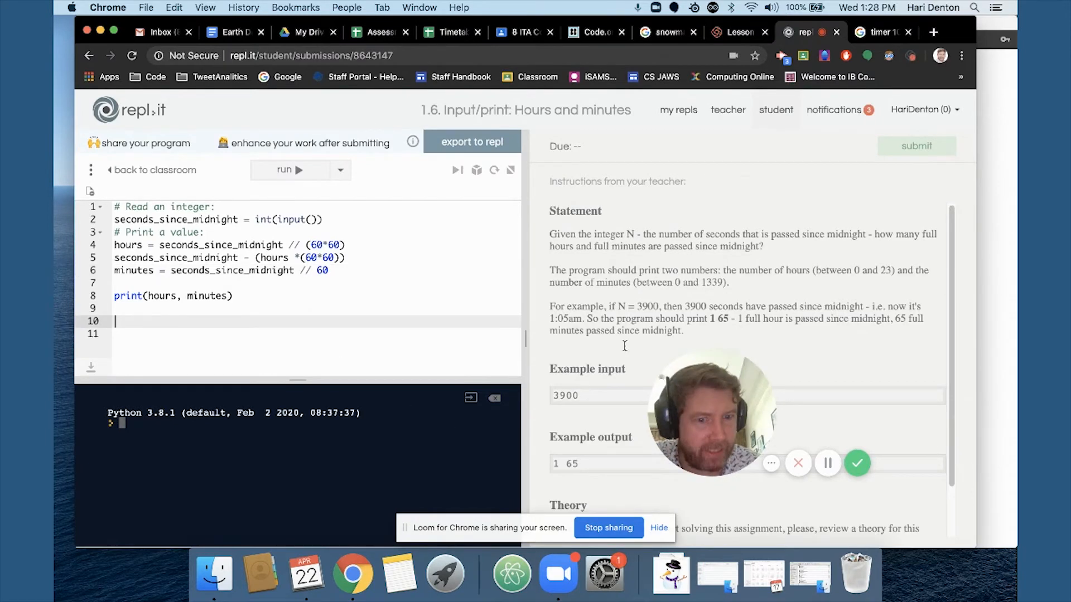
Run the program with input 3900 and see it print 1 65
left_click(288, 169)
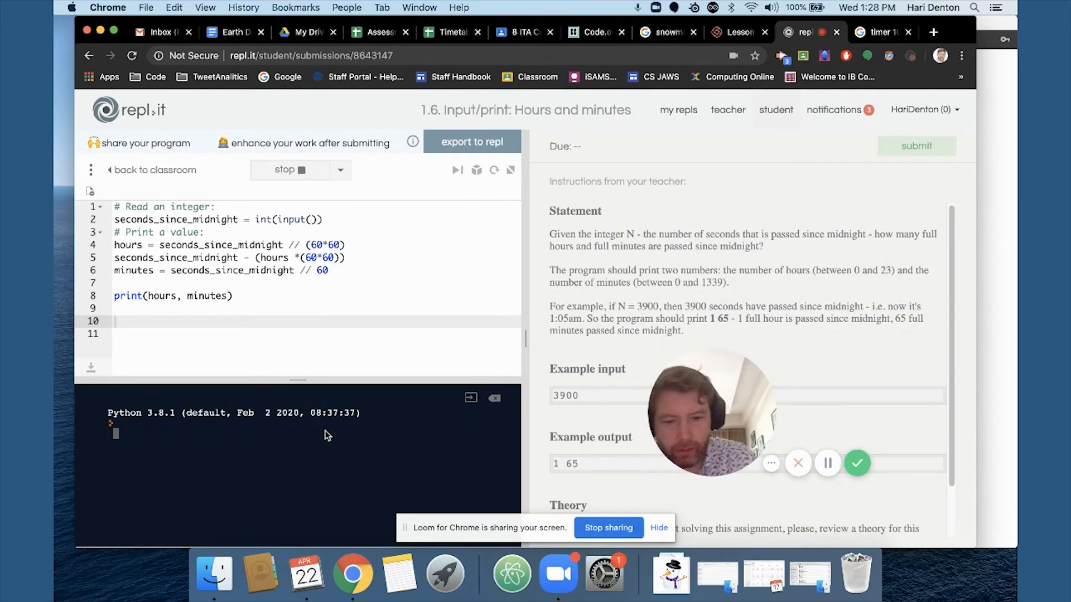
type("3900")
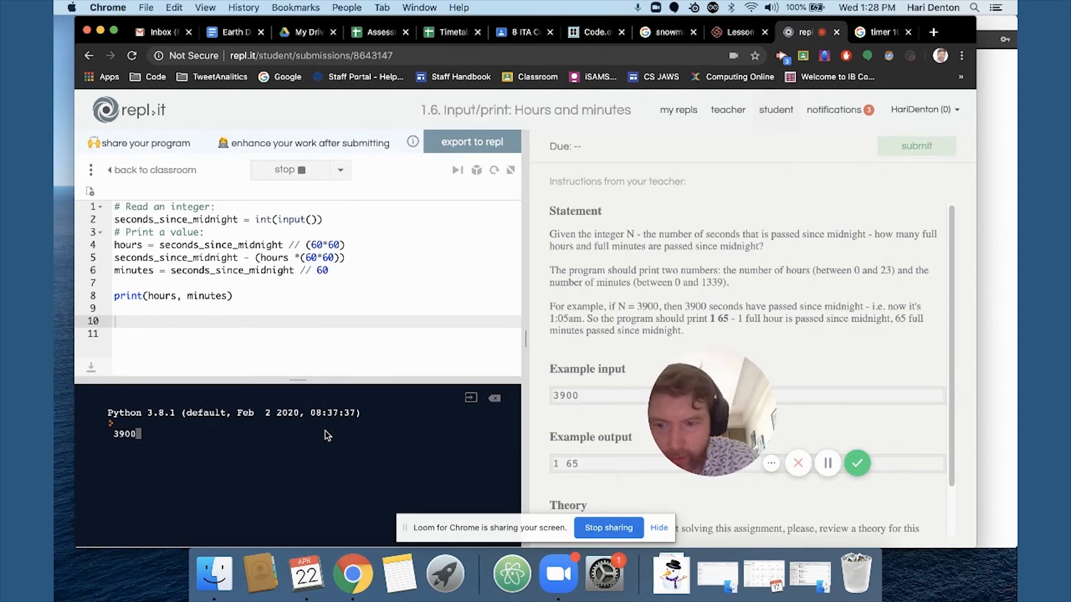
key("Return")
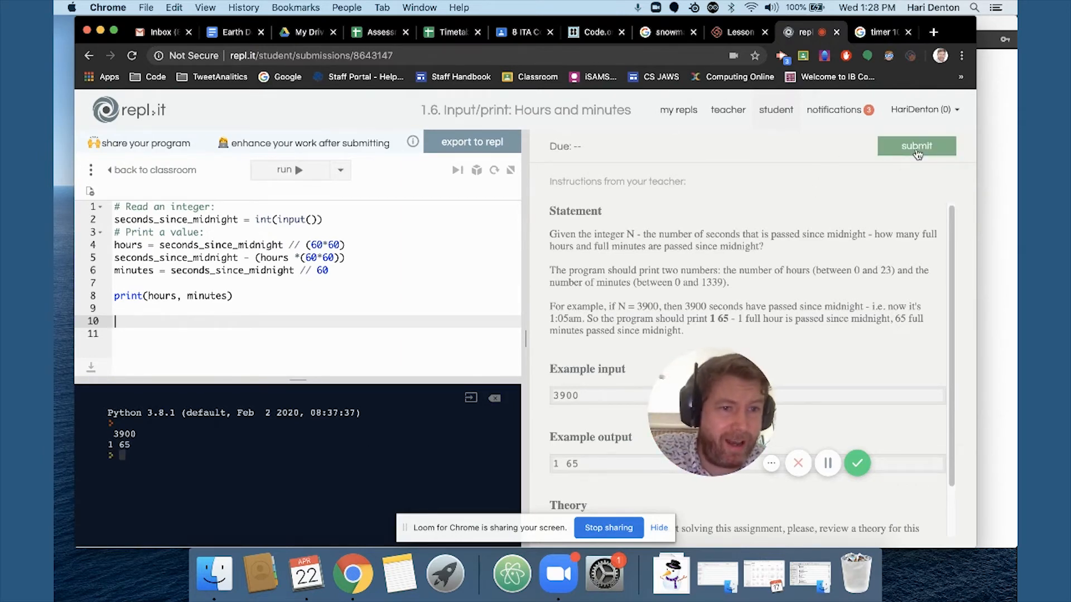
Submit the Hours and minutes solution for grading, passing all tests, then glance at the countdown
left_click(917, 145)
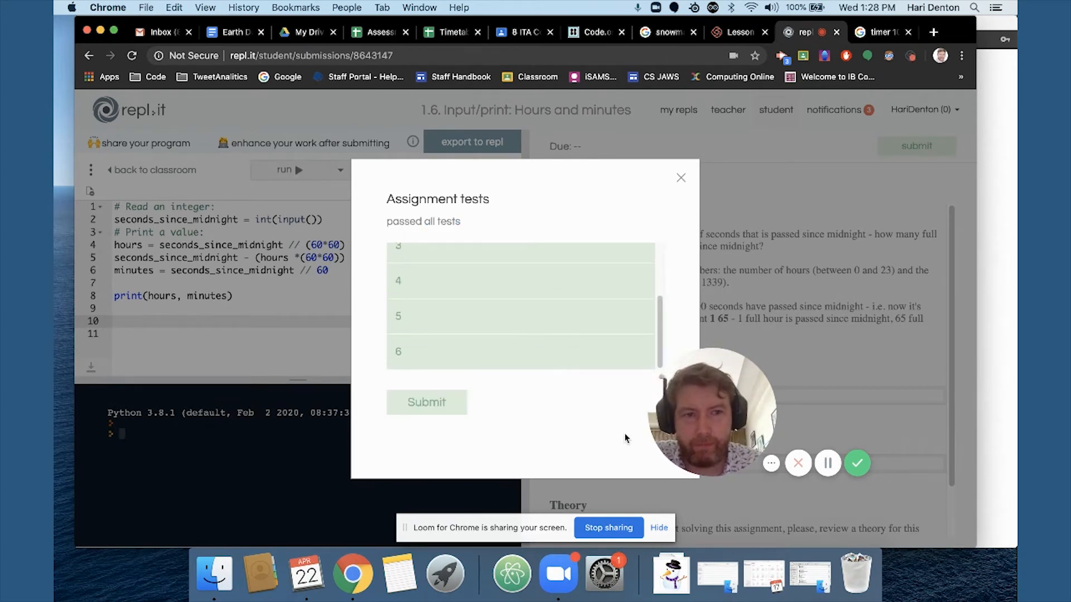
left_click(681, 177)
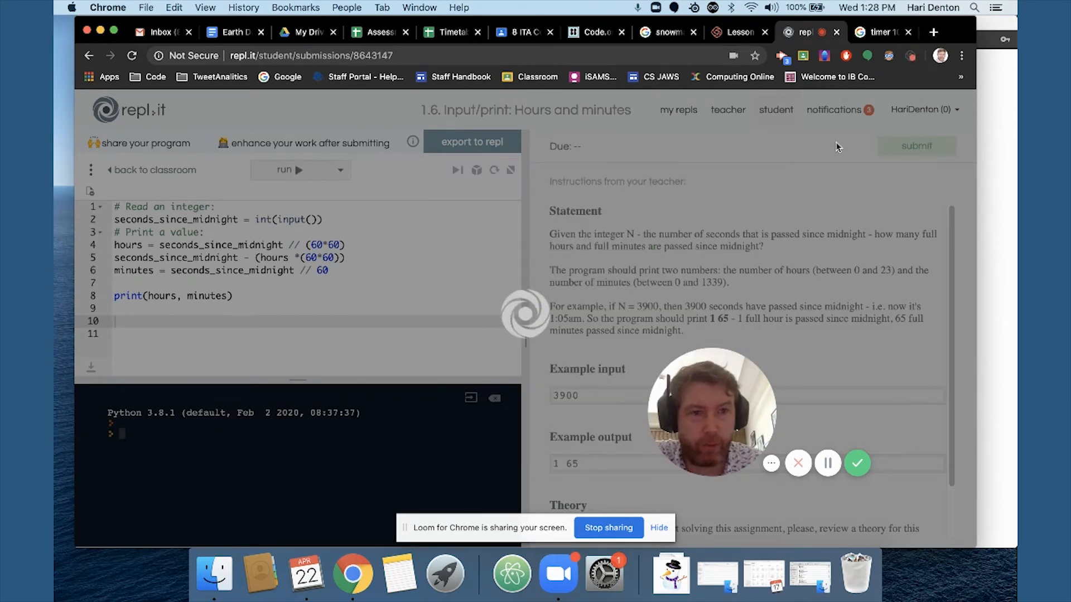
left_click(886, 31)
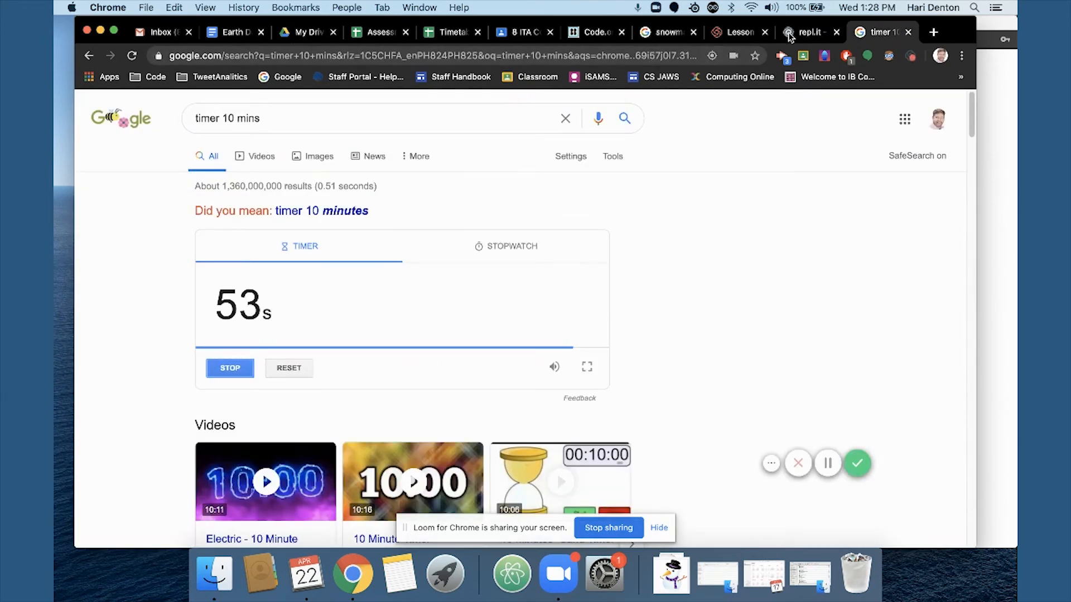
Return from the timer tab to the classroom list and open 1.7 Two timestamps
left_click(807, 31)
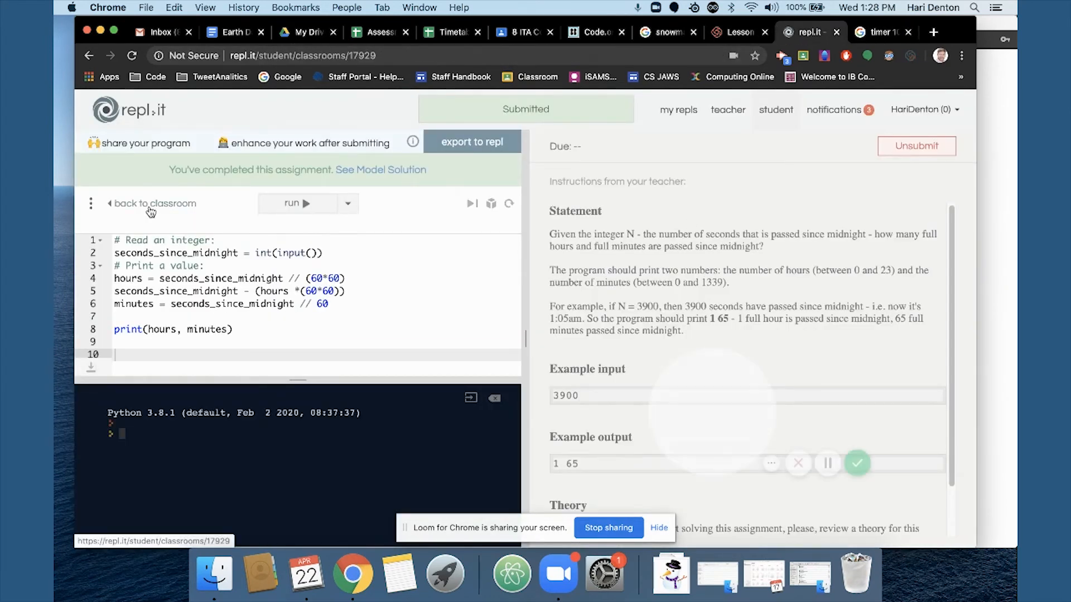
left_click(155, 203)
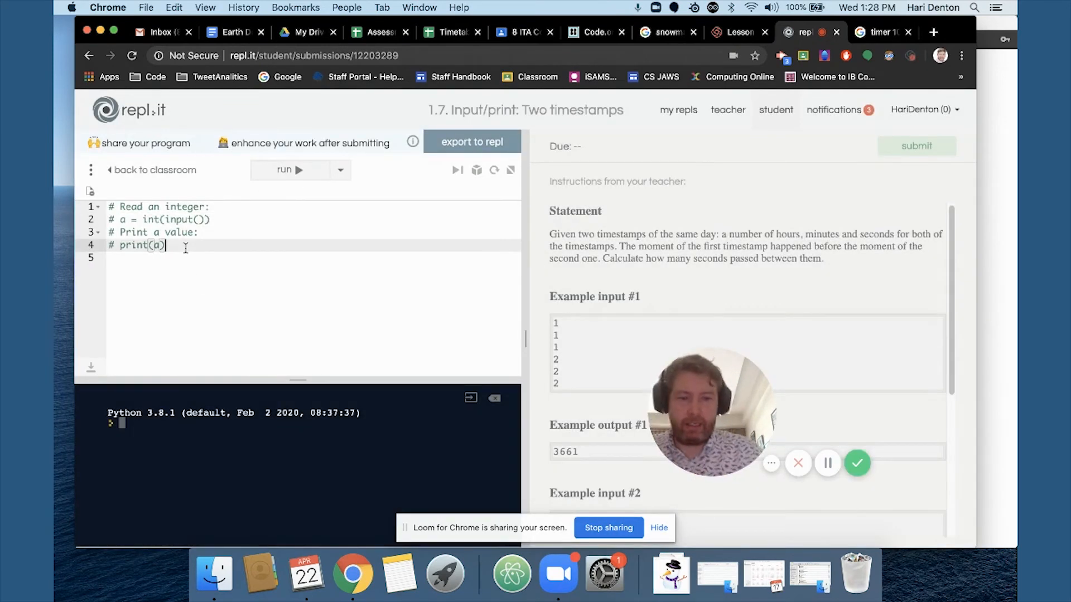
Read h1, m1, s1, h2, m2, s2 as int(input()) values and begin a print line
type("hour")
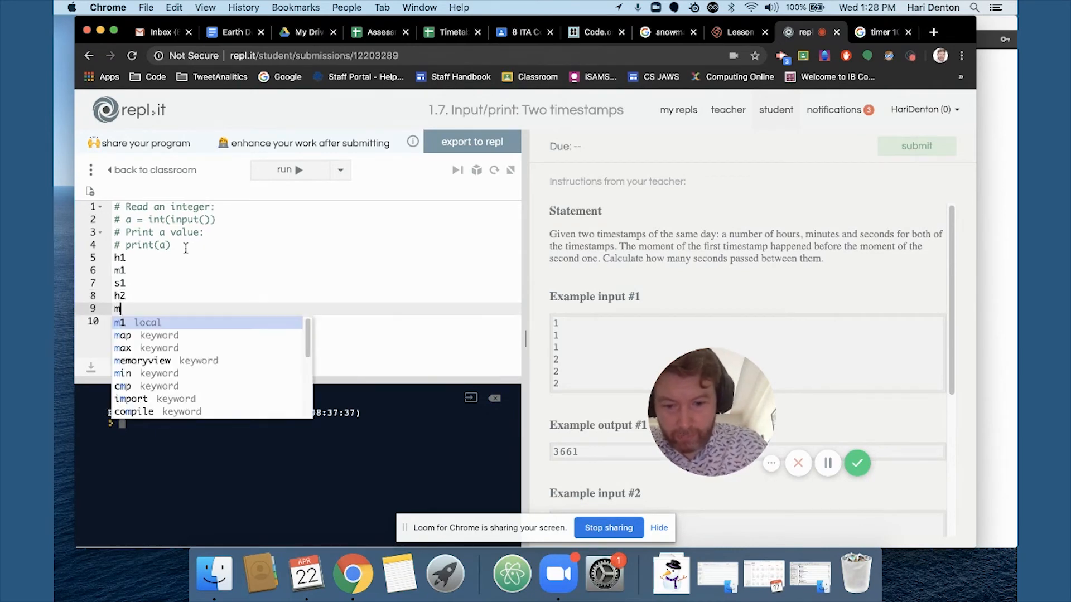
type("2")
left_click(314, 320)
type("s2")
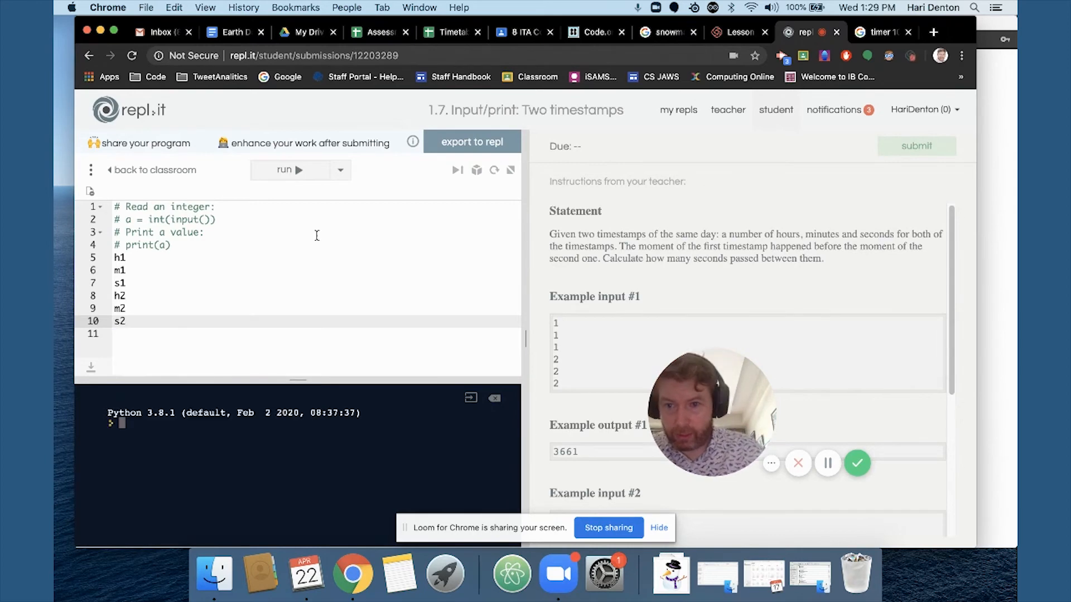
double_click(159, 218)
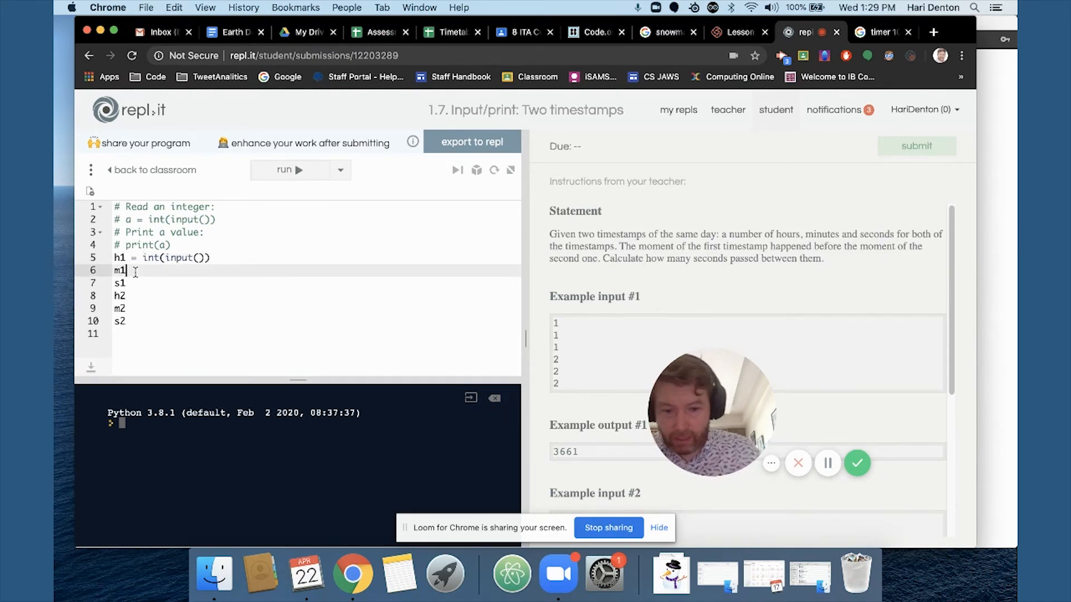
type("int(input())")
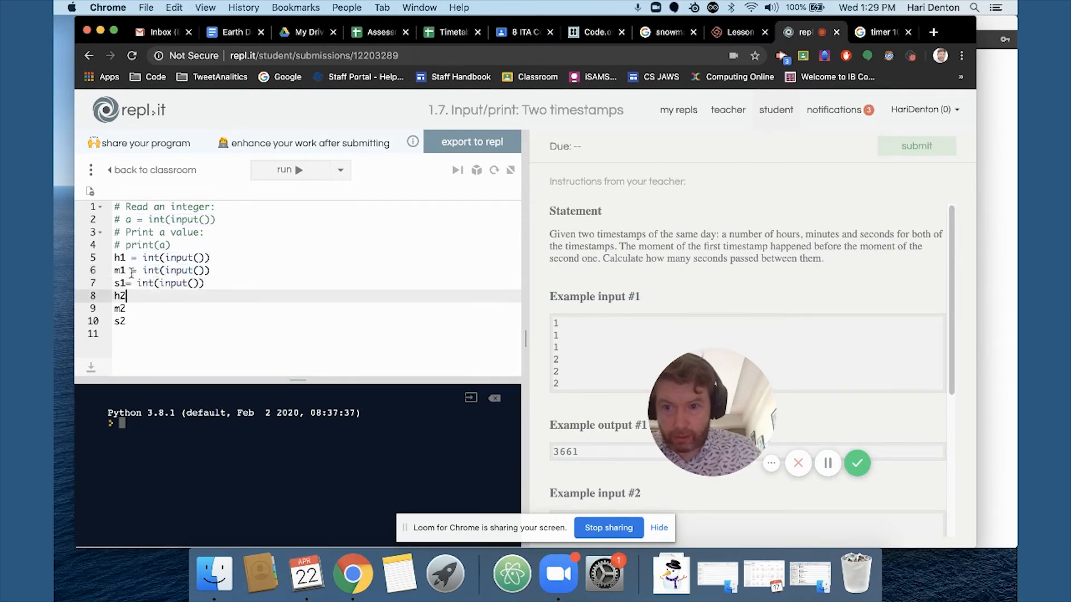
type("= int(input())")
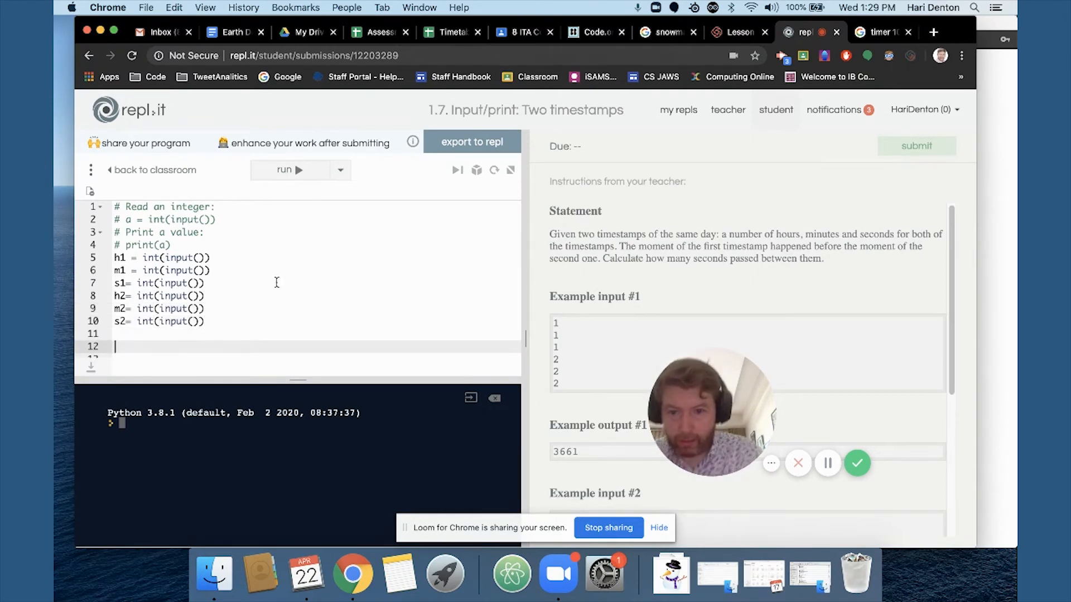
type("p")
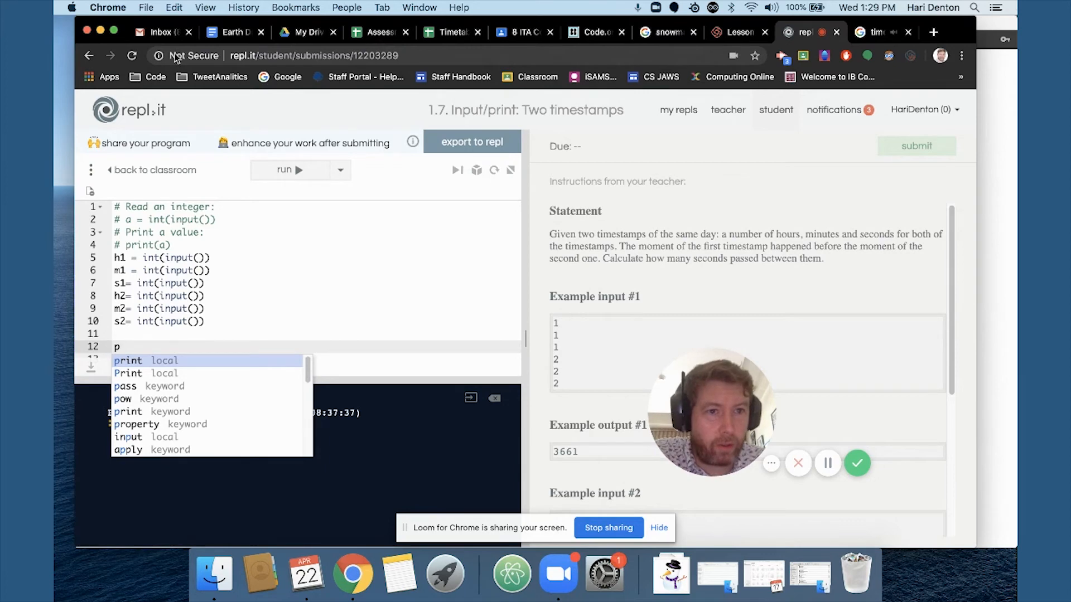
left_click(877, 31)
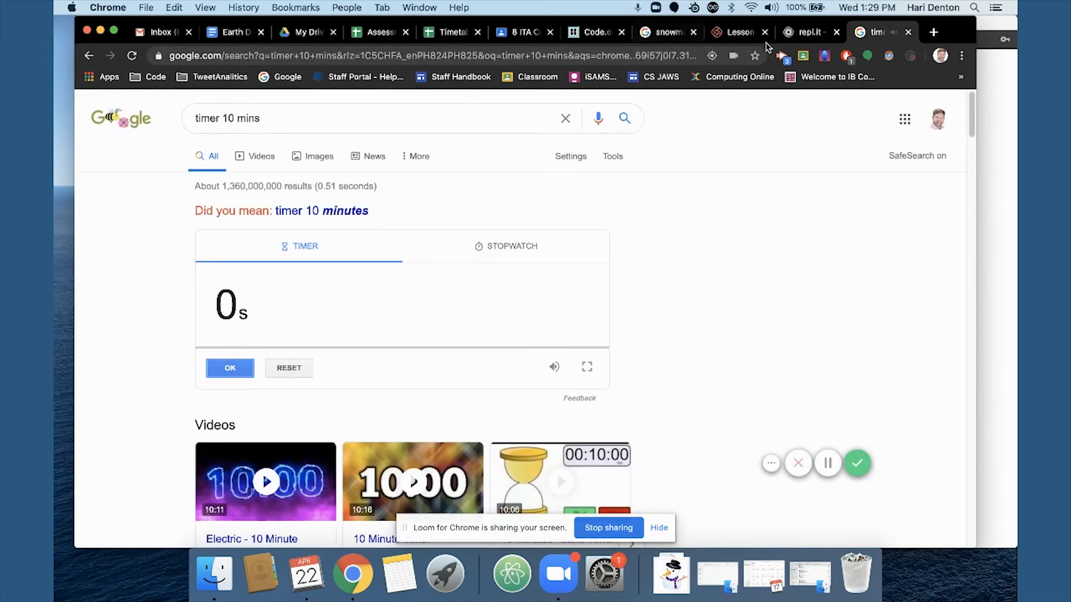
left_click(805, 32)
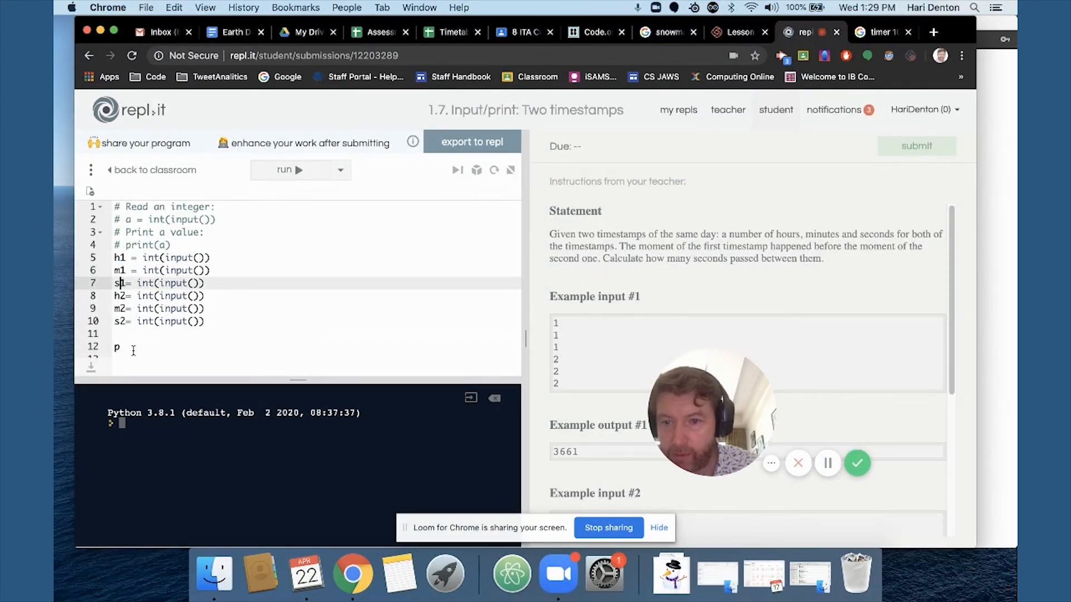
Start diff = with the first timestamp as h1*60*60 + m1*60 + s1 seconds
type("d")
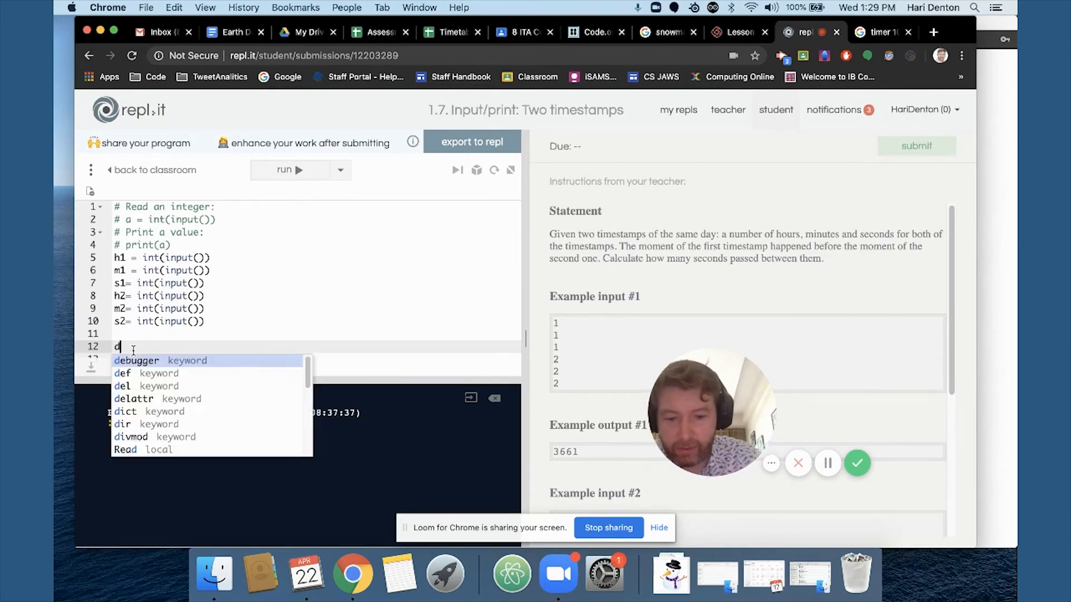
type("iff =")
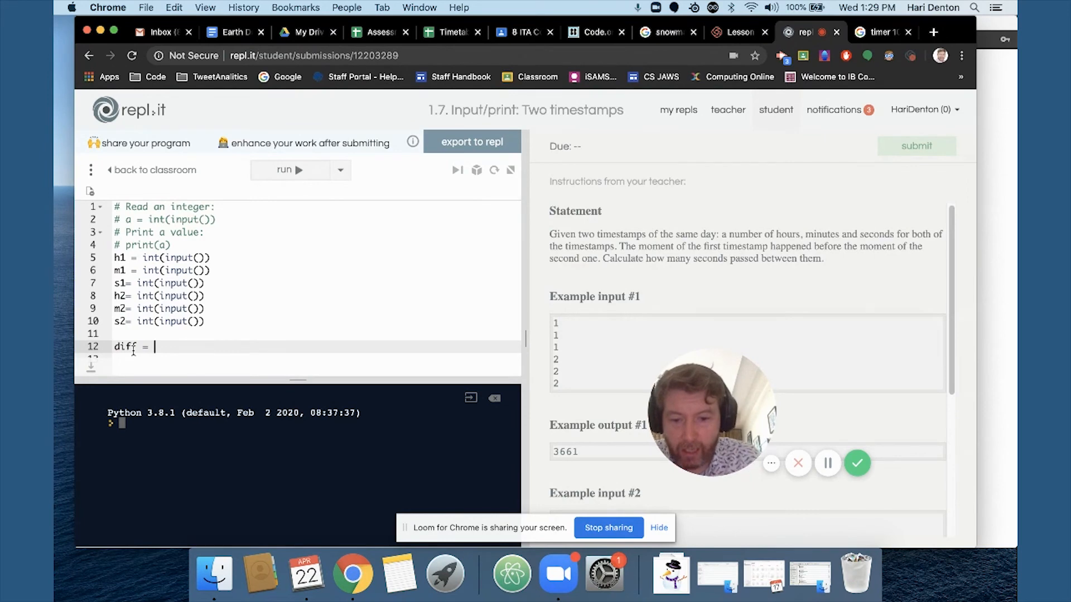
type("()")
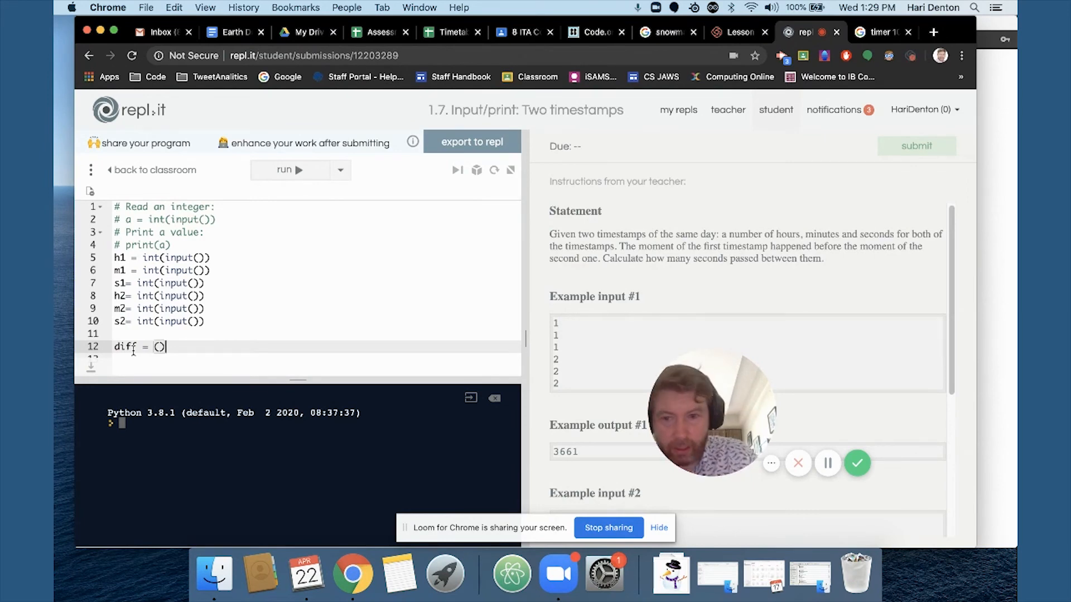
type("h1")
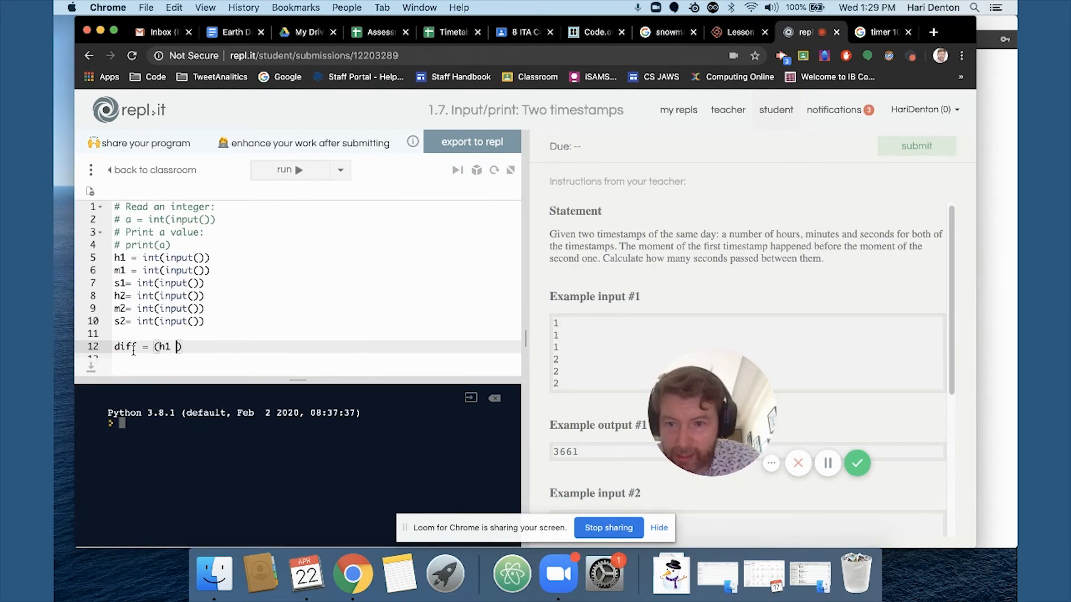
type("*")
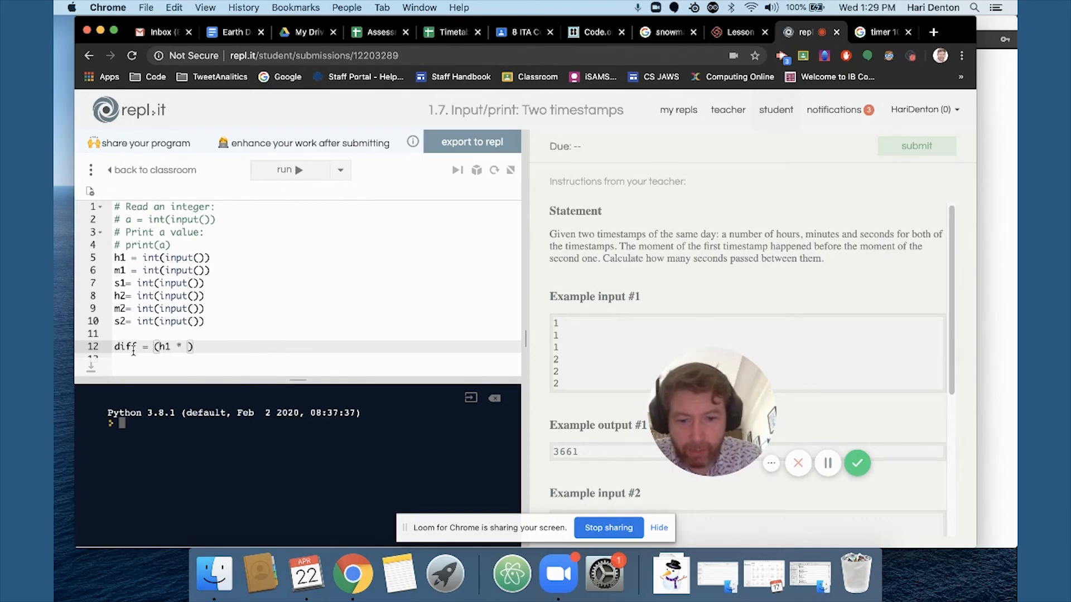
type("60*60")
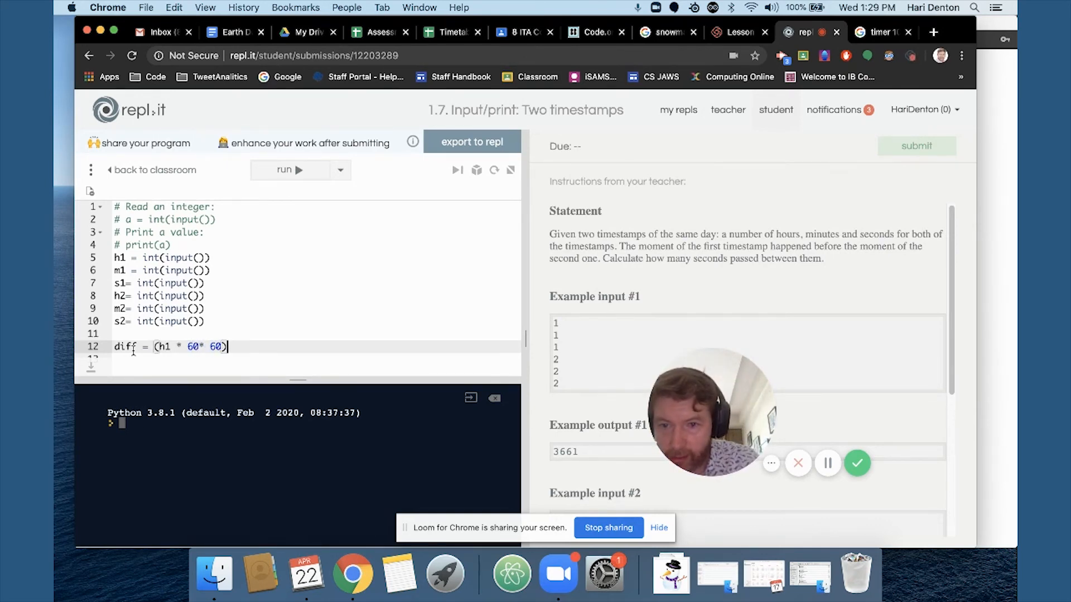
type("+()")
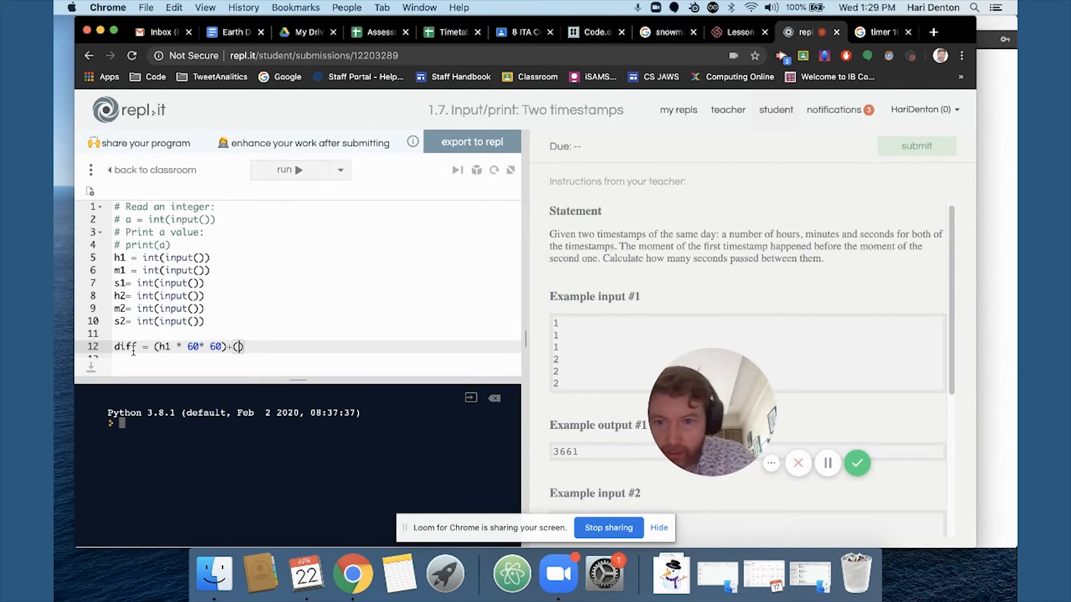
type("m1")
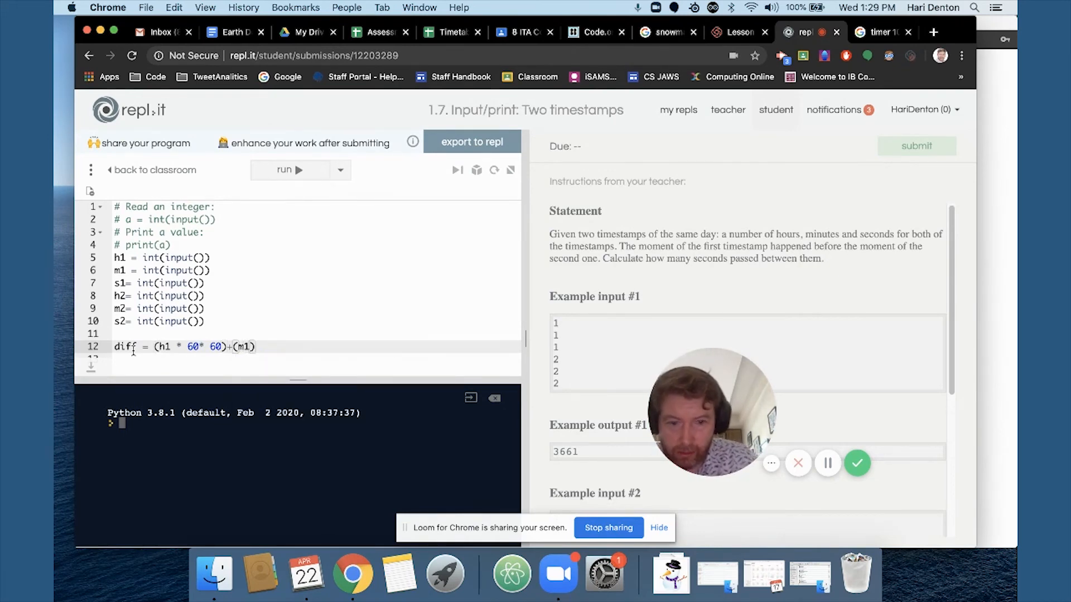
type("*60")
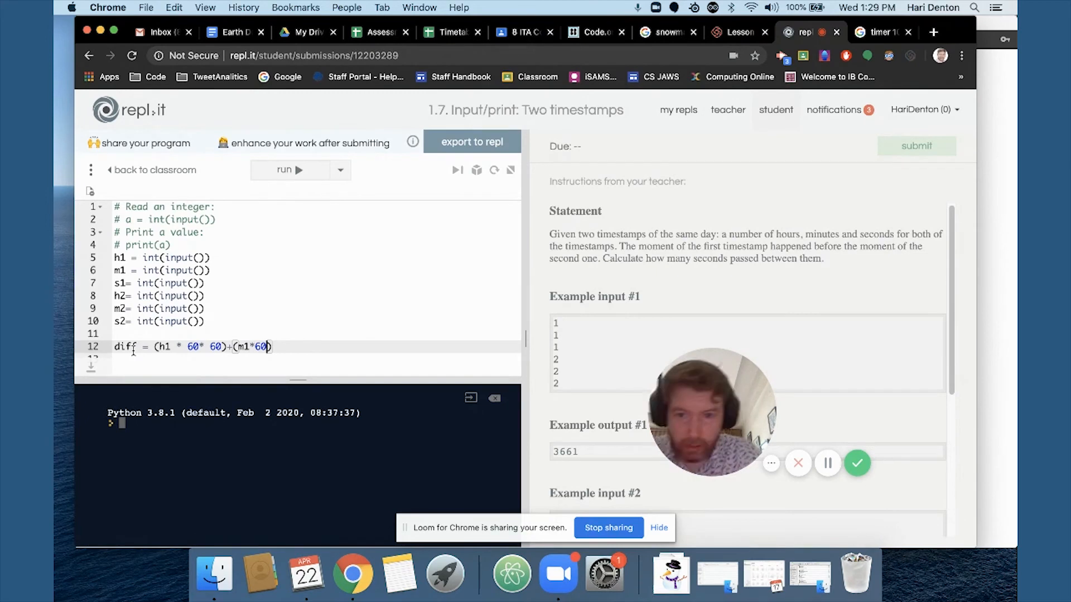
type("+ s1")
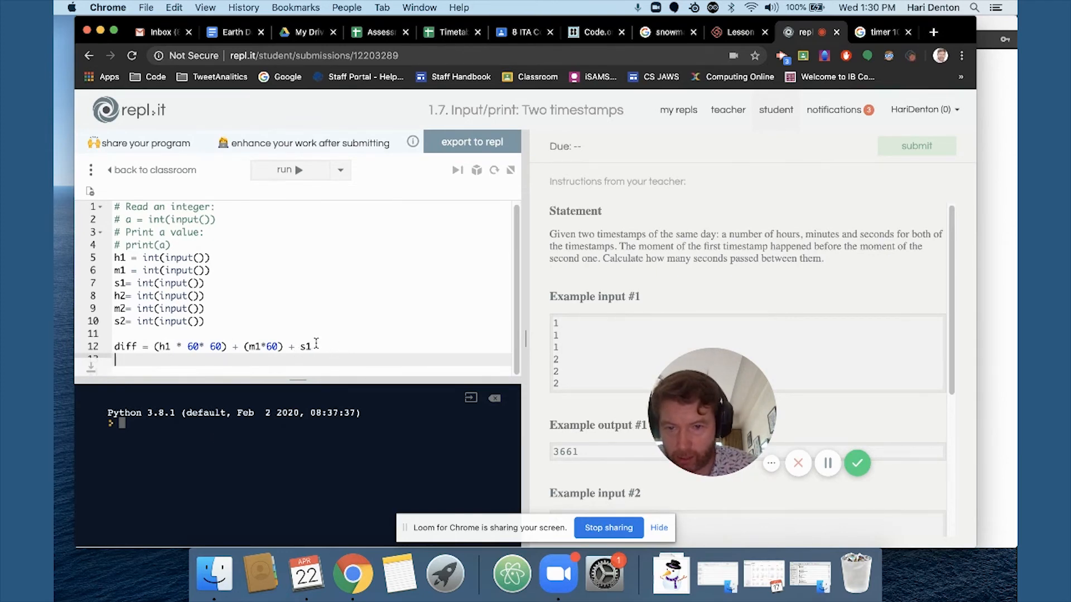
type(")-")
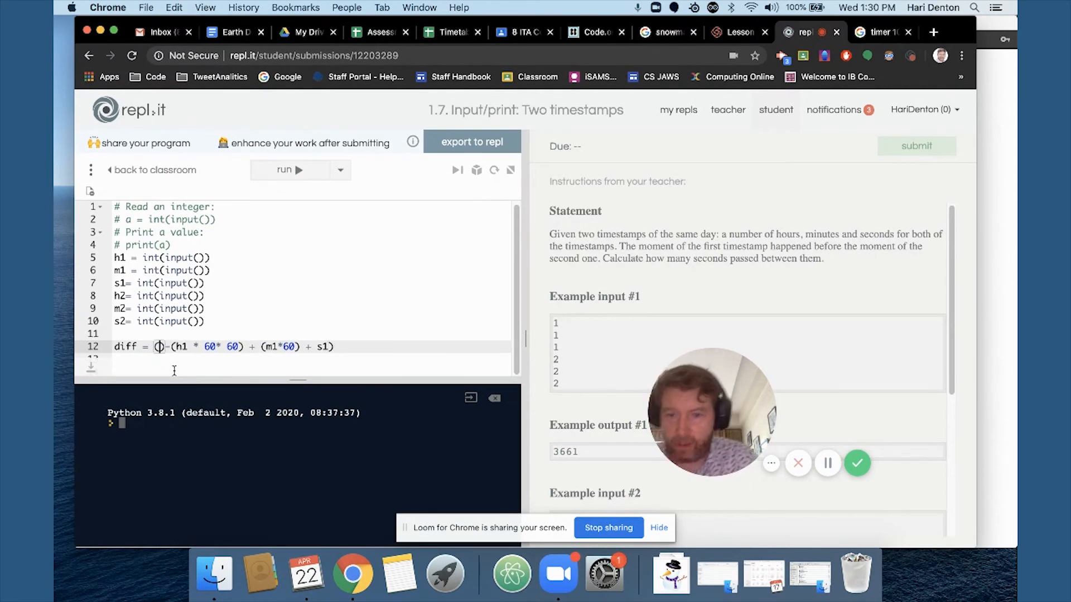
Complete diff with the second timestamp h2*60*60 + m2*60 + s2, add print(diff), and run
type("h2*60*60")
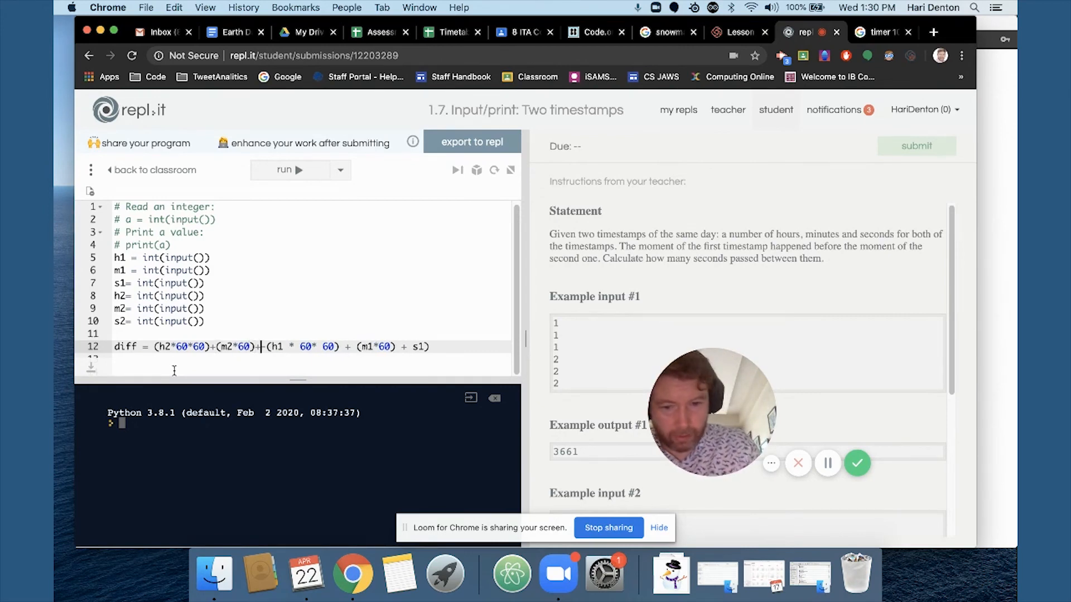
type("s2)-")
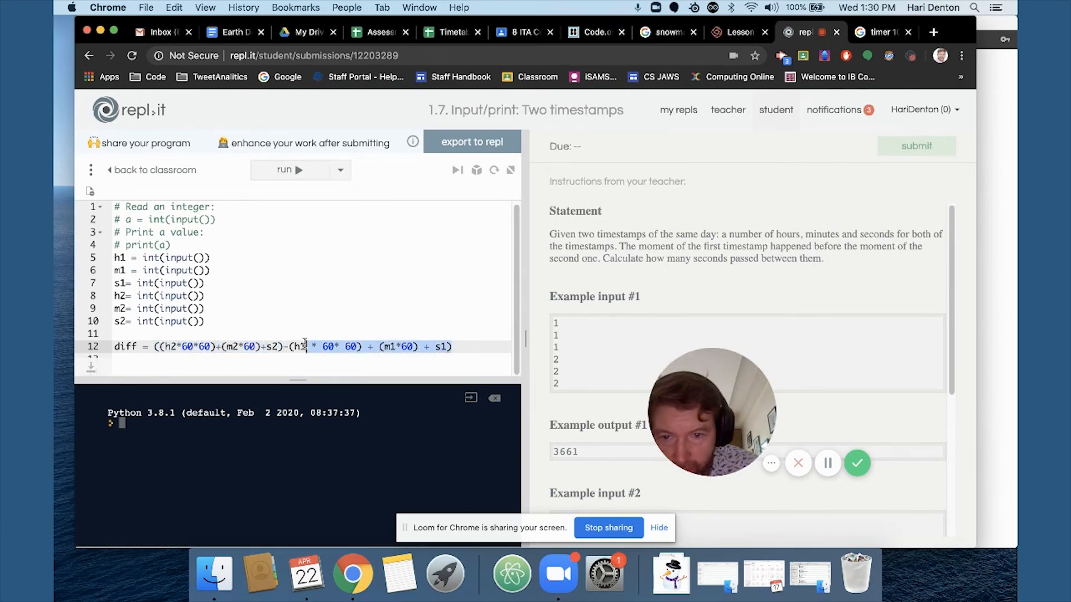
left_click(470, 347)
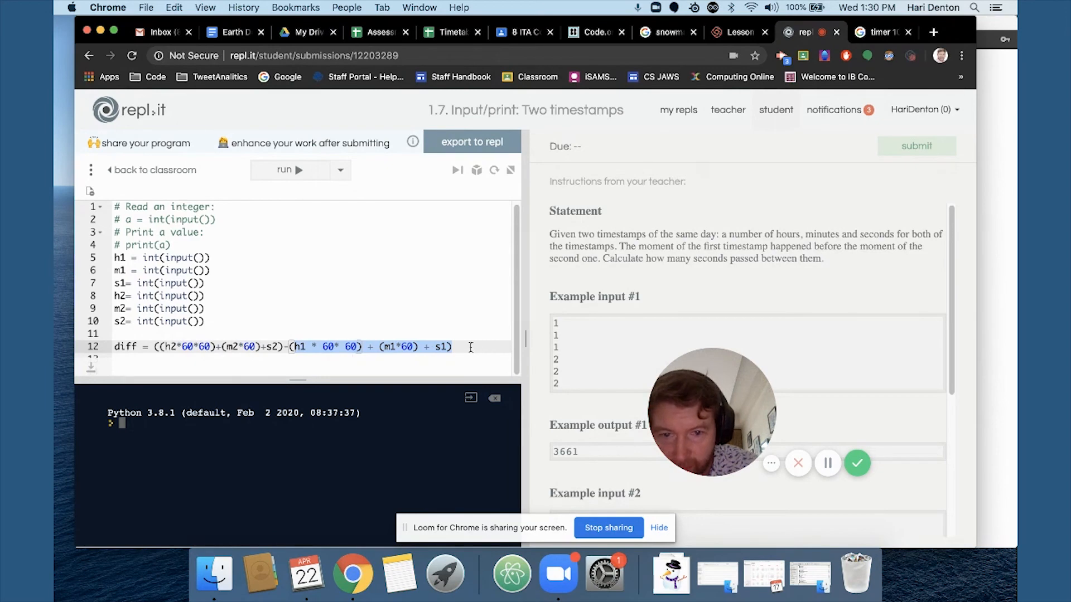
type("print(")
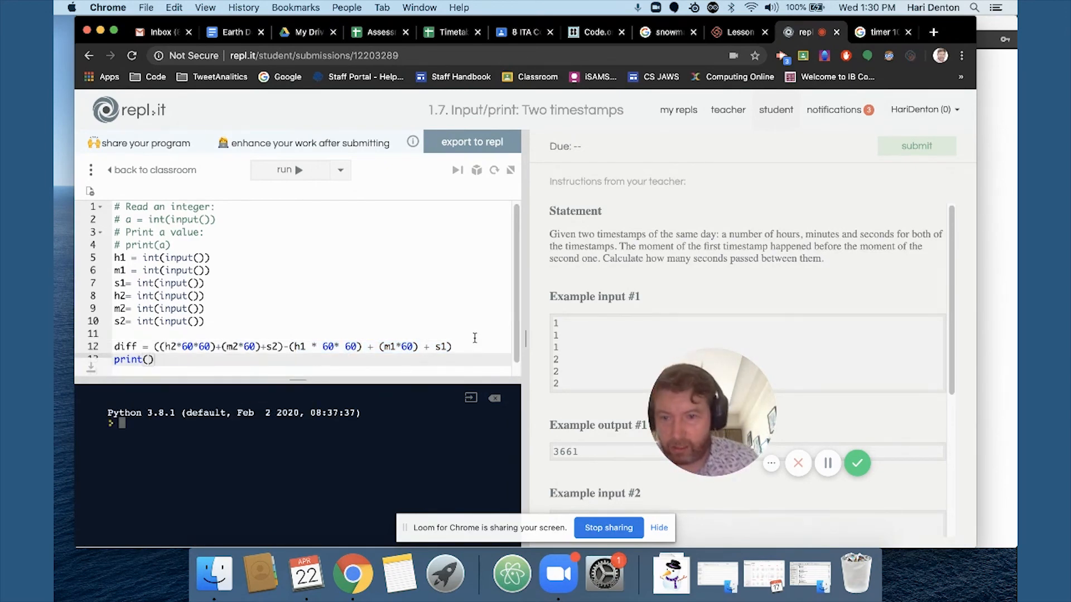
type("diff")
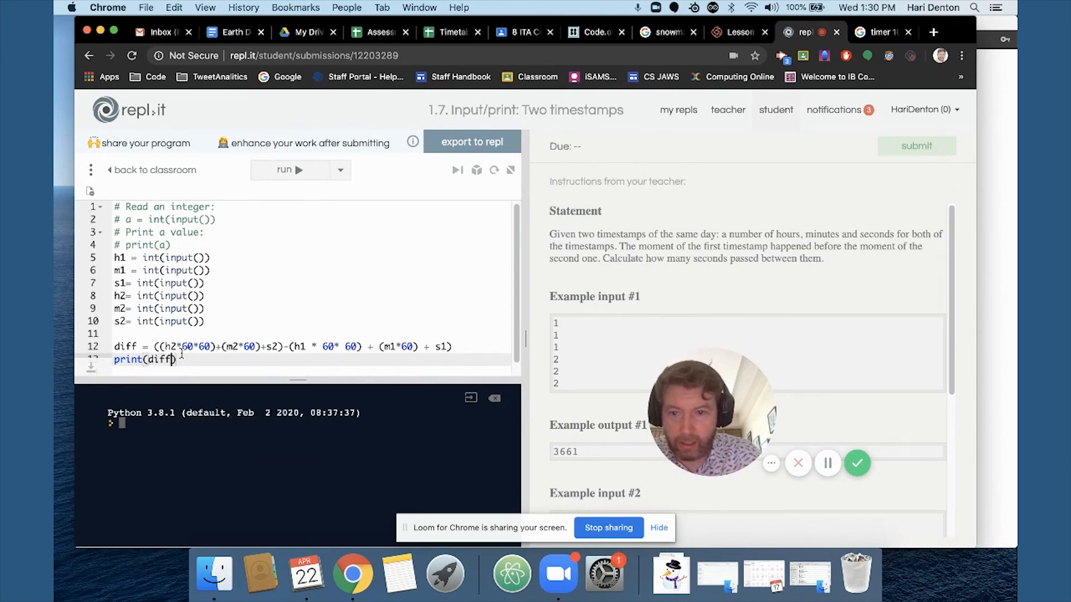
left_click(289, 169)
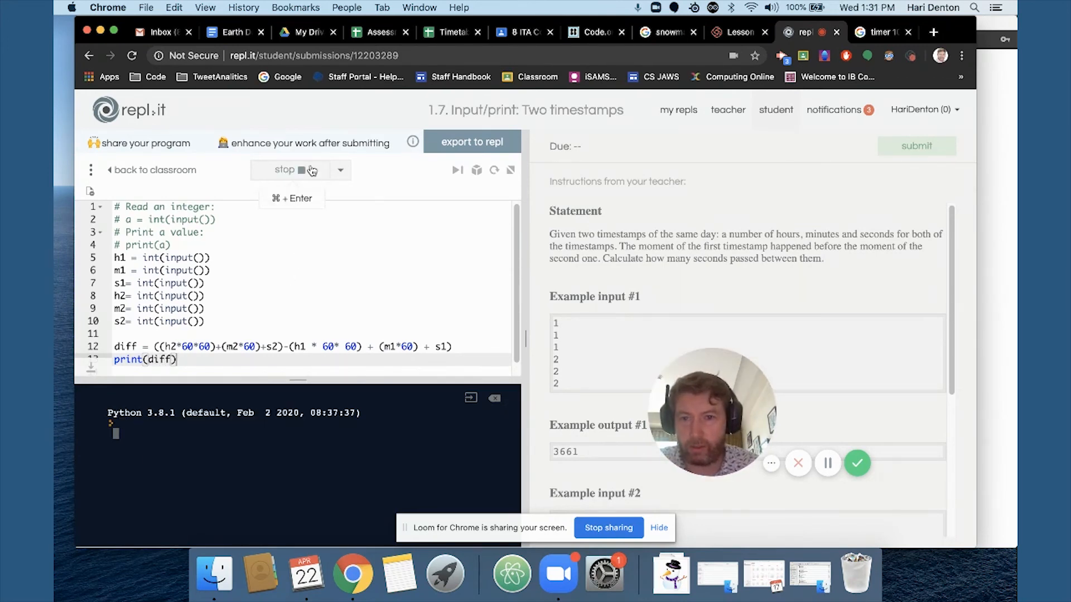
Add the missing parenthesis and minus so the first timestamp is subtracted from the second
left_click(292, 170)
type("(")
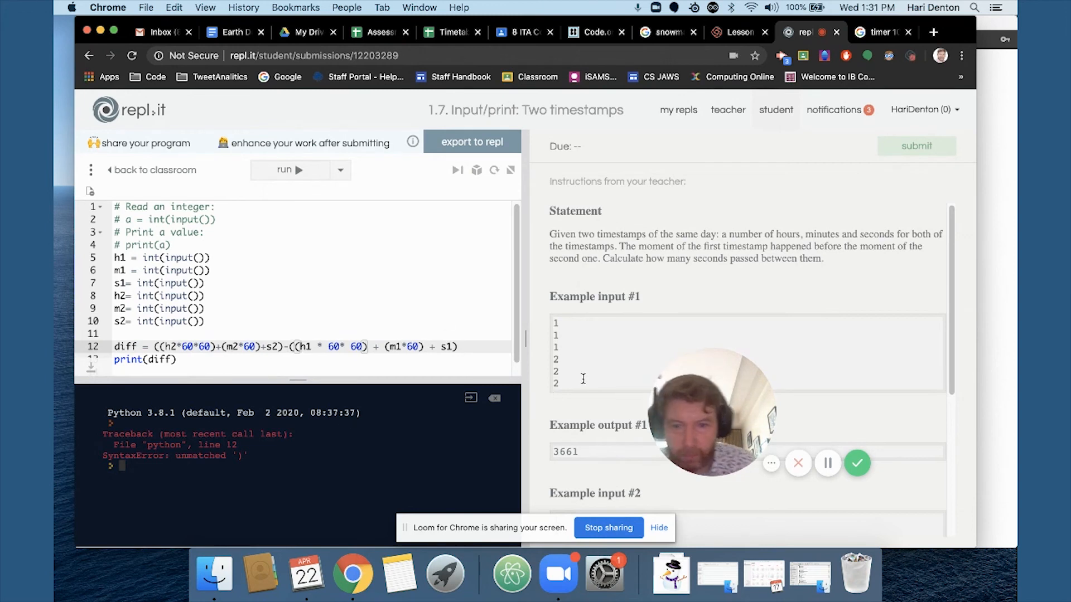
type(")")
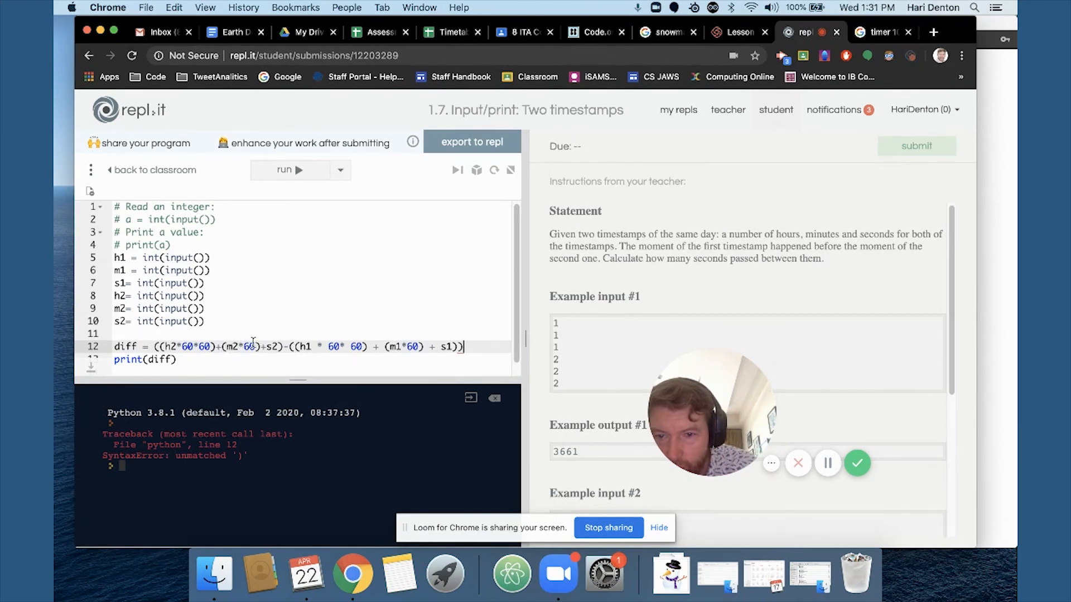
left_click(289, 170)
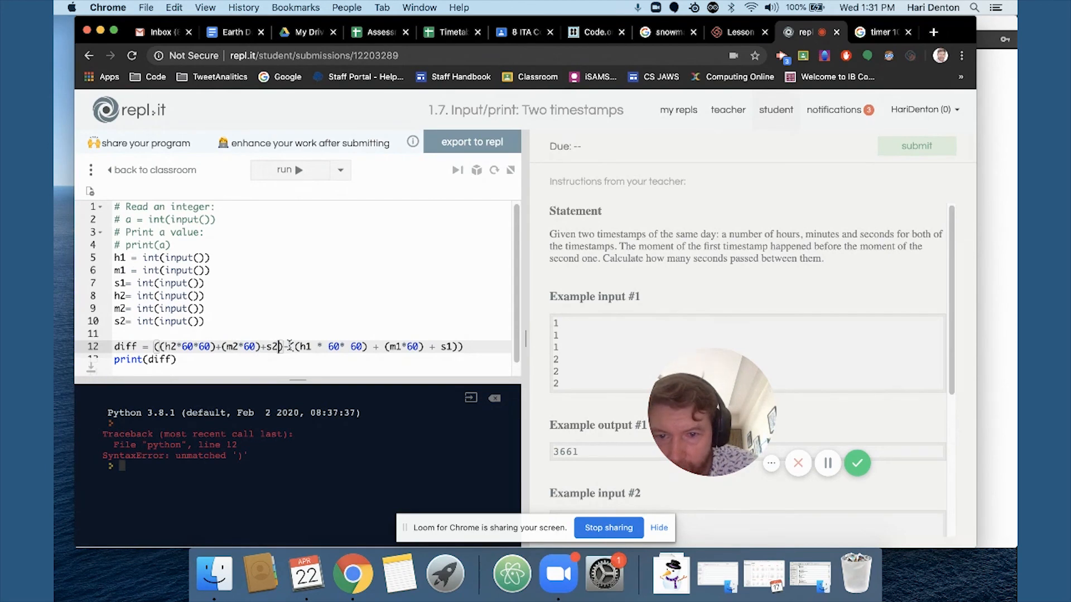
type("-")
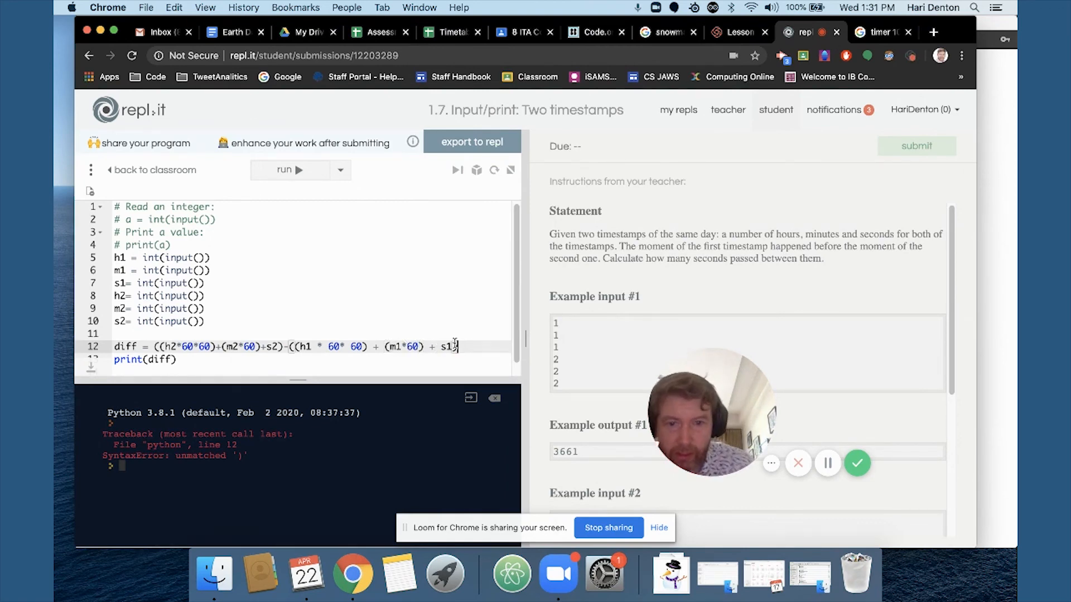
left_click(289, 169)
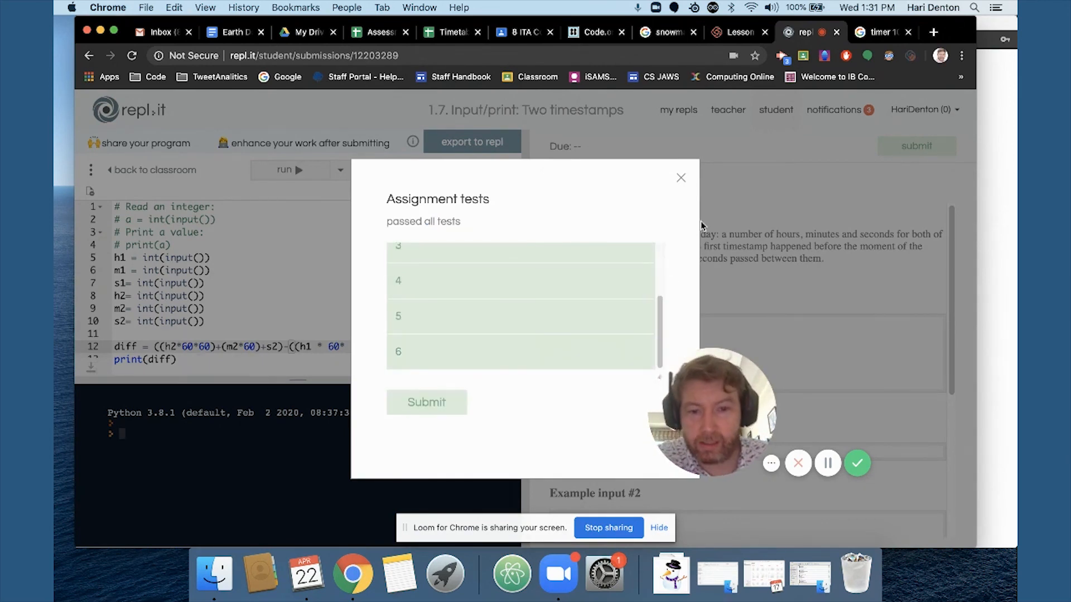
mouse_move(426, 408)
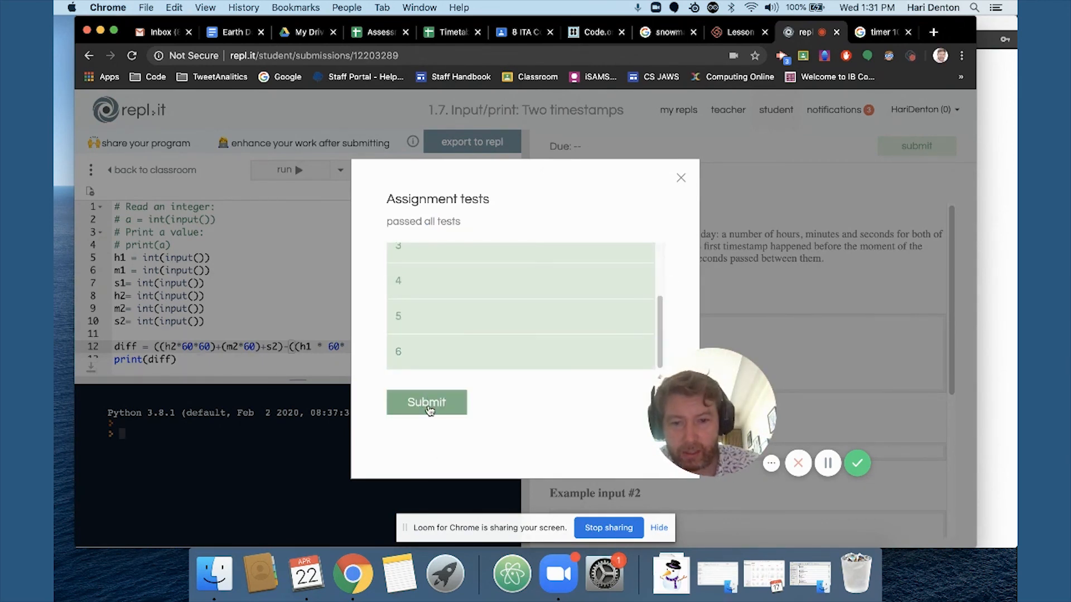
Submit the passing Two timestamps solution and see 1.1 through 1.7 marked Completed
left_click(426, 402)
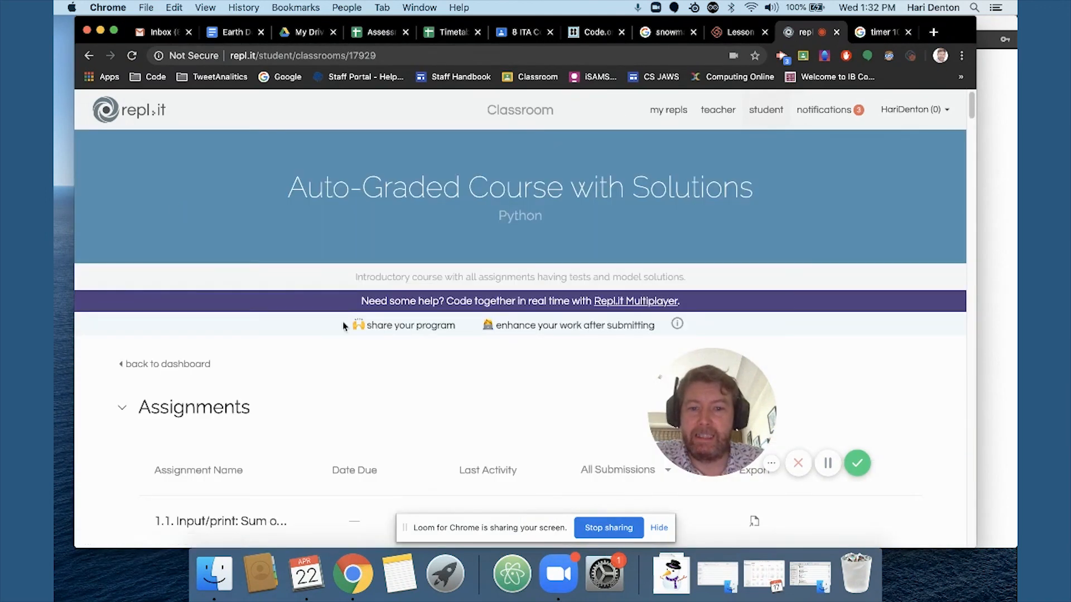
scroll("down", 3)
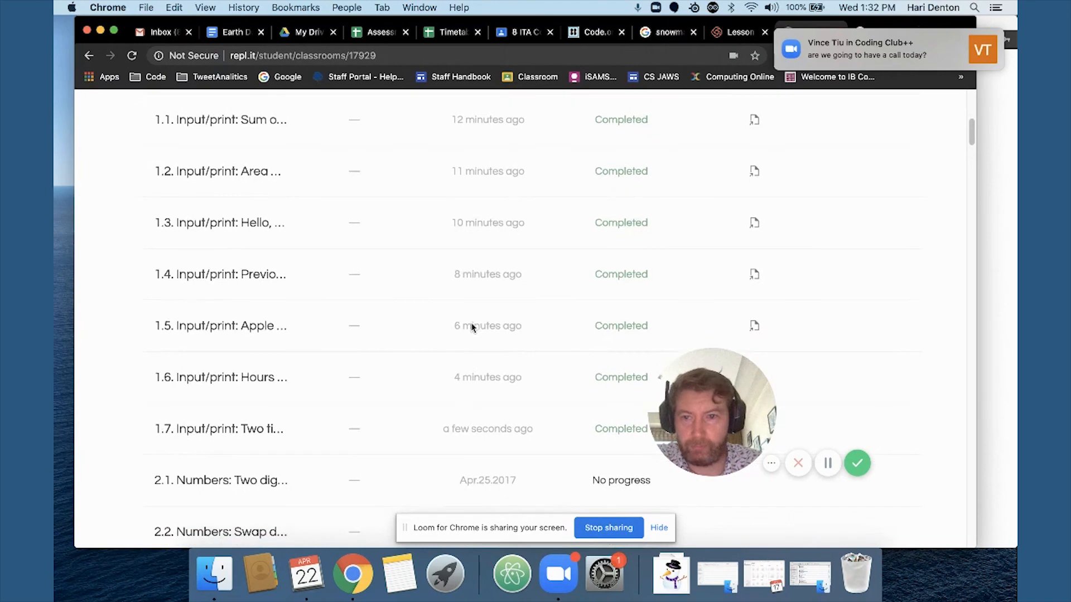